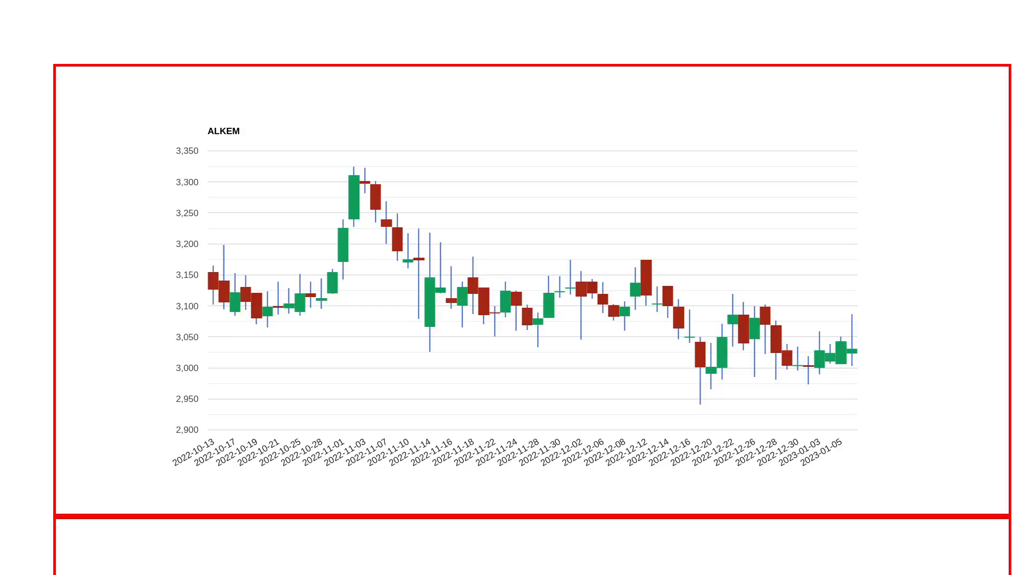
mouse_move(684, 287)
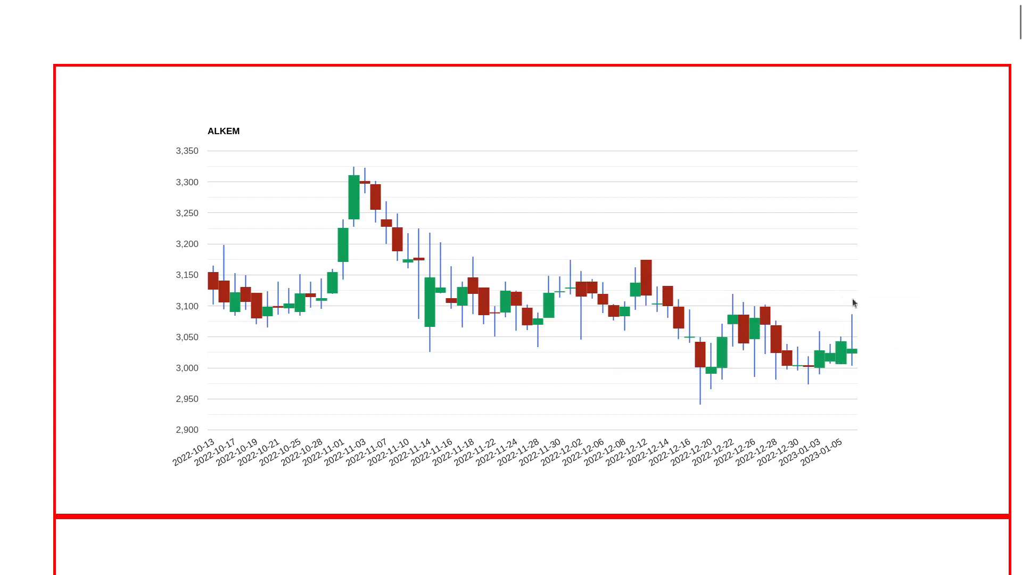
mouse_move(843, 310)
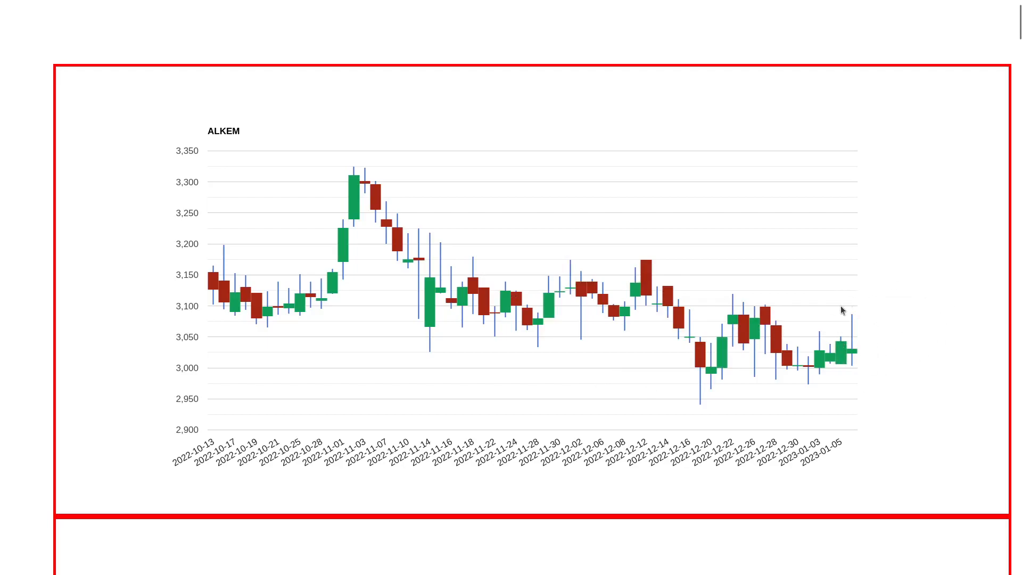
mouse_move(849, 311)
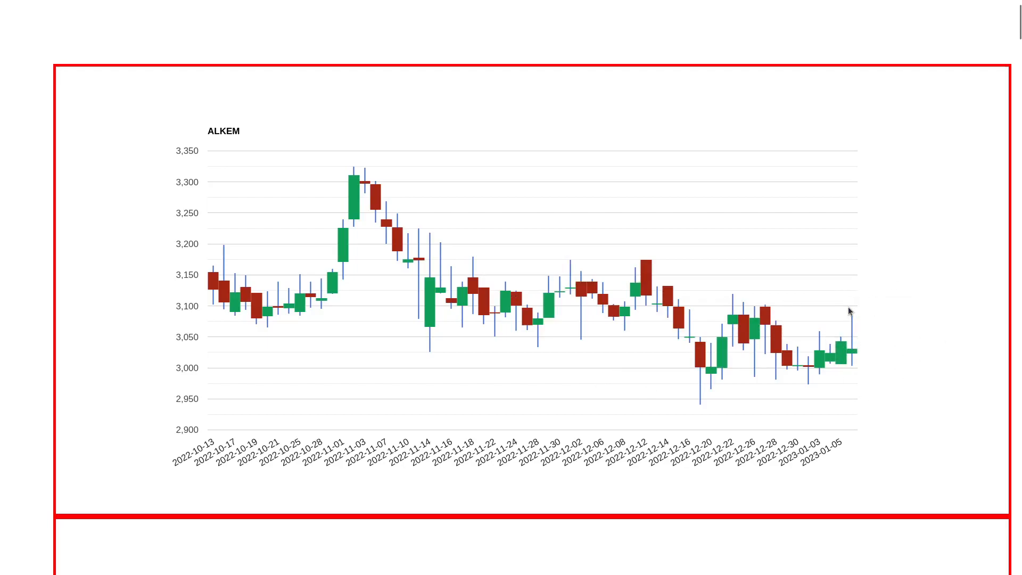
mouse_move(872, 367)
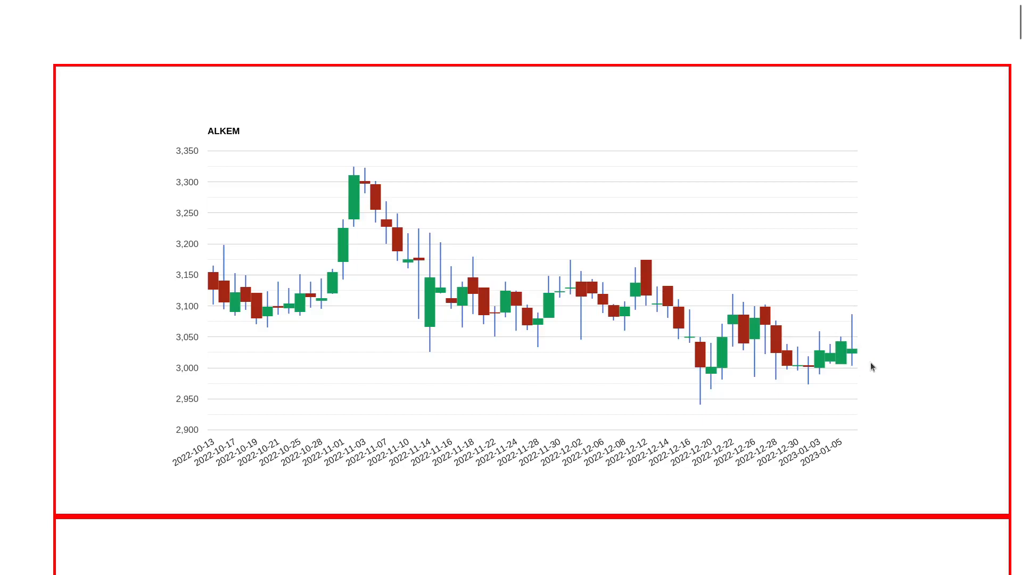
mouse_move(837, 385)
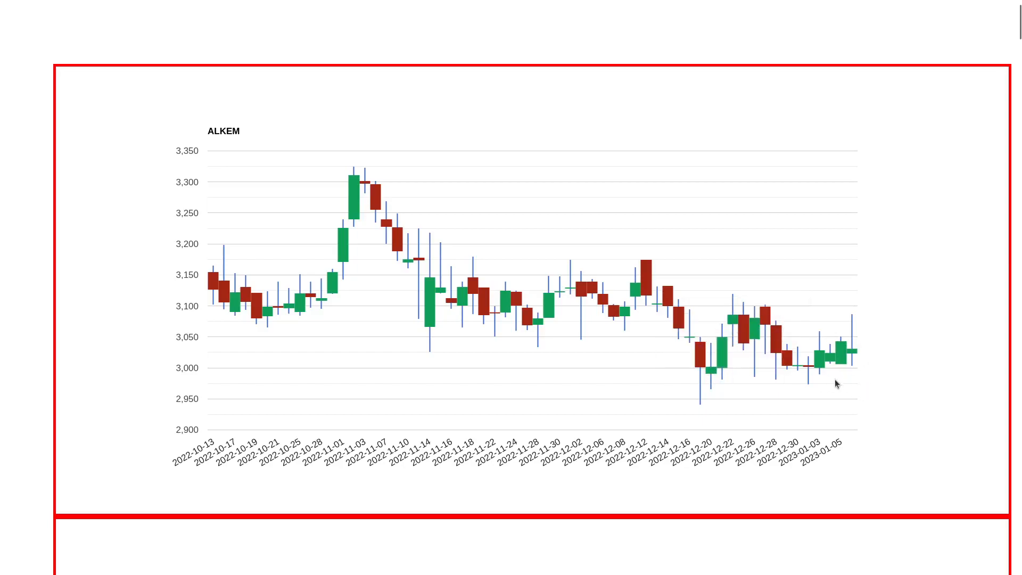
mouse_move(852, 348)
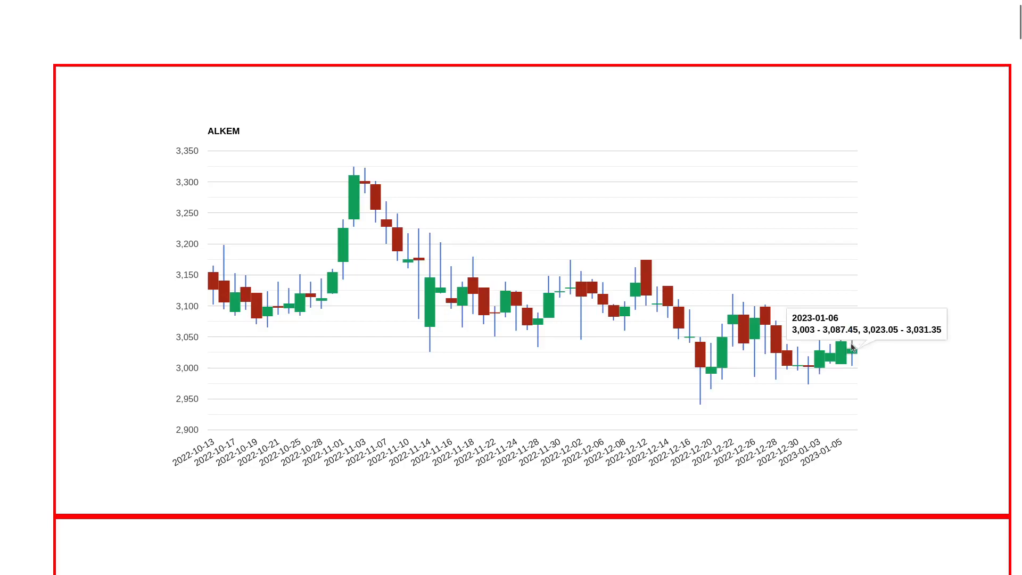
scroll(down, 3)
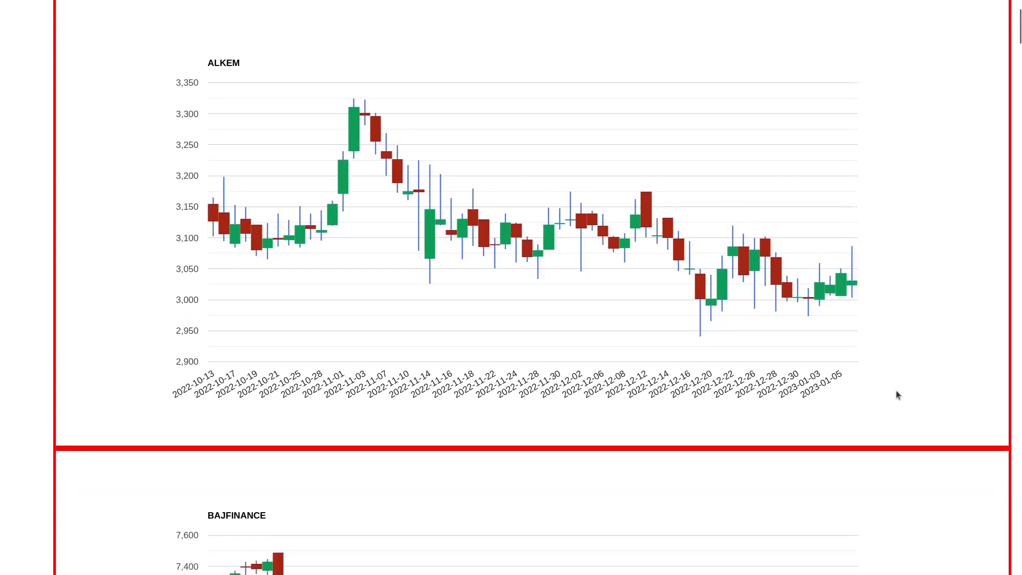
scroll(down, 3)
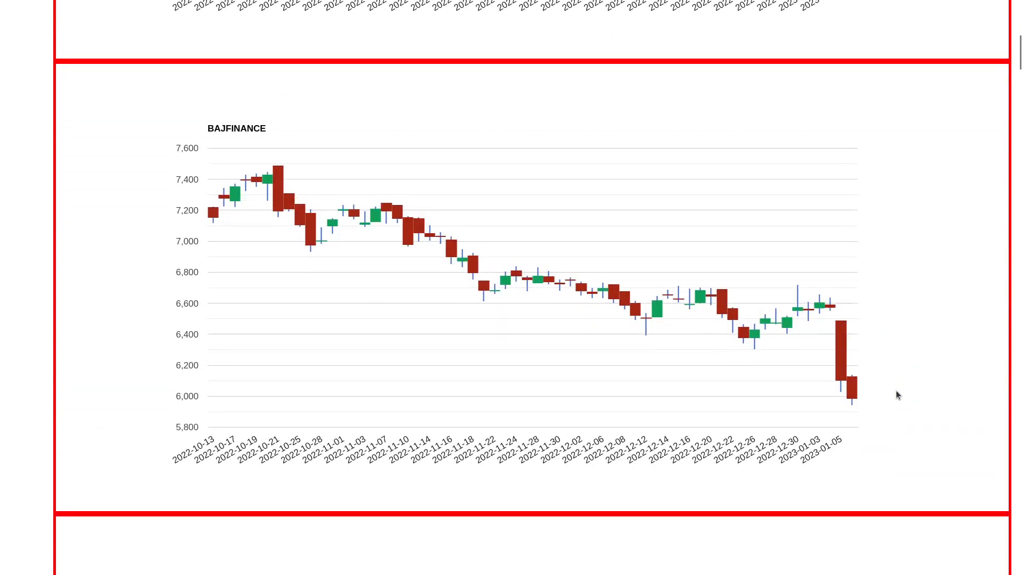
mouse_move(845, 322)
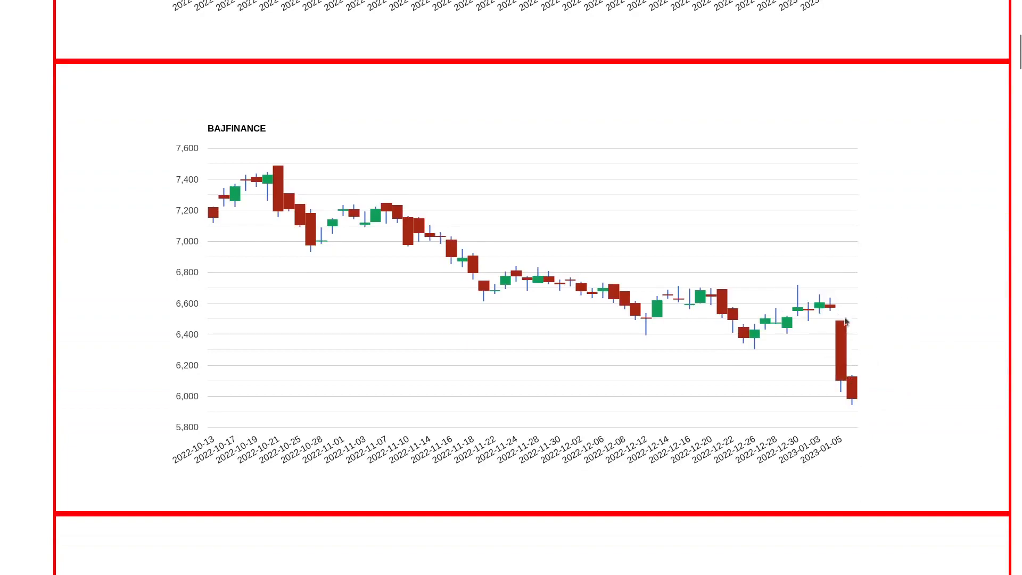
mouse_move(717, 288)
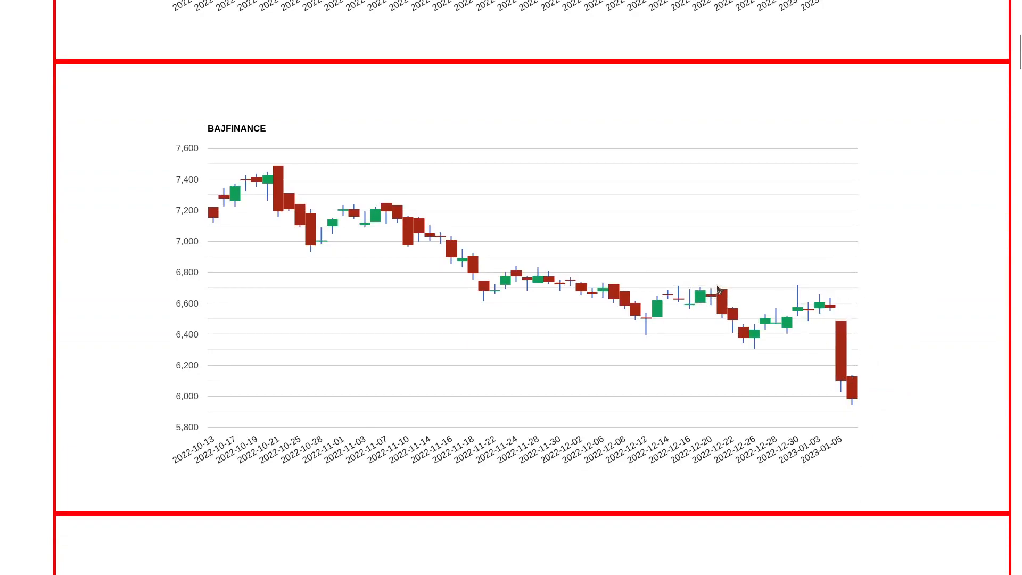
mouse_move(719, 298)
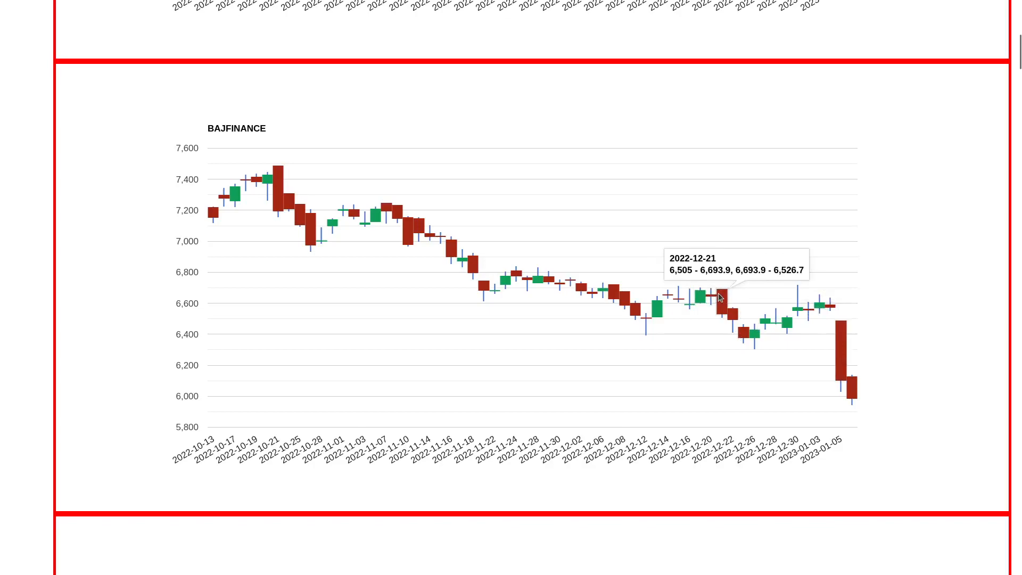
mouse_move(811, 319)
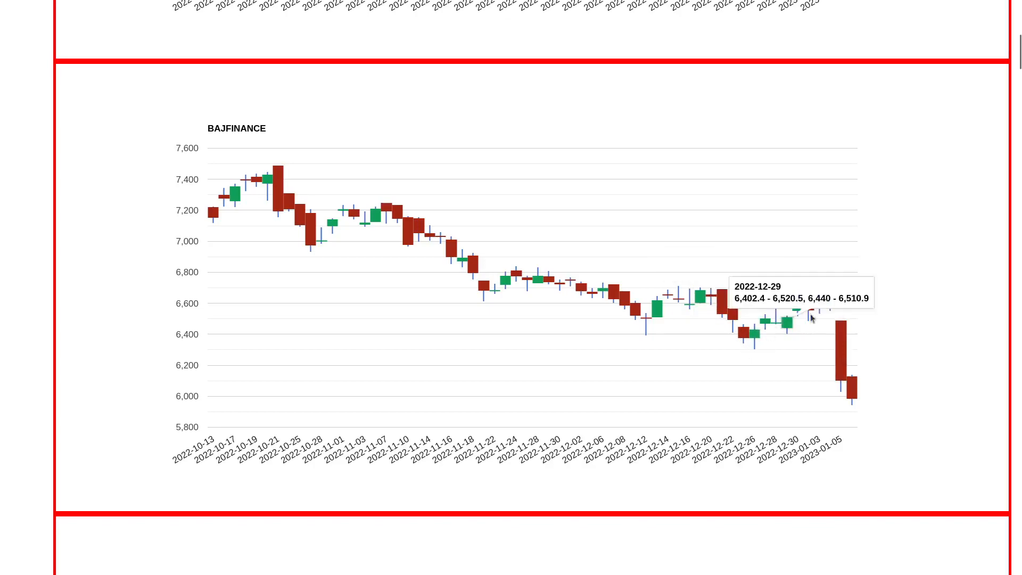
mouse_move(828, 290)
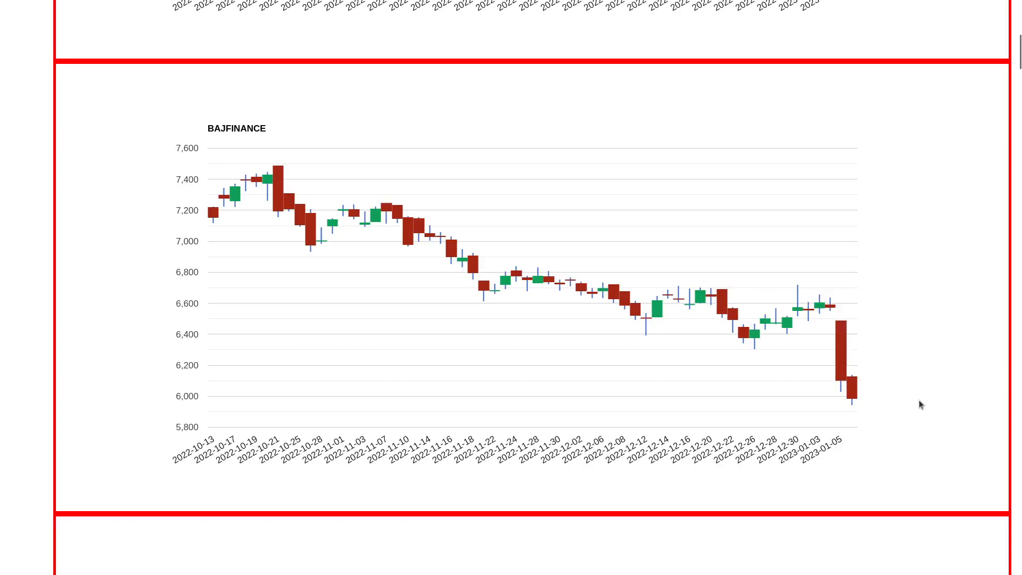
mouse_move(868, 384)
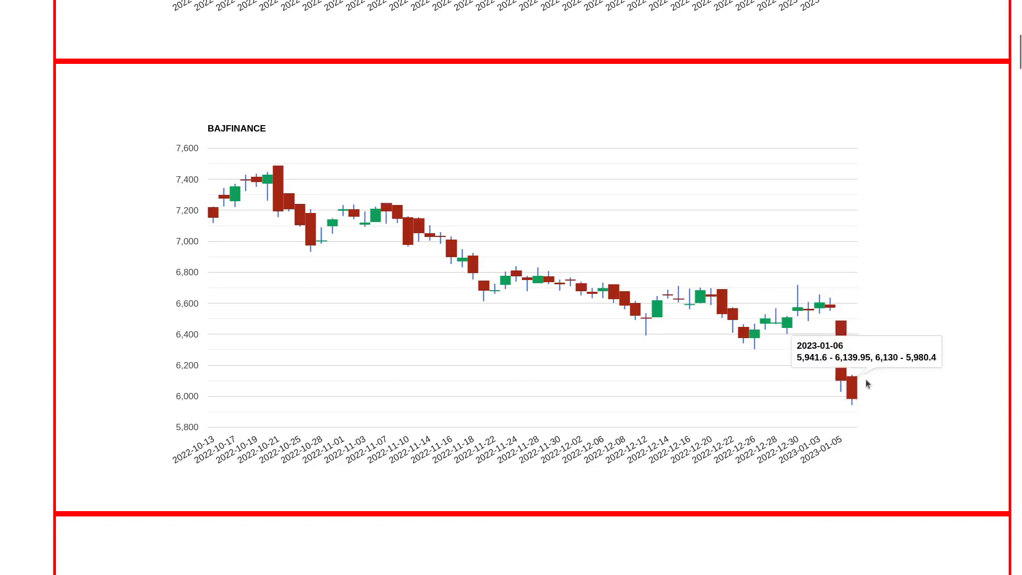
mouse_move(858, 398)
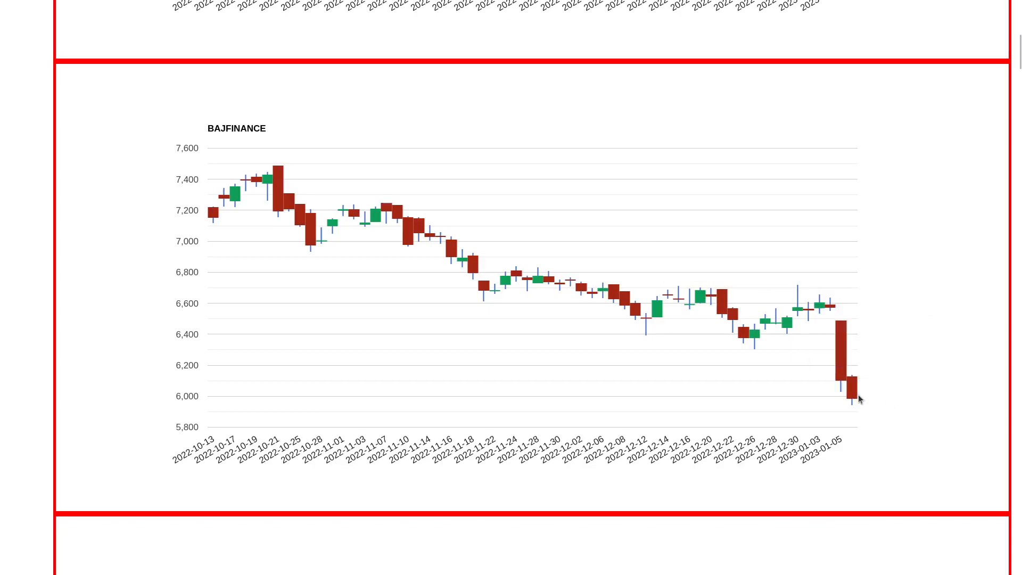
mouse_move(902, 432)
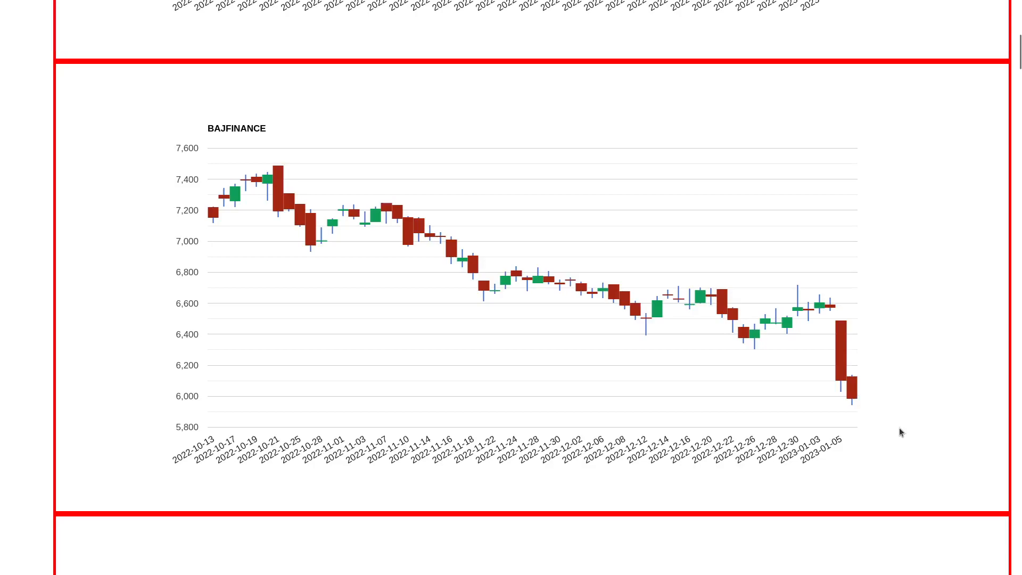
mouse_move(892, 407)
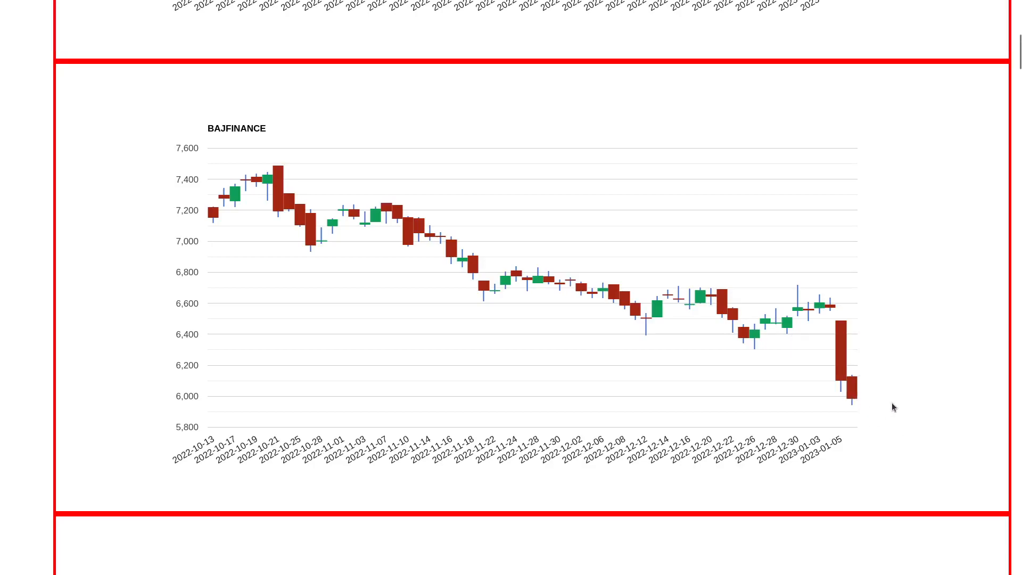
mouse_move(860, 428)
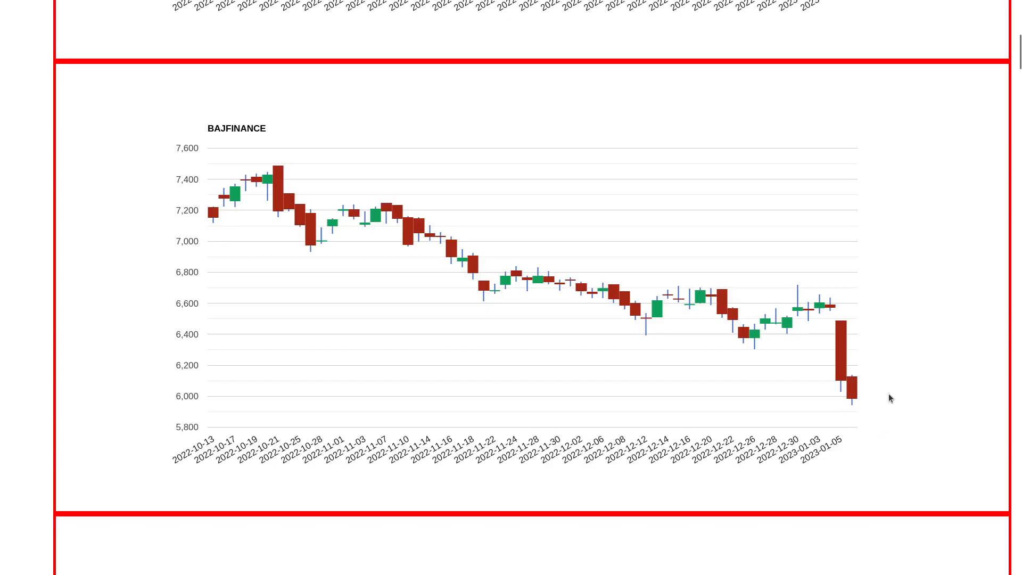
mouse_move(858, 409)
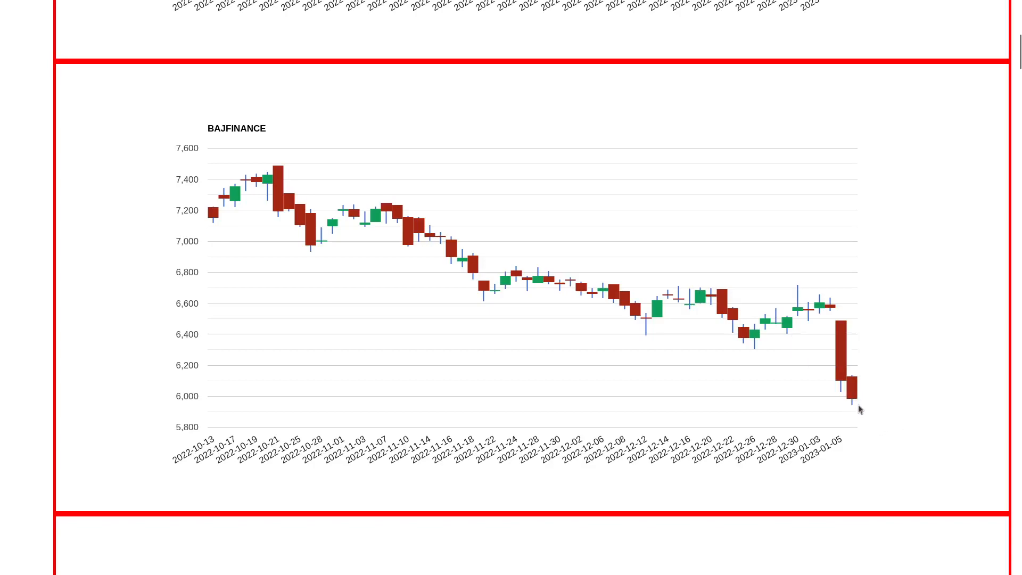
mouse_move(915, 370)
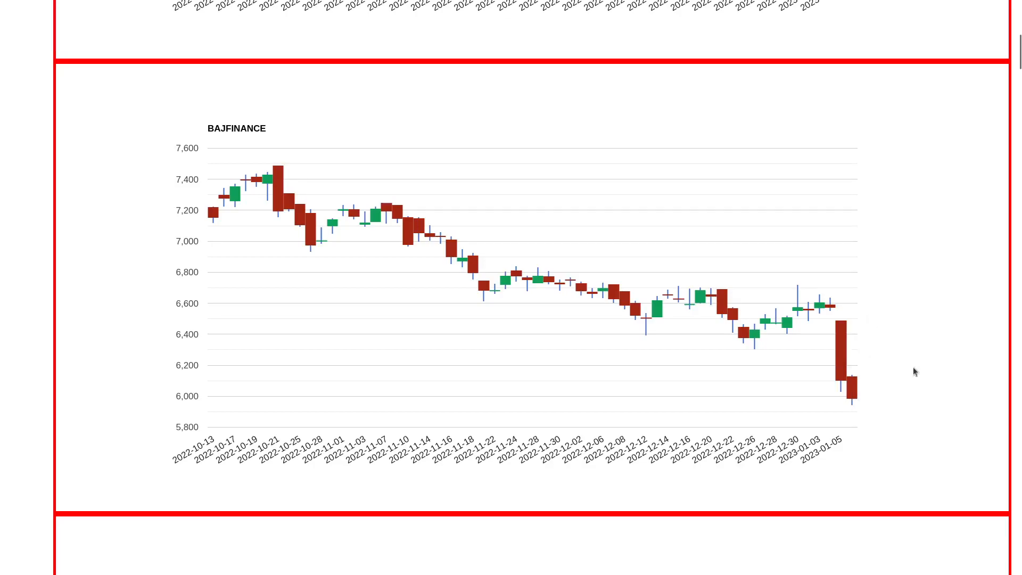
mouse_move(926, 380)
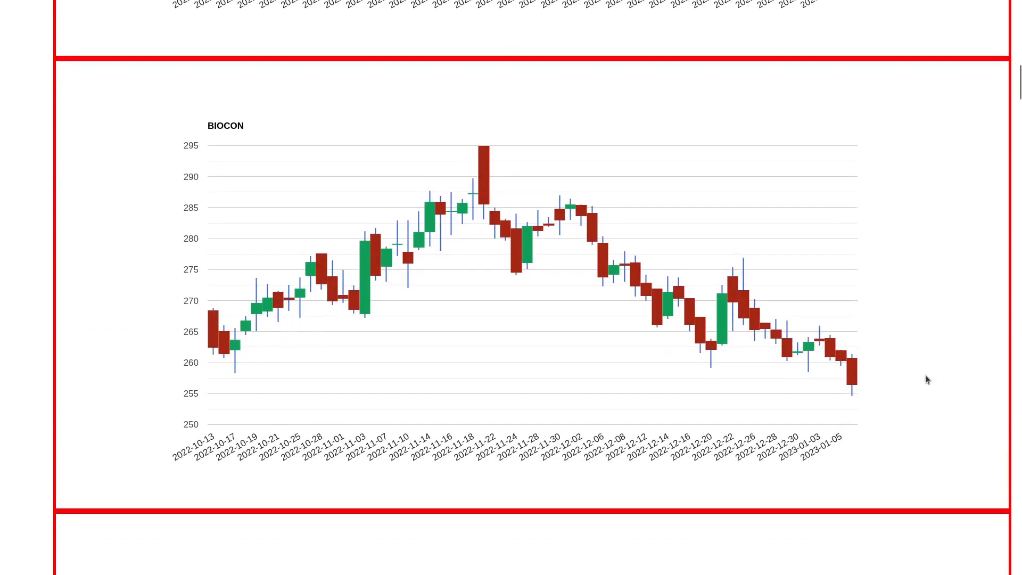
mouse_move(215, 375)
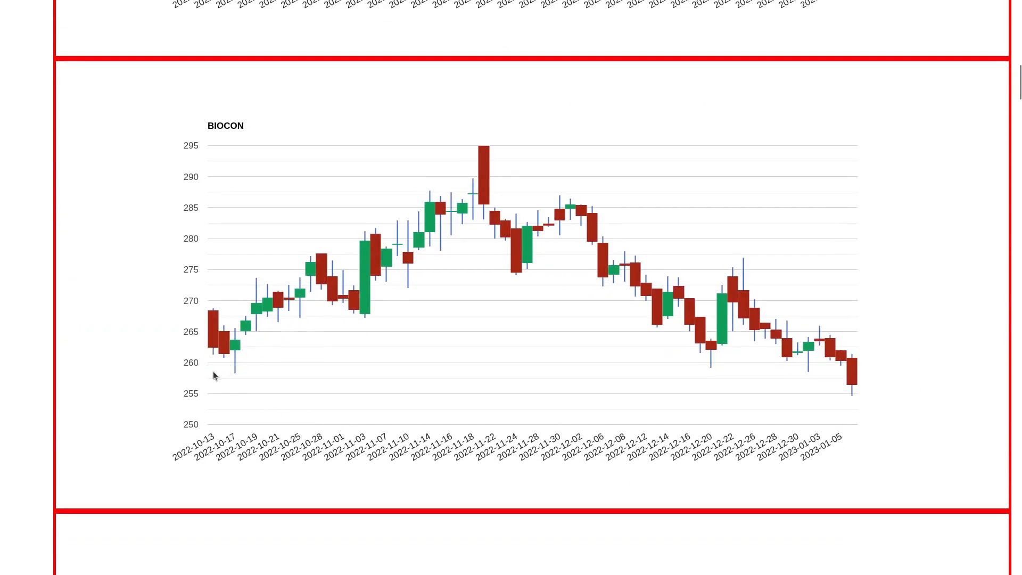
mouse_move(230, 364)
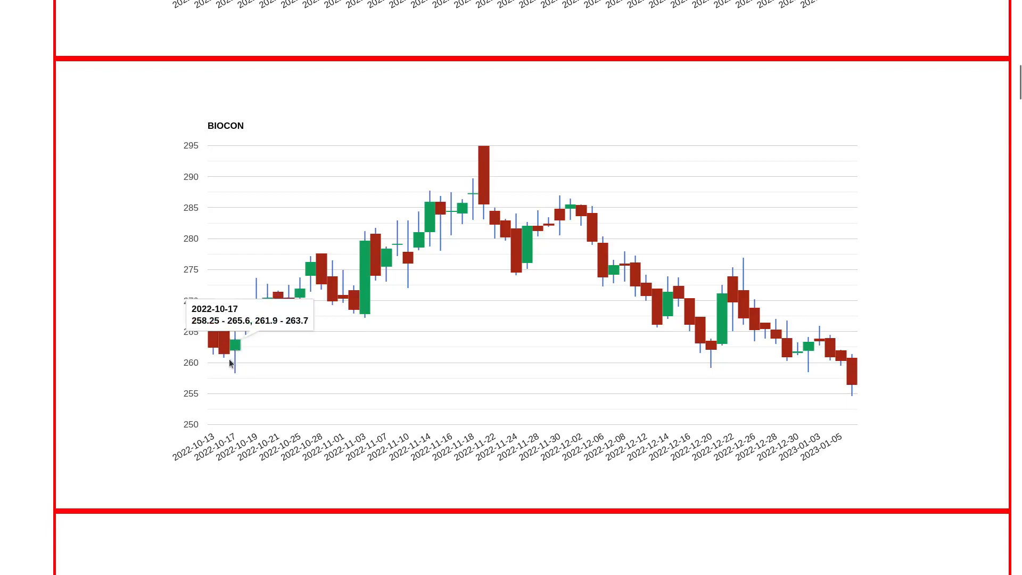
mouse_move(691, 351)
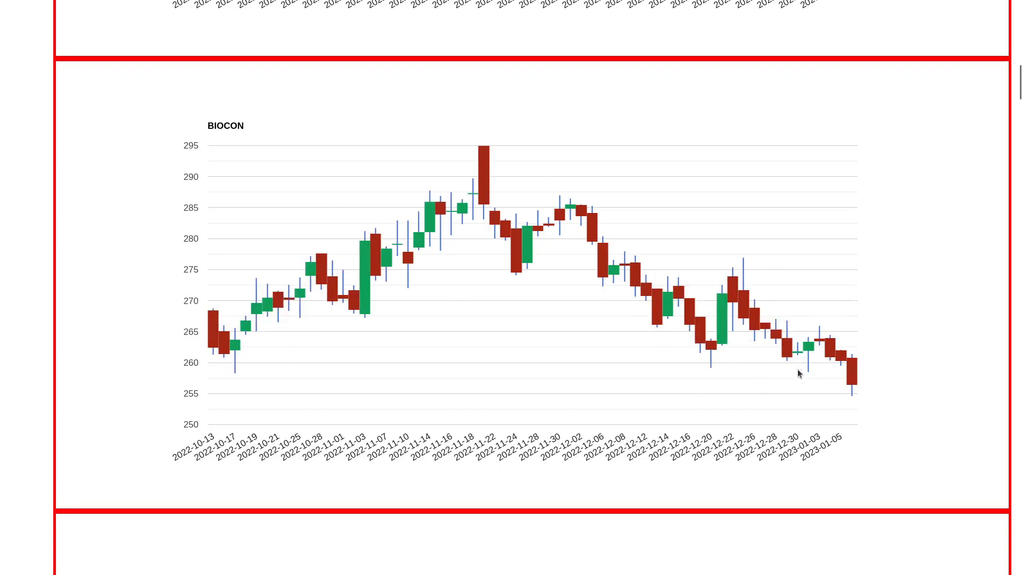
mouse_move(845, 368)
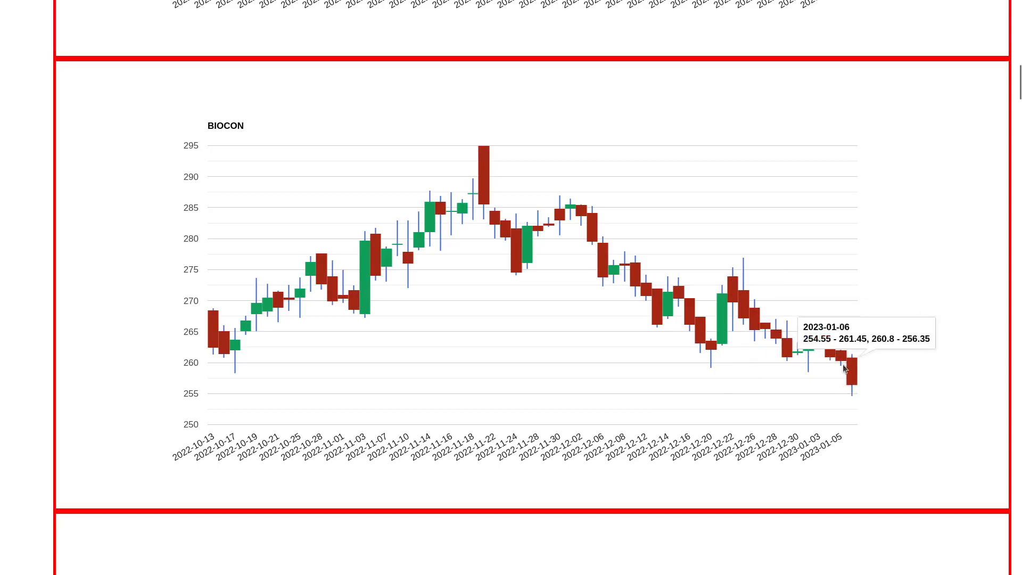
mouse_move(855, 378)
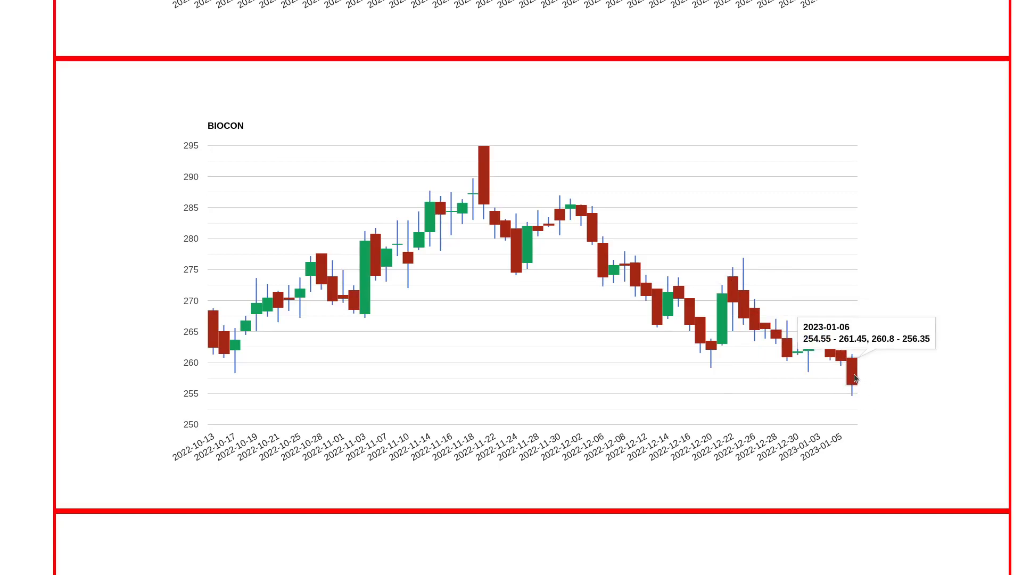
mouse_move(873, 377)
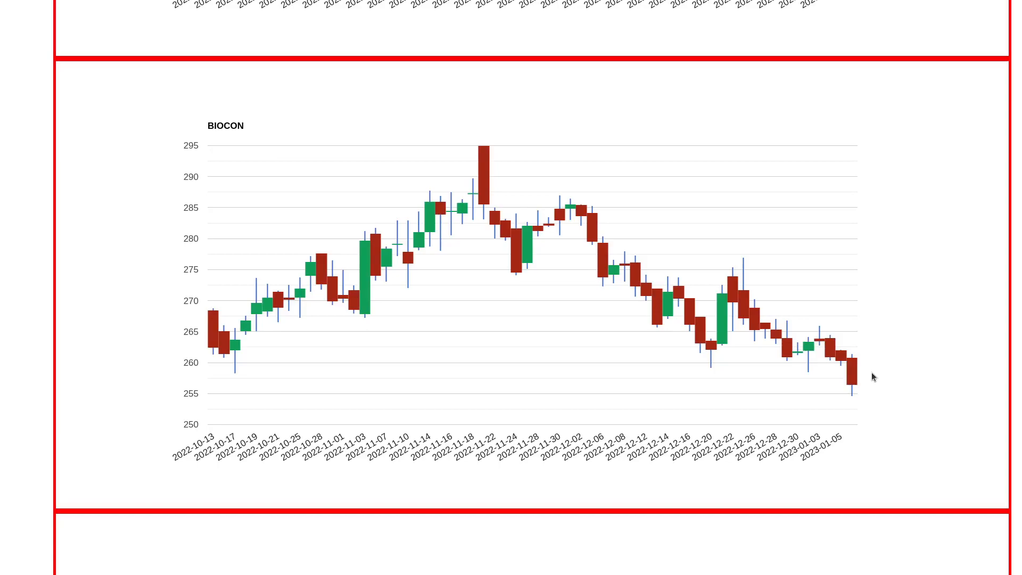
scroll(down, 3)
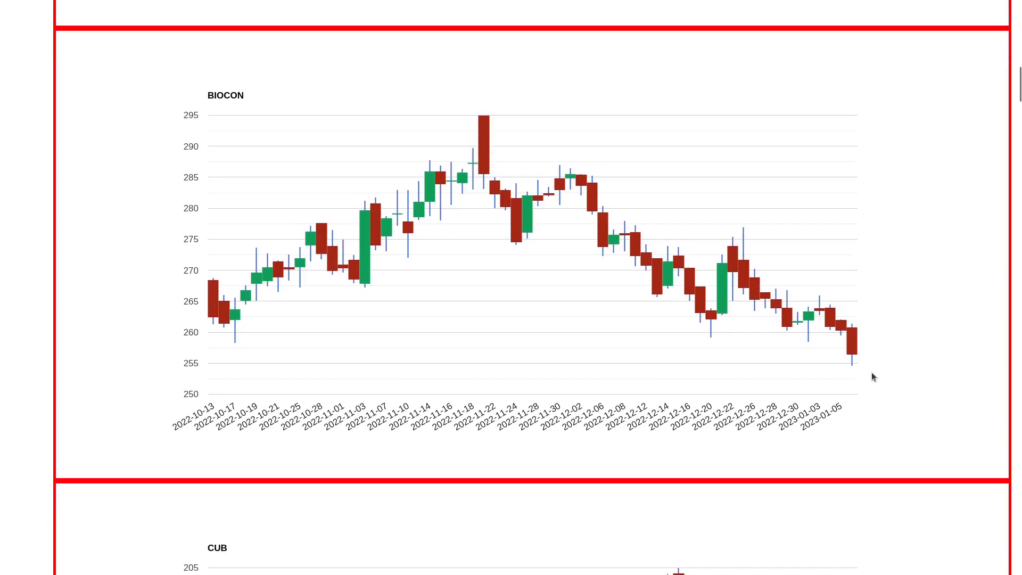
scroll(down, 3)
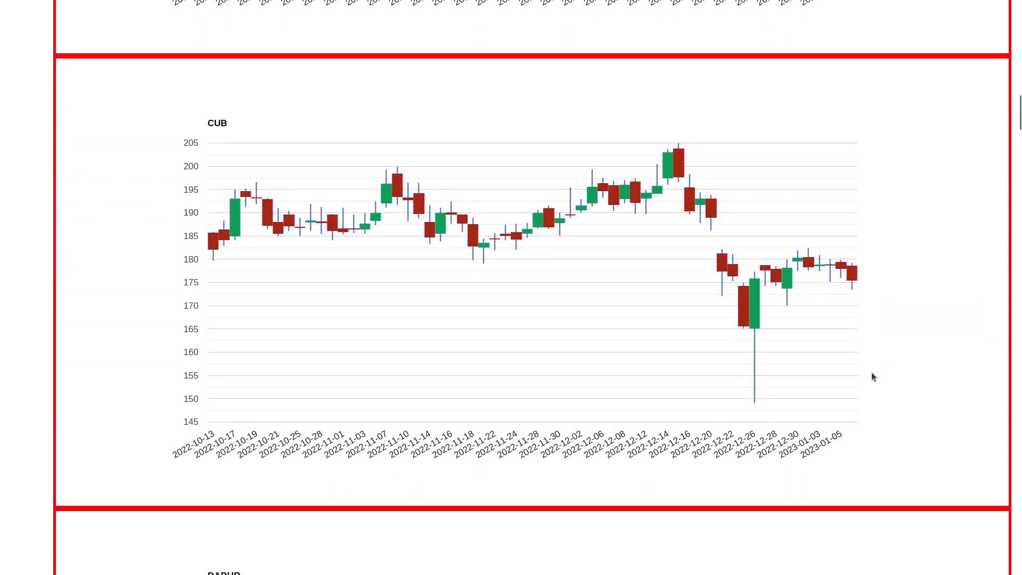
mouse_move(747, 380)
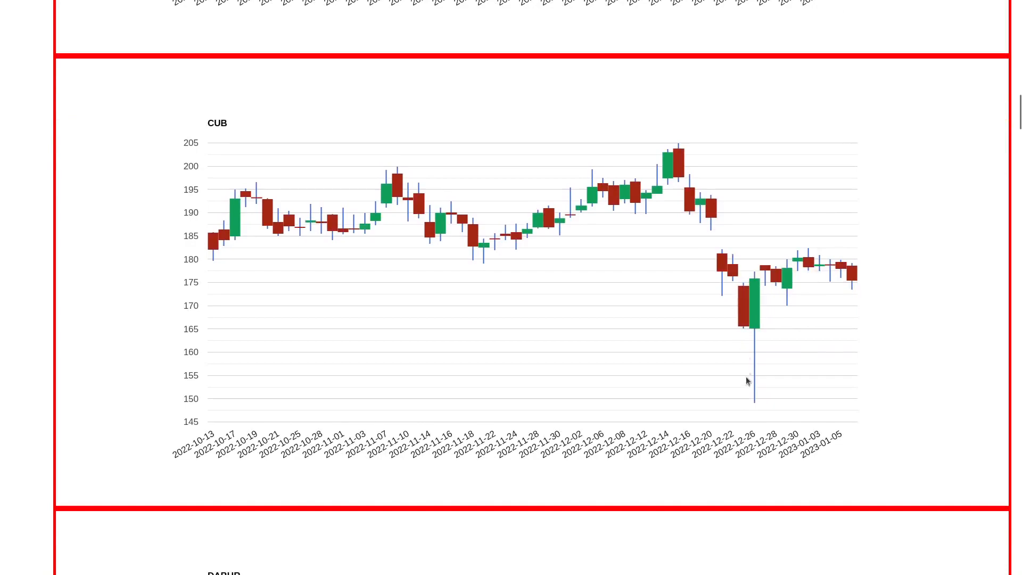
mouse_move(772, 385)
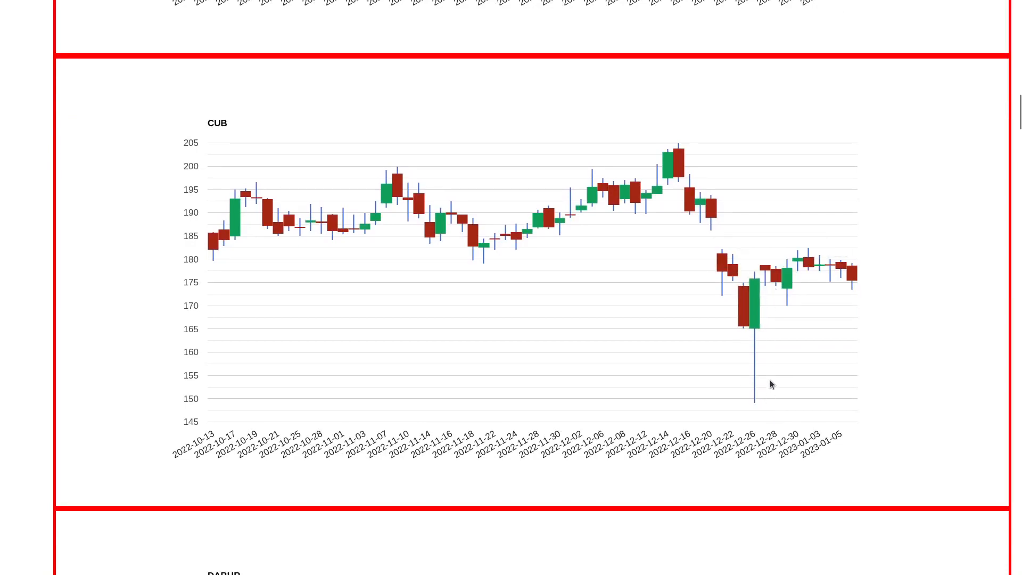
mouse_move(761, 411)
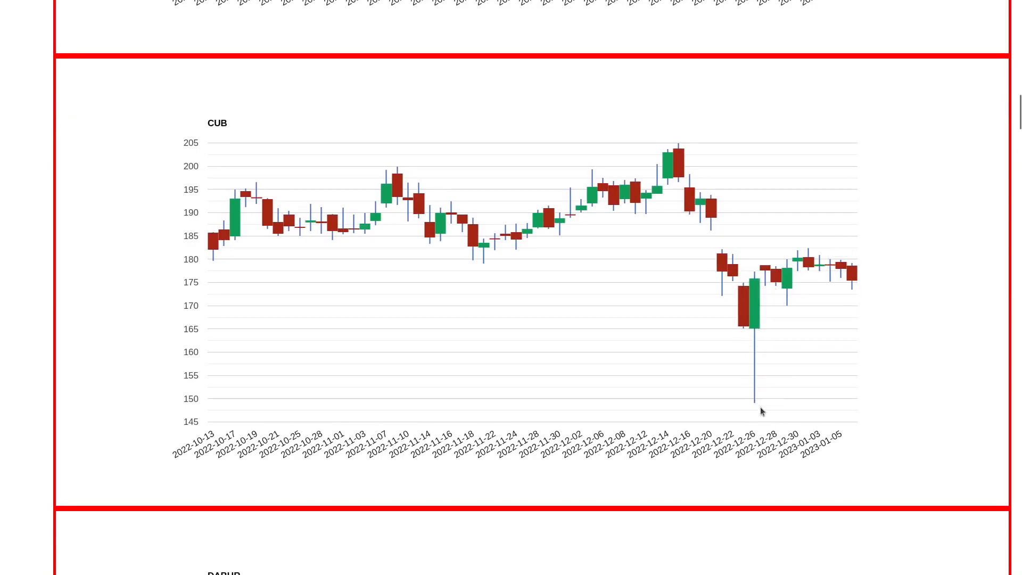
mouse_move(753, 332)
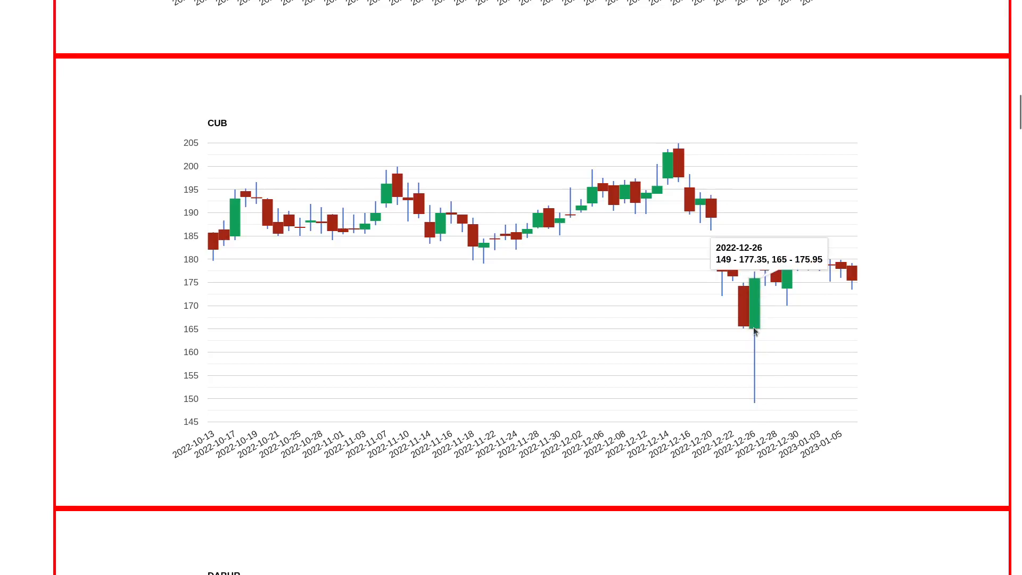
mouse_move(774, 396)
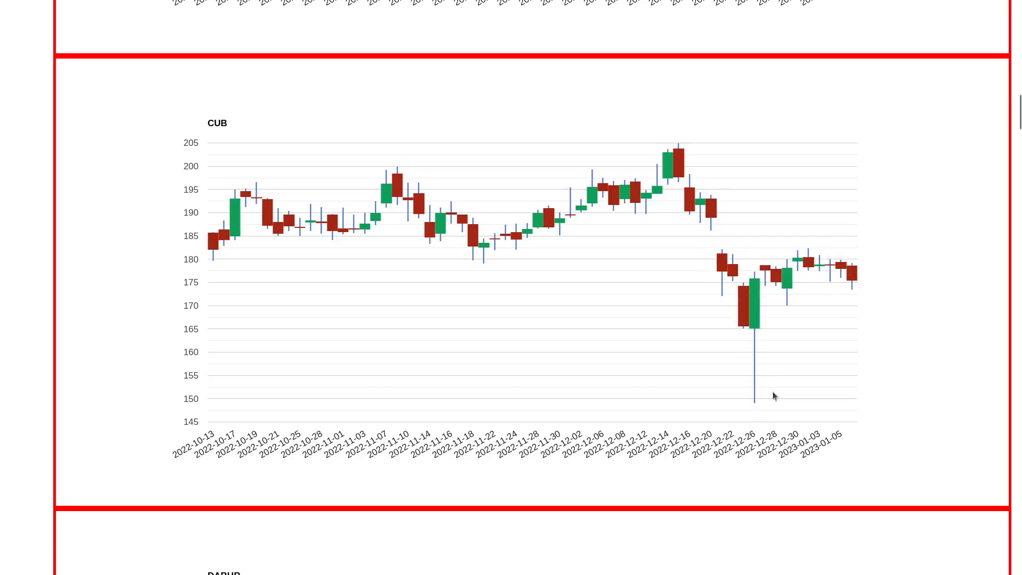
mouse_move(751, 281)
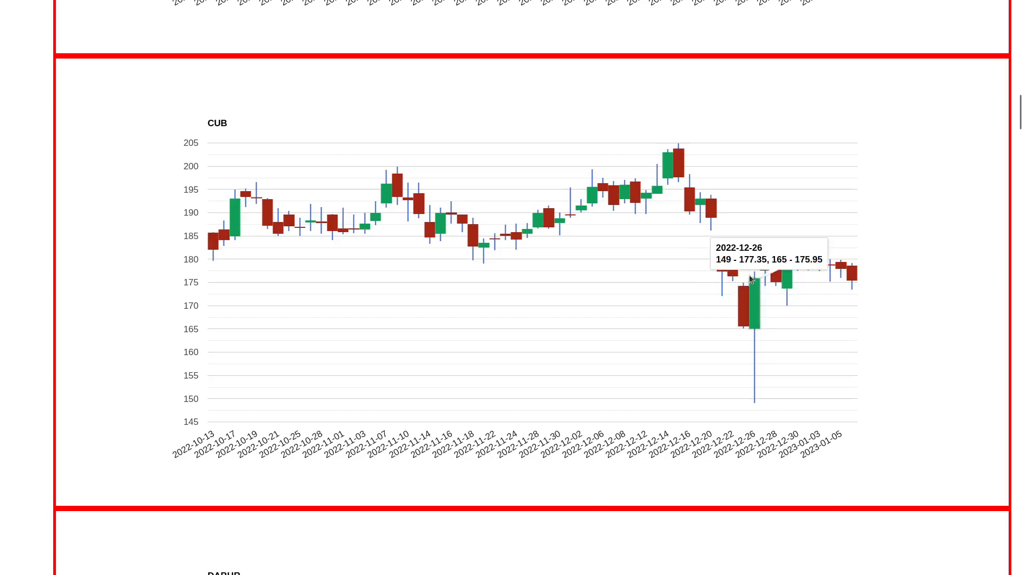
mouse_move(815, 258)
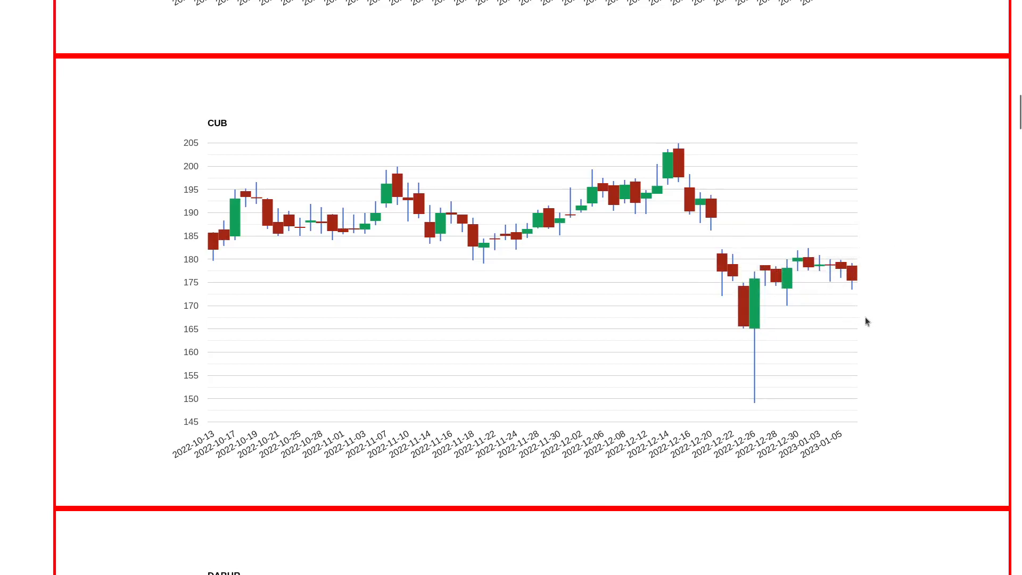
mouse_move(868, 308)
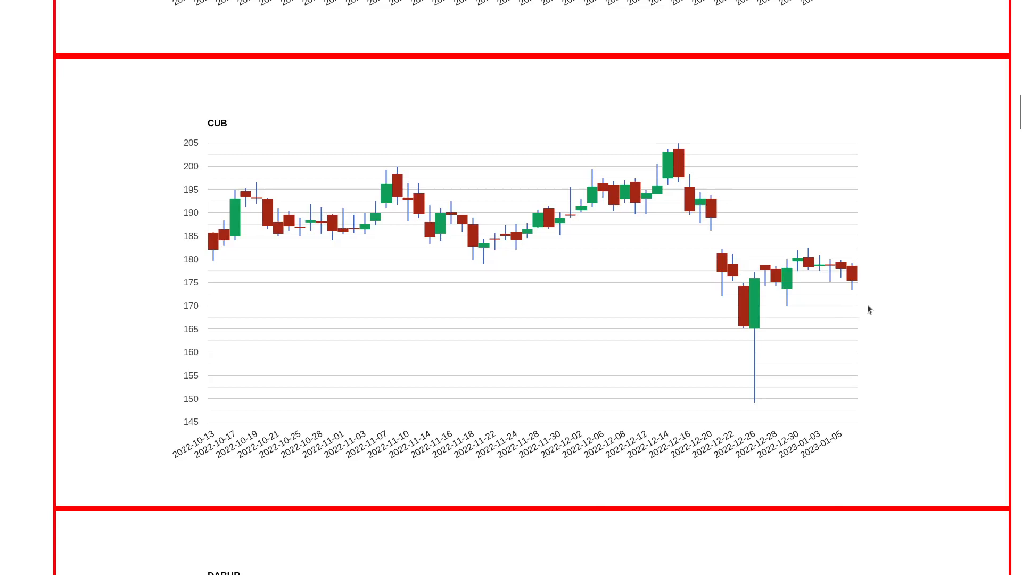
mouse_move(847, 257)
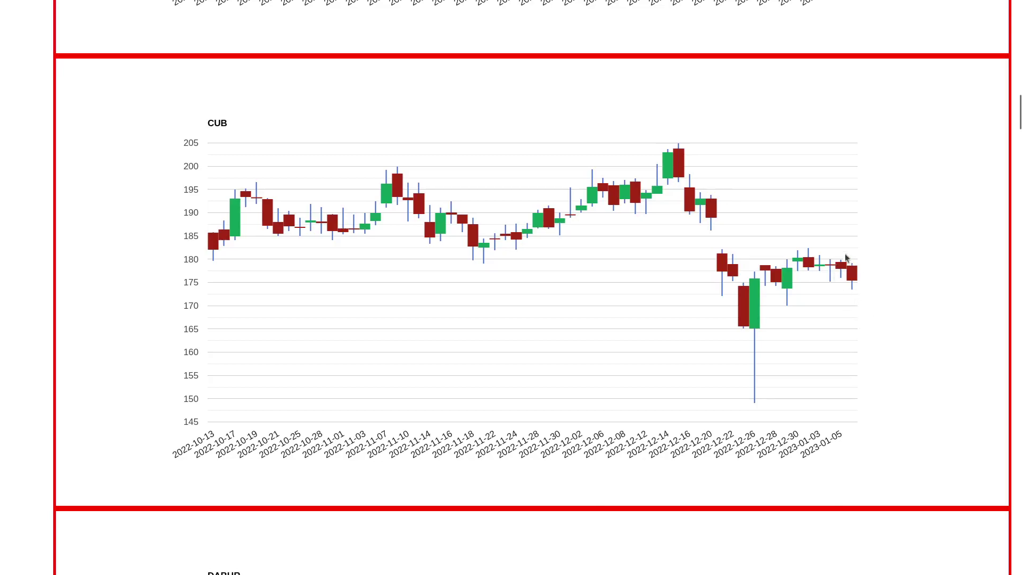
mouse_move(837, 247)
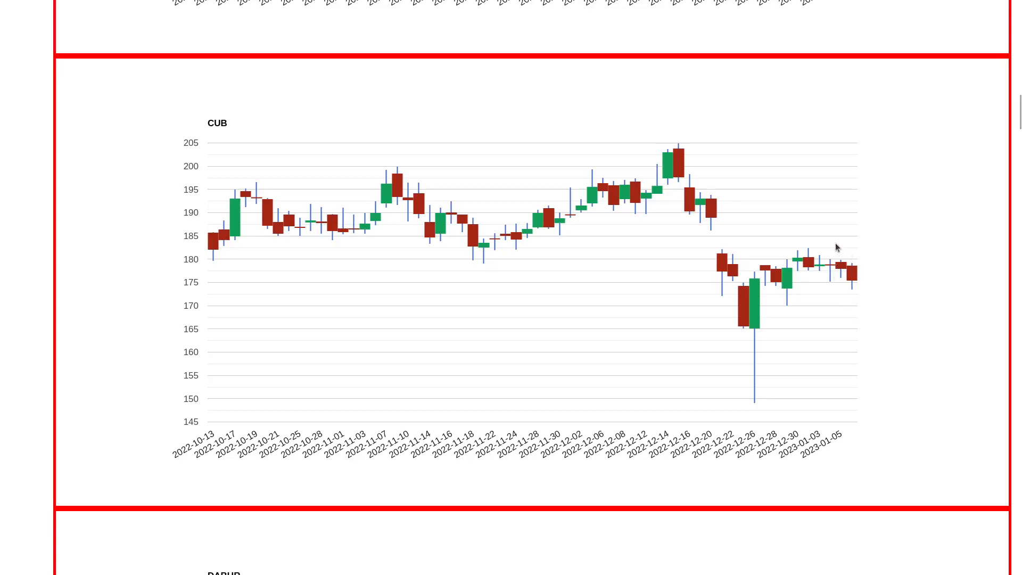
mouse_move(861, 254)
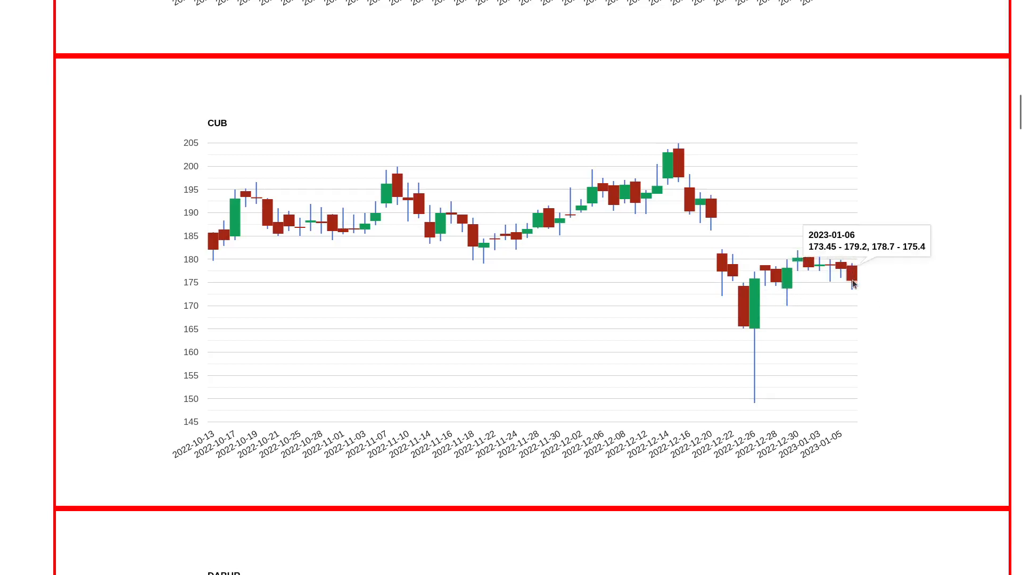
mouse_move(851, 313)
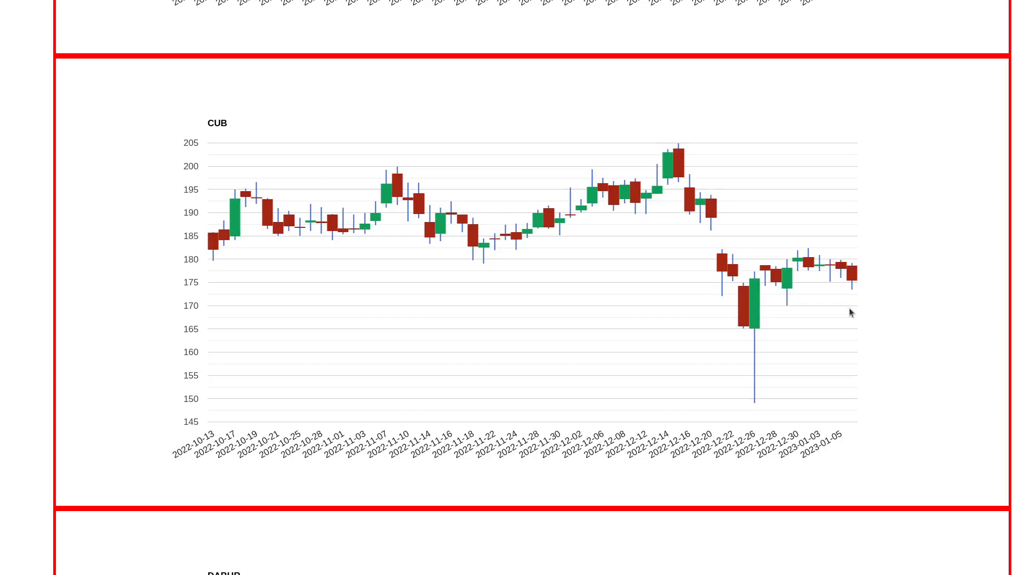
scroll(down, 3)
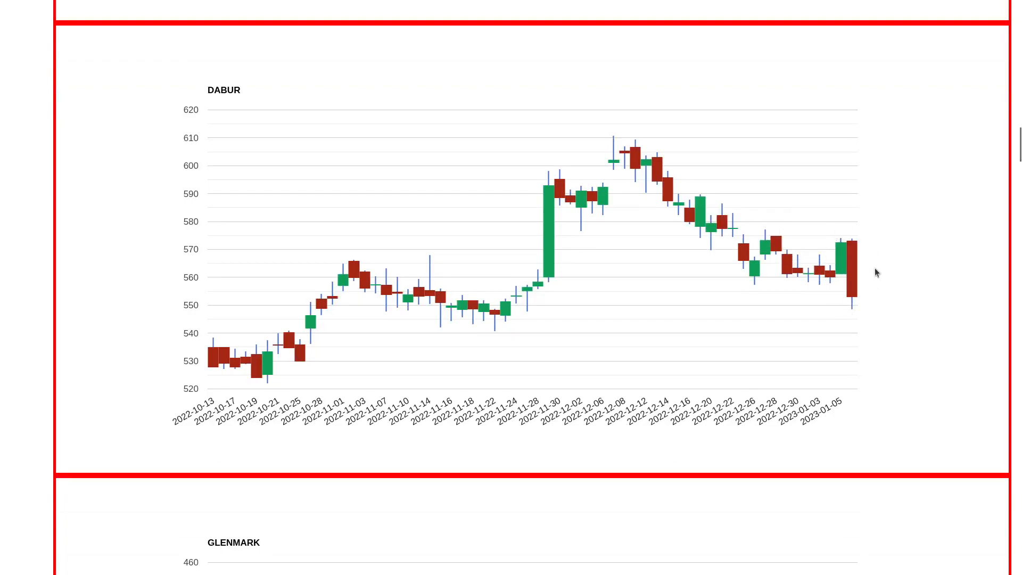
mouse_move(843, 317)
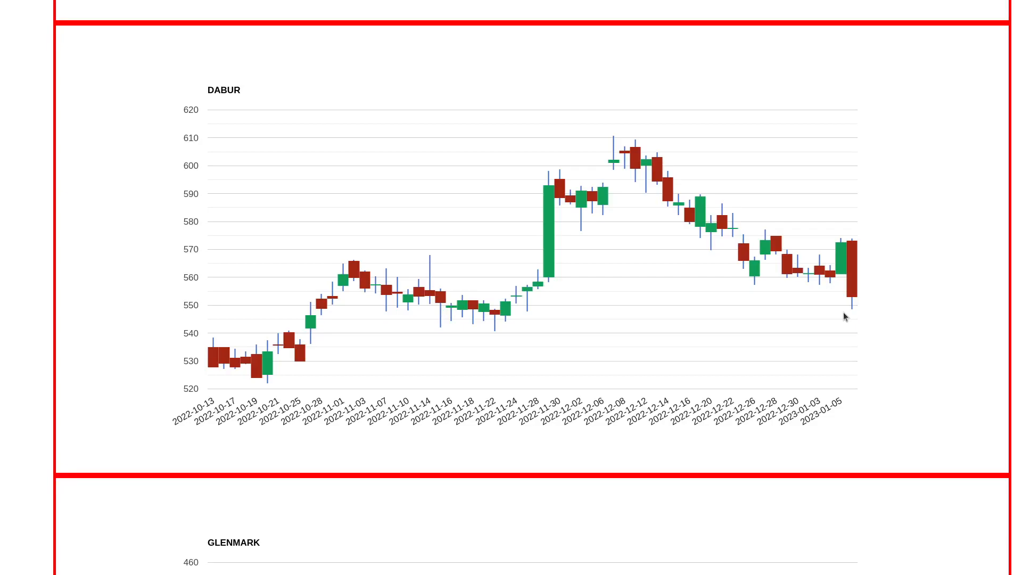
scroll(down, 3)
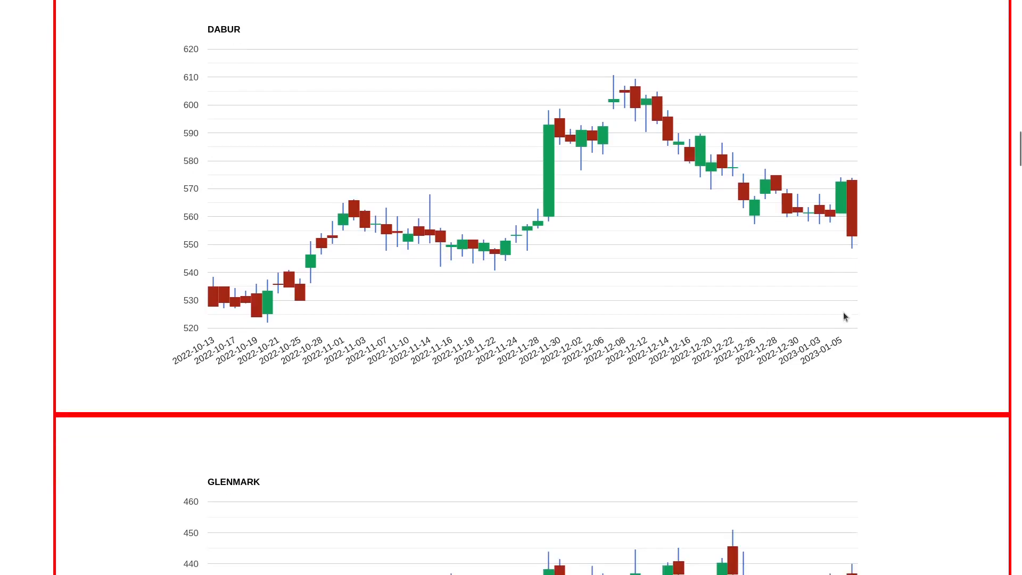
scroll(down, 3)
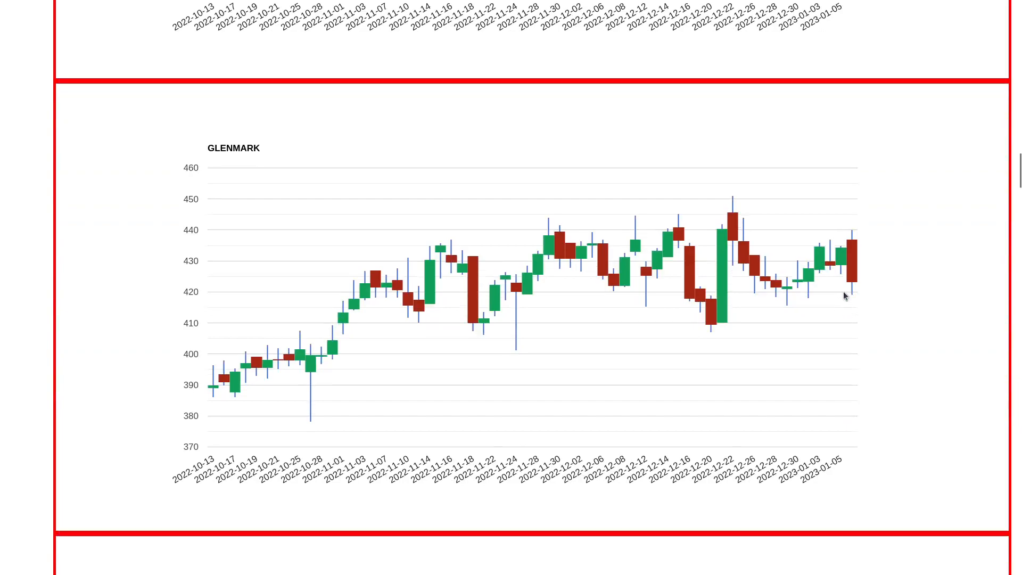
mouse_move(211, 239)
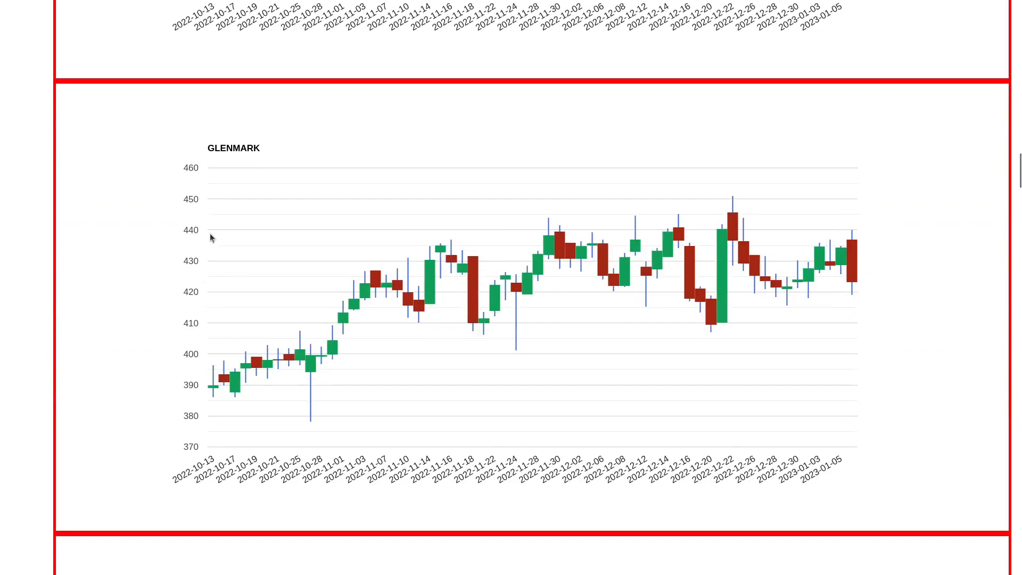
mouse_move(462, 326)
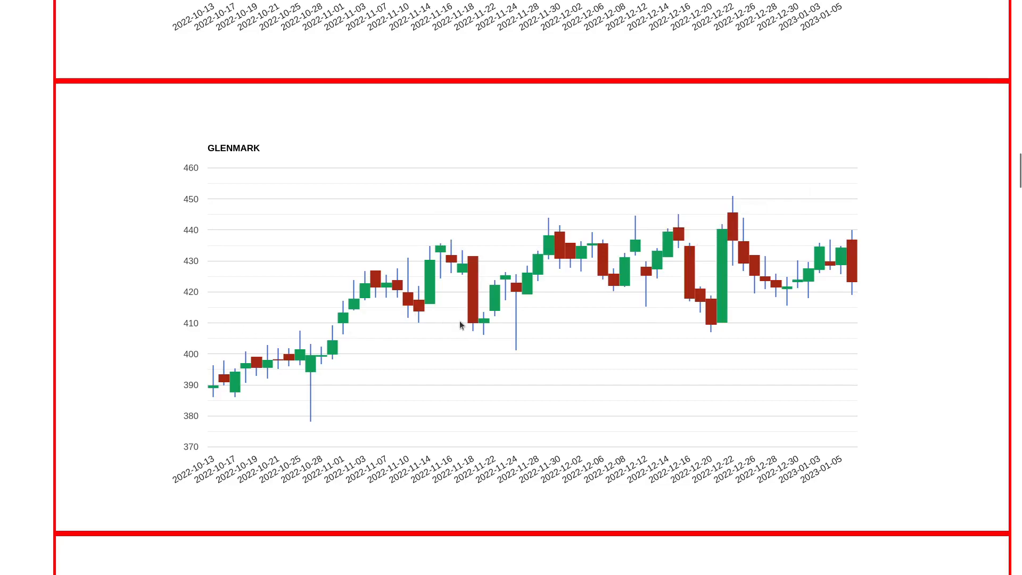
mouse_move(356, 230)
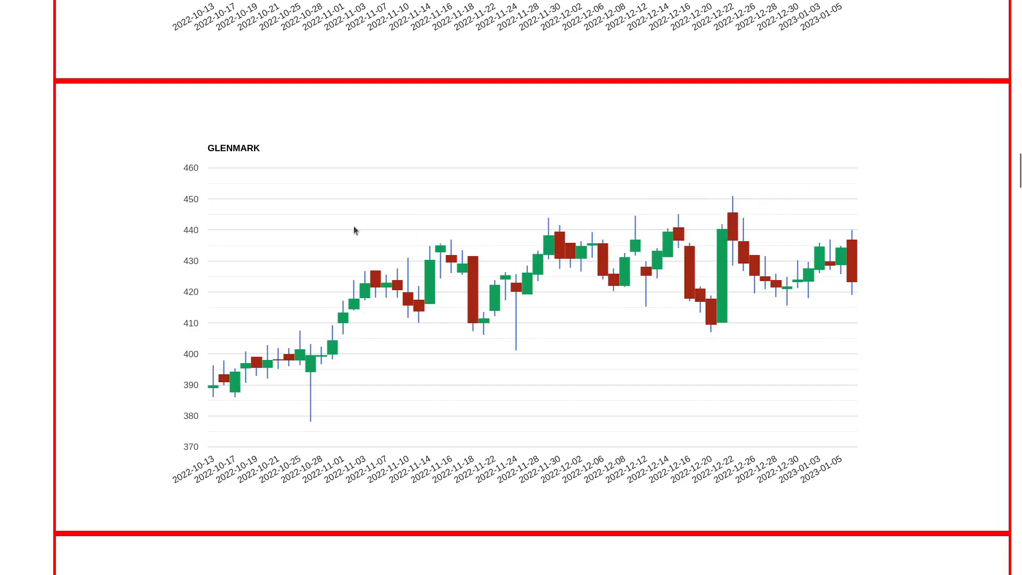
mouse_move(347, 285)
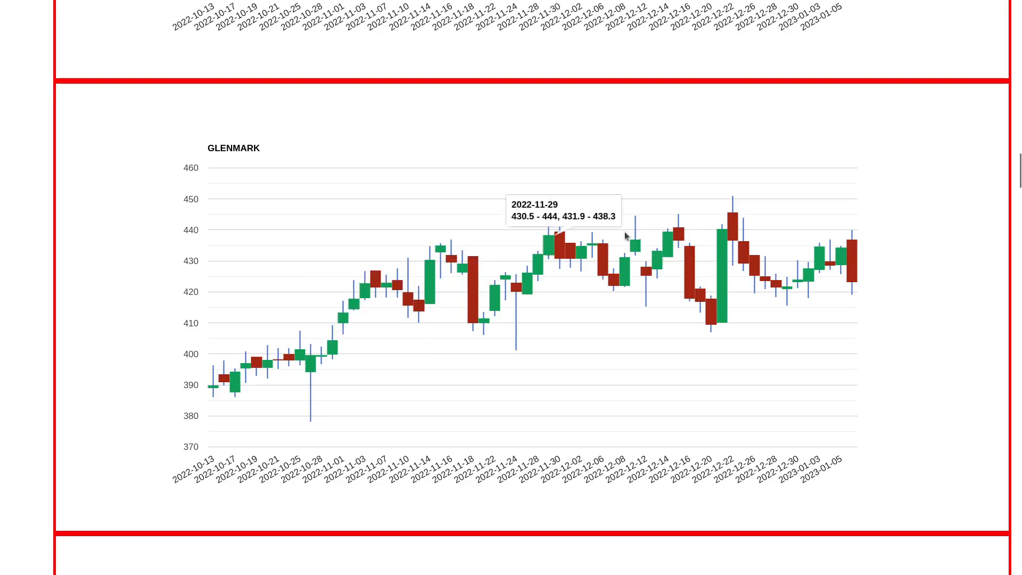
mouse_move(727, 192)
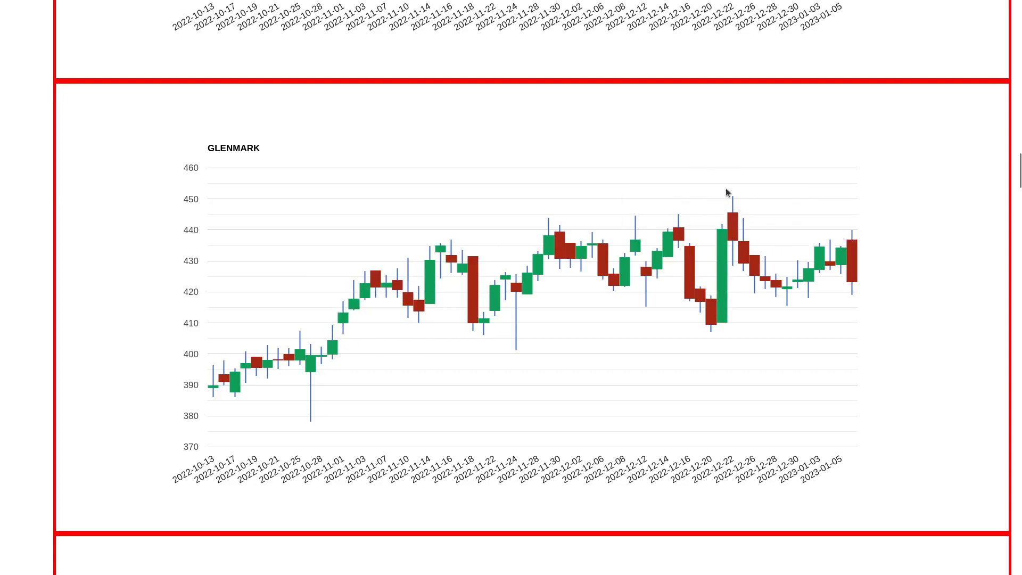
mouse_move(782, 273)
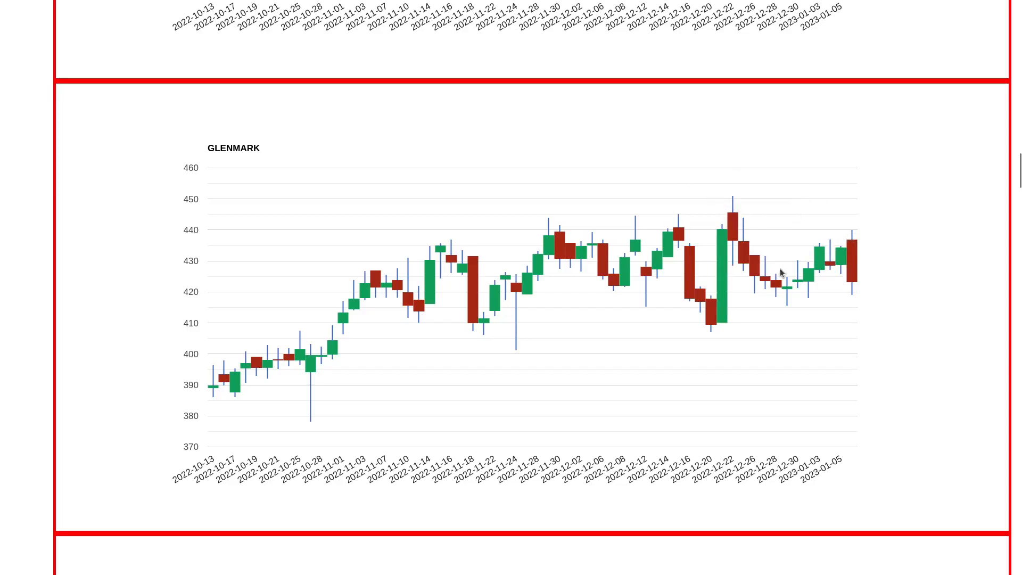
mouse_move(862, 268)
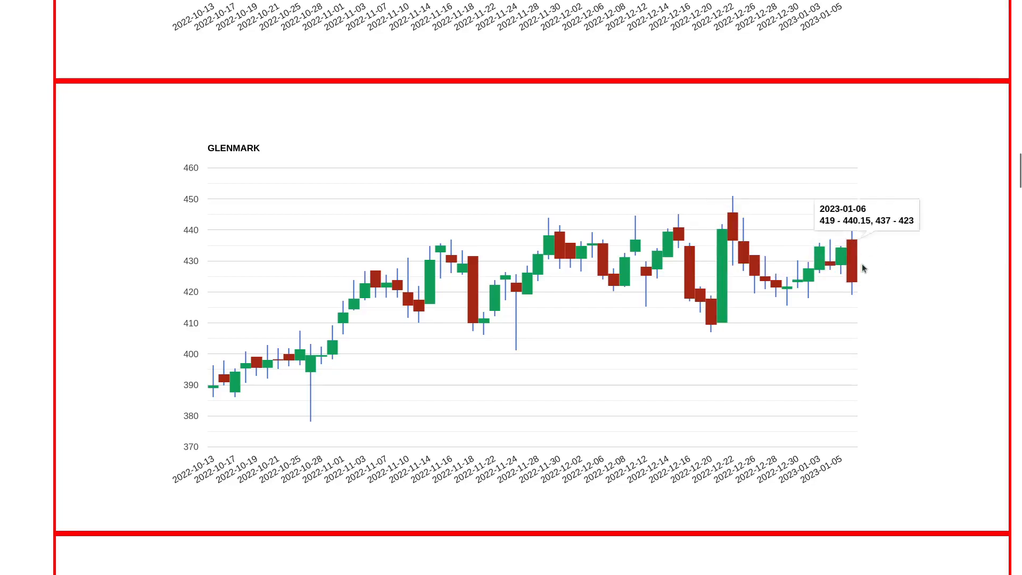
mouse_move(857, 233)
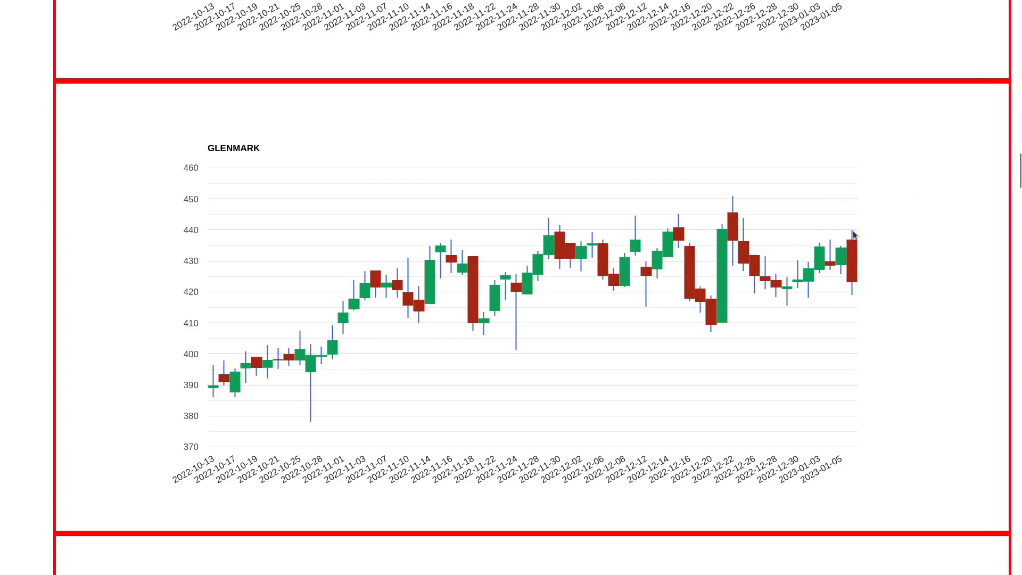
mouse_move(840, 226)
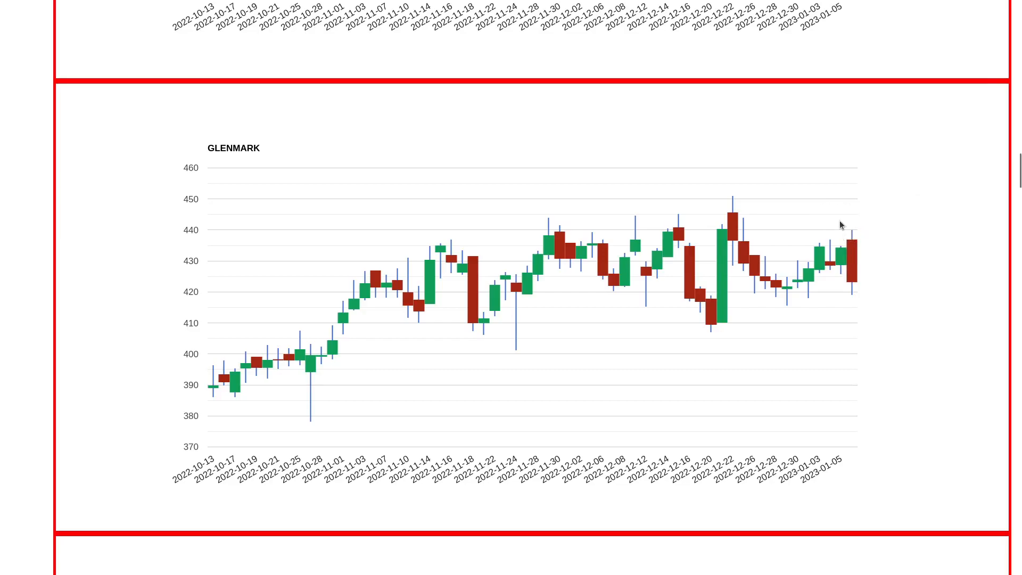
mouse_move(660, 278)
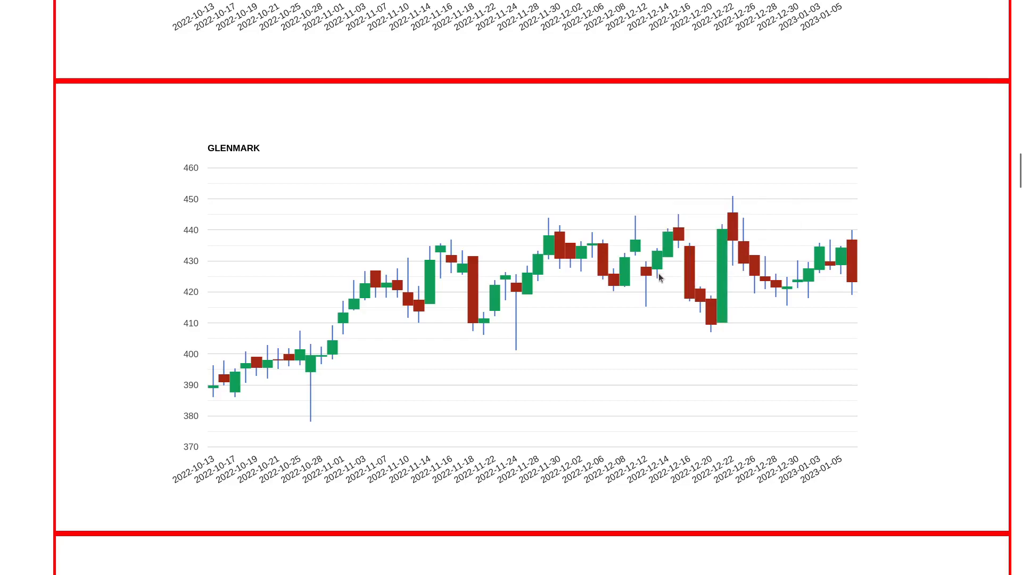
mouse_move(598, 301)
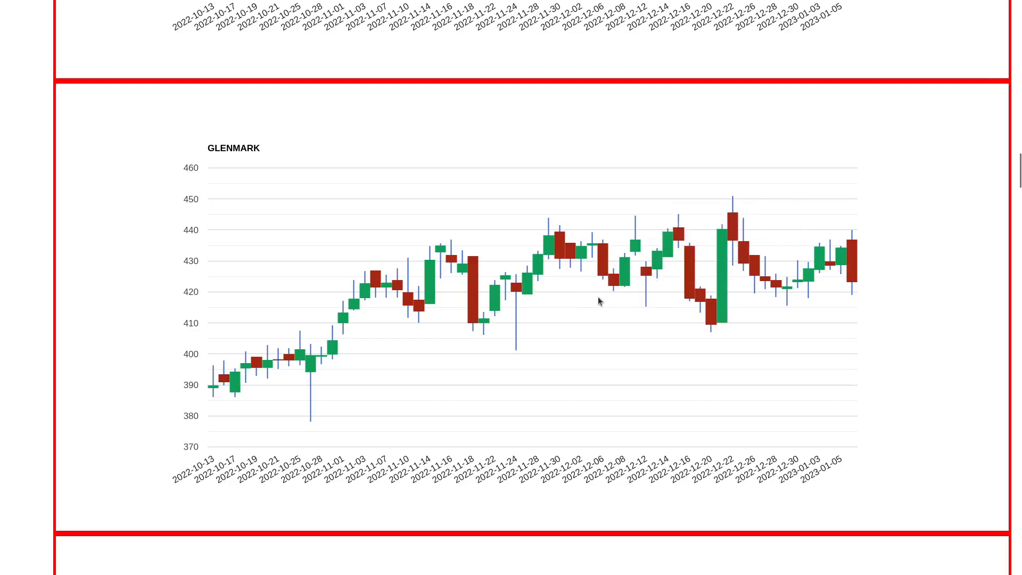
mouse_move(594, 282)
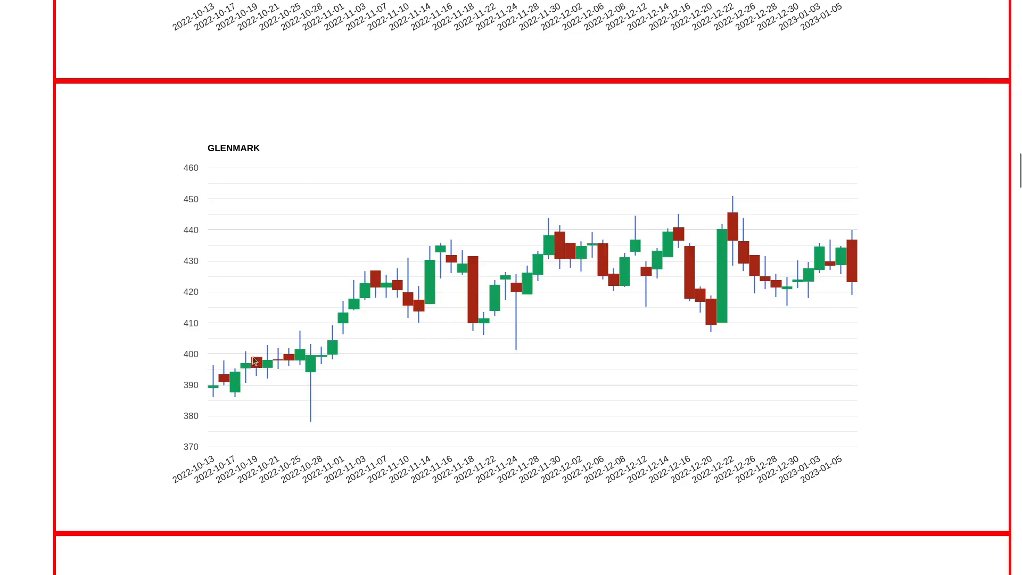
mouse_move(339, 320)
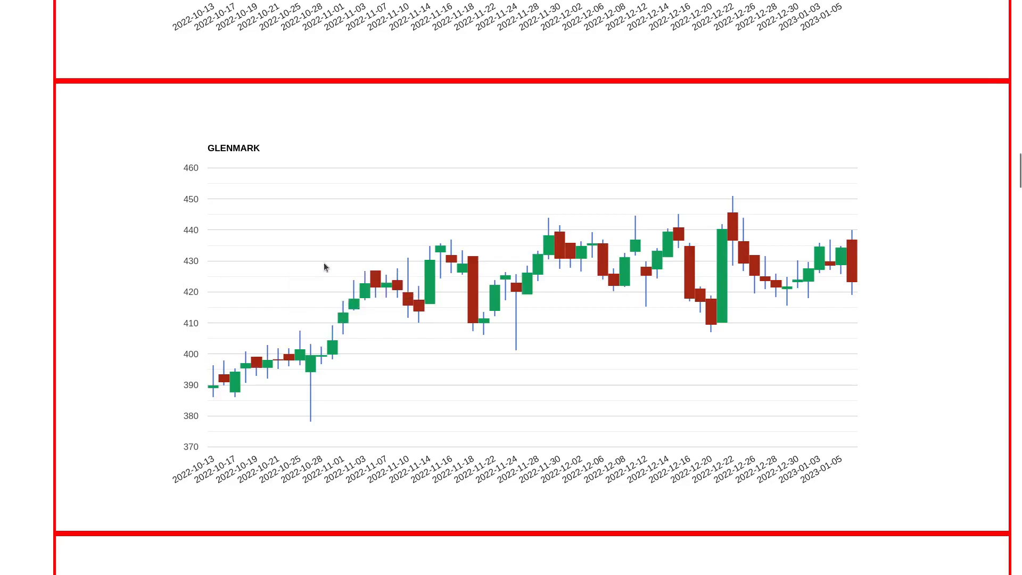
mouse_move(519, 313)
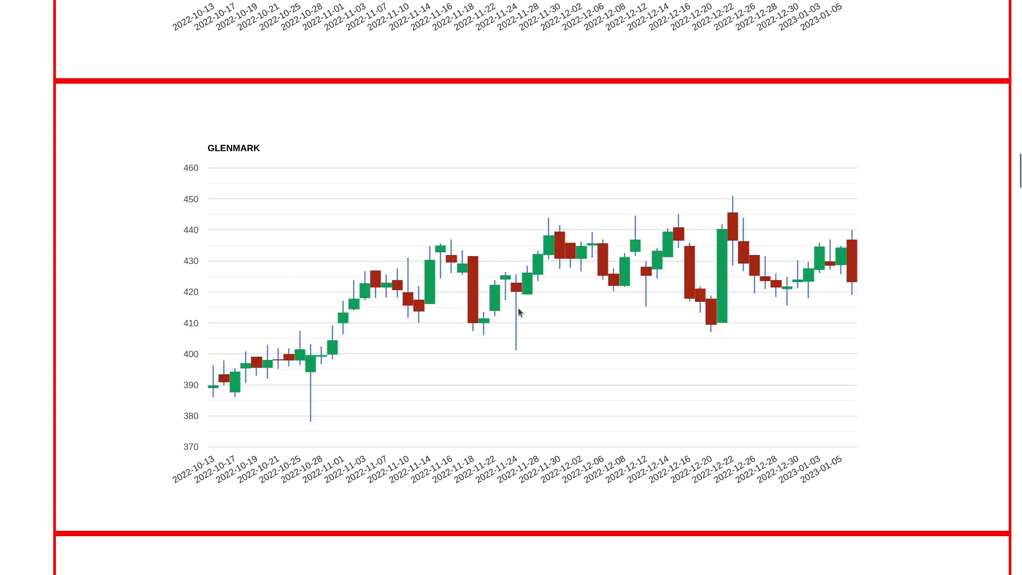
scroll(down, 3)
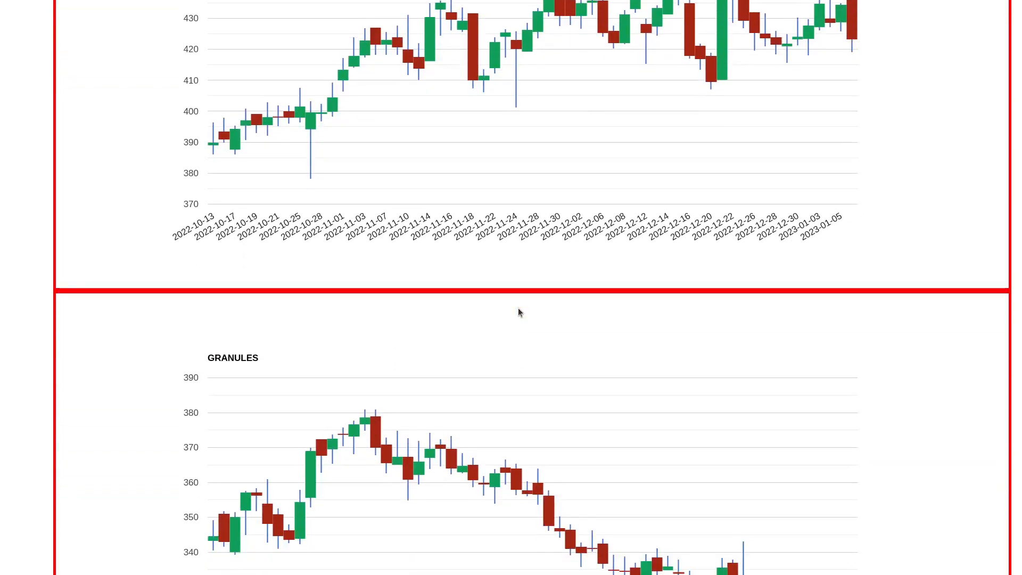
scroll(down, 3)
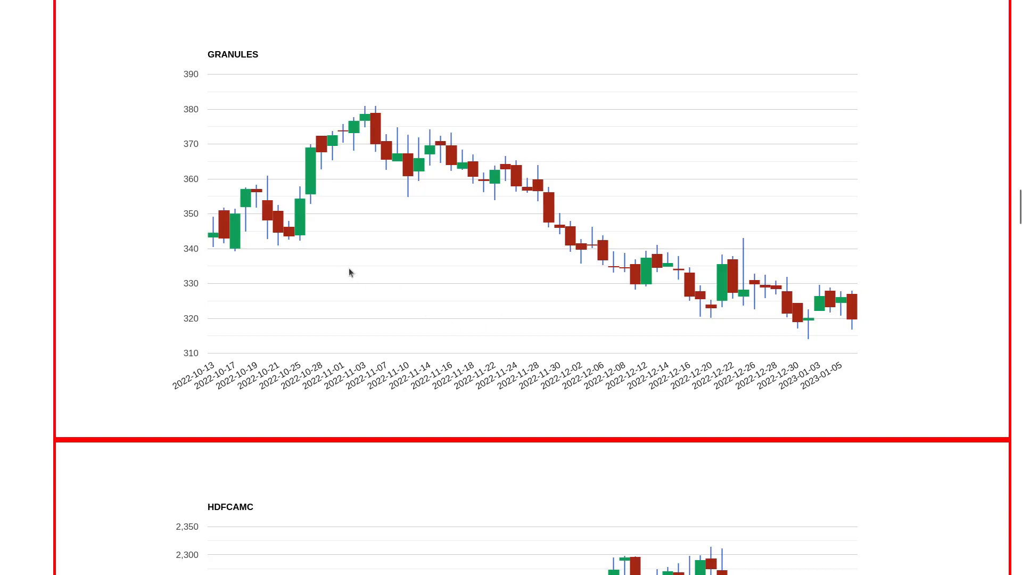
mouse_move(738, 300)
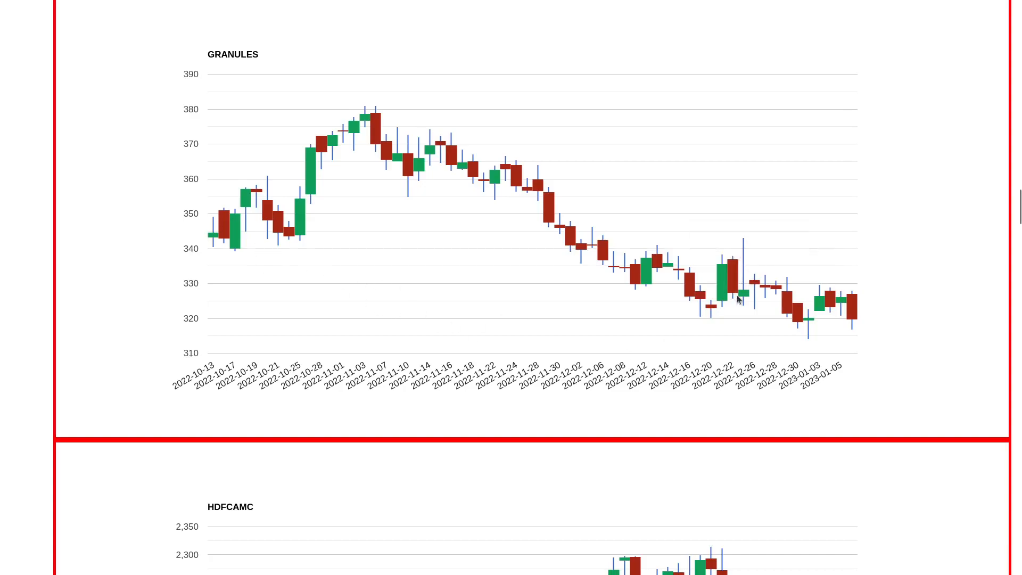
mouse_move(743, 228)
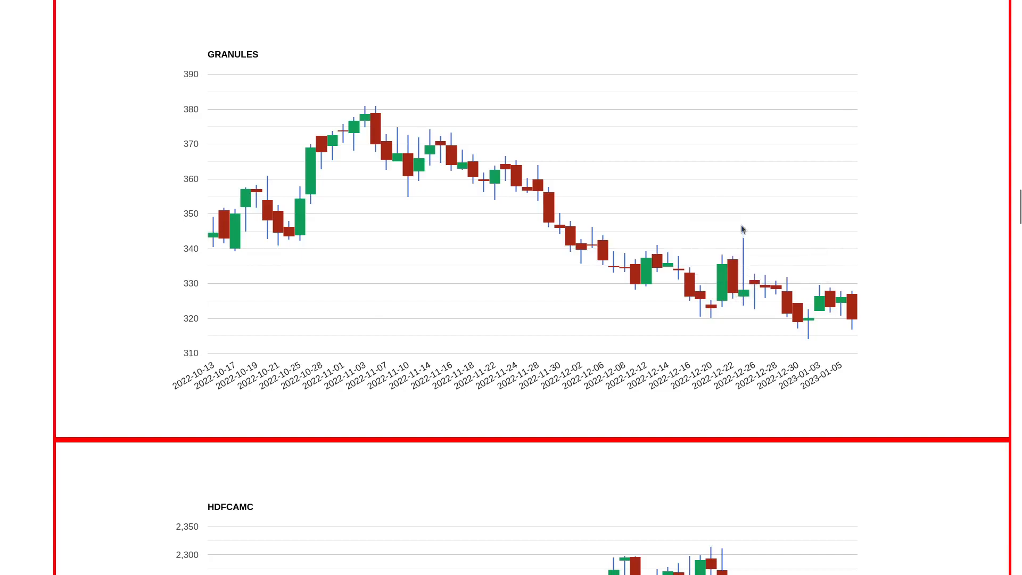
mouse_move(728, 295)
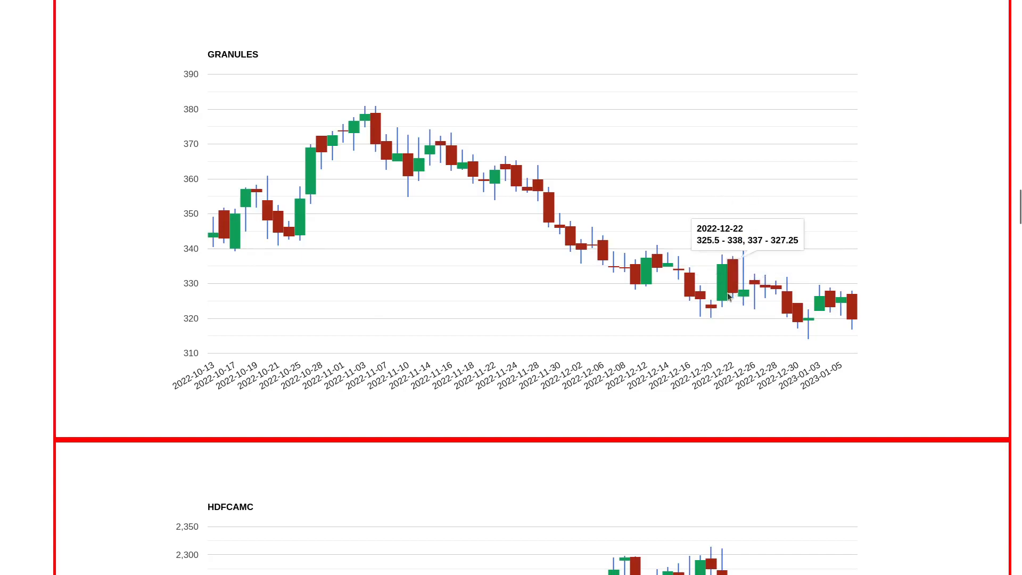
mouse_move(875, 309)
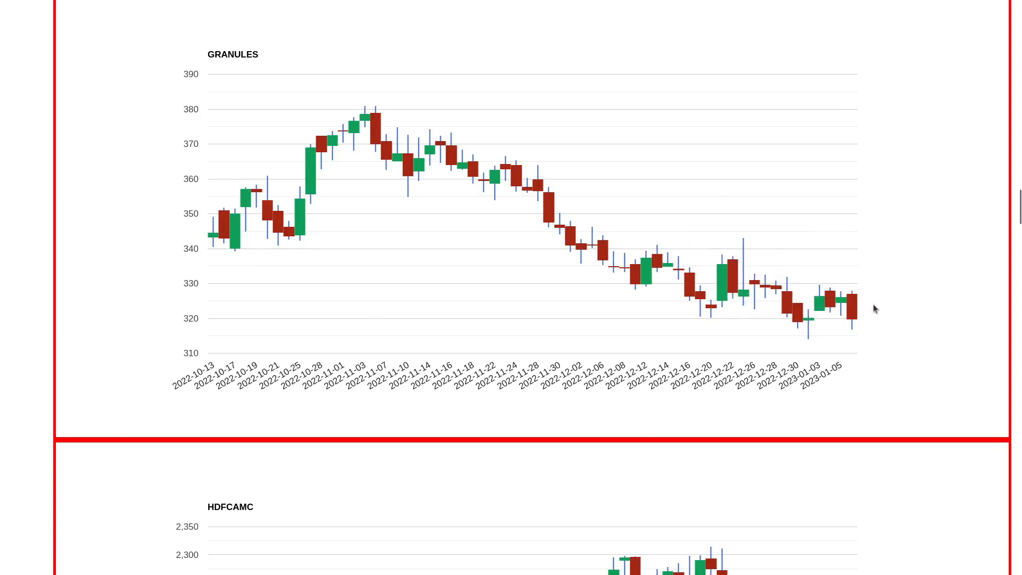
mouse_move(894, 371)
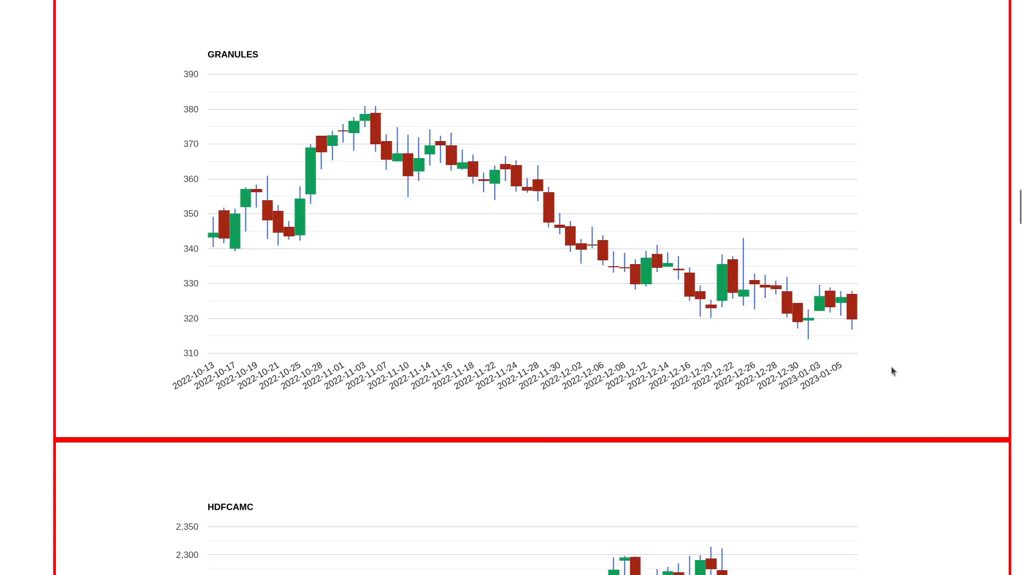
mouse_move(857, 356)
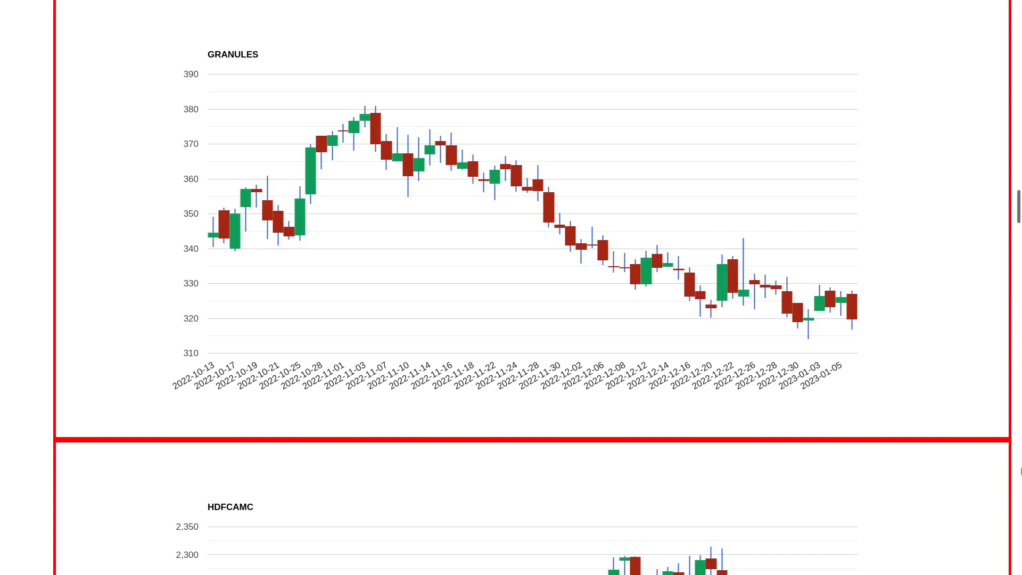
scroll(down, 3)
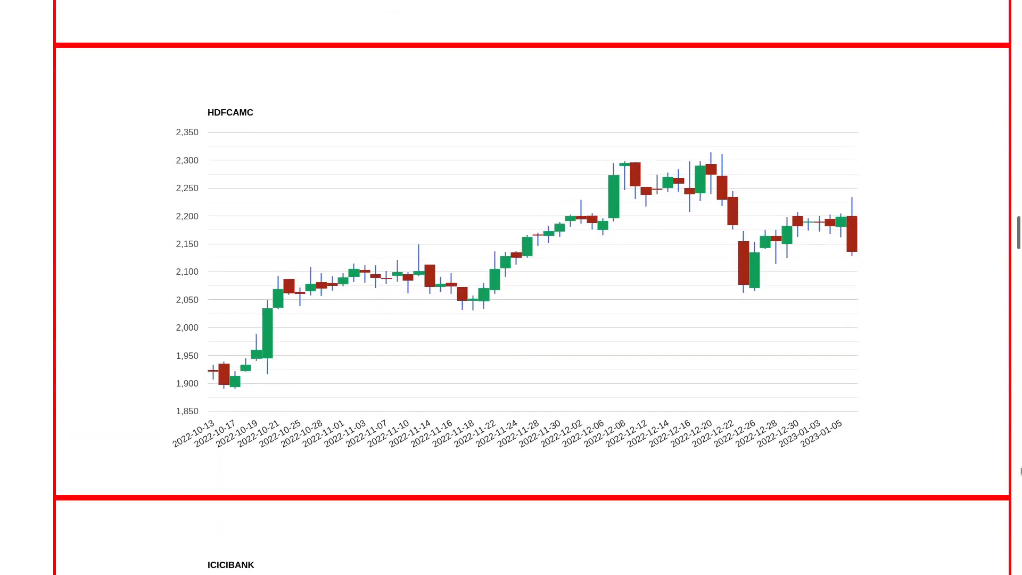
mouse_move(751, 293)
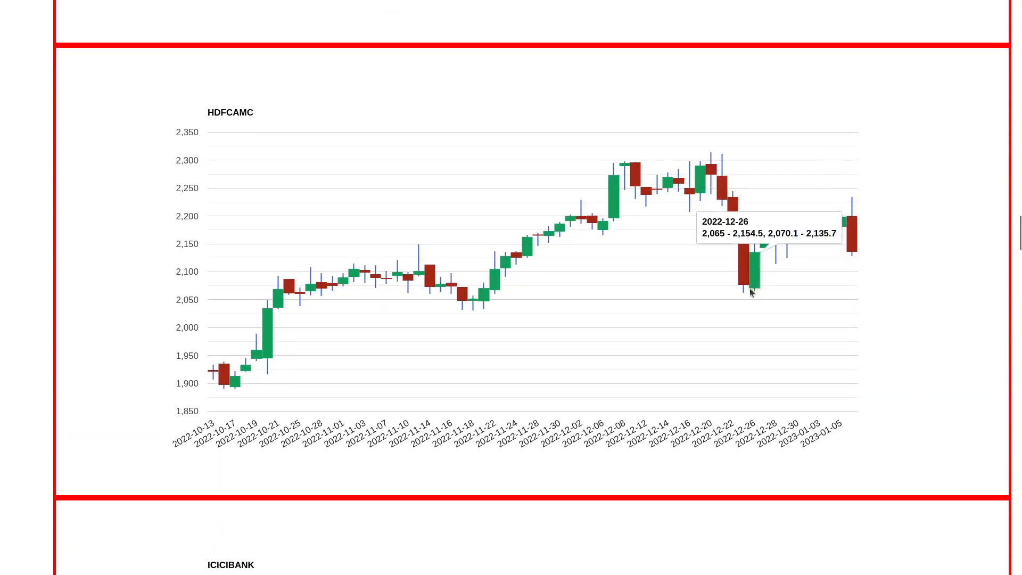
mouse_move(879, 228)
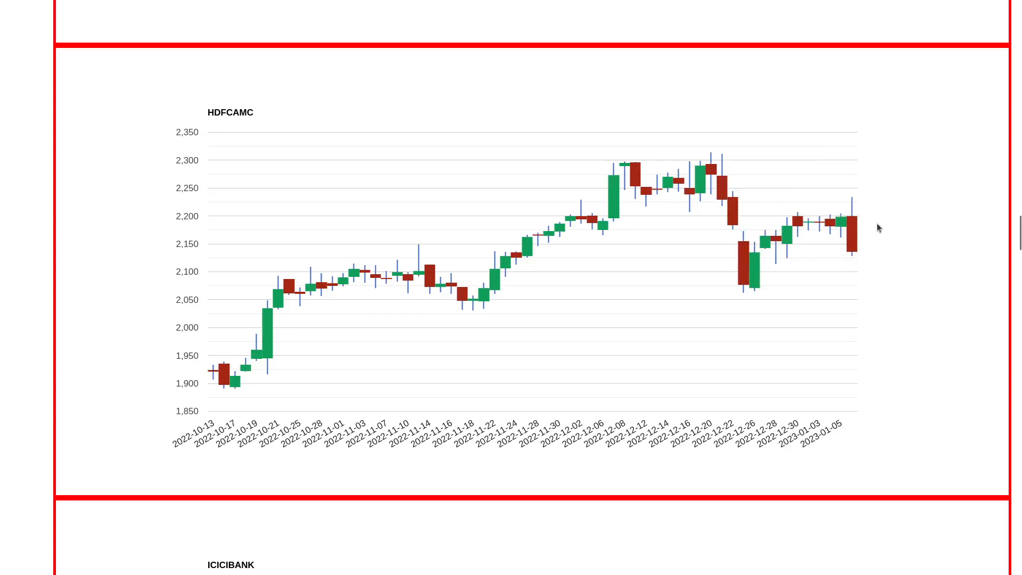
mouse_move(843, 225)
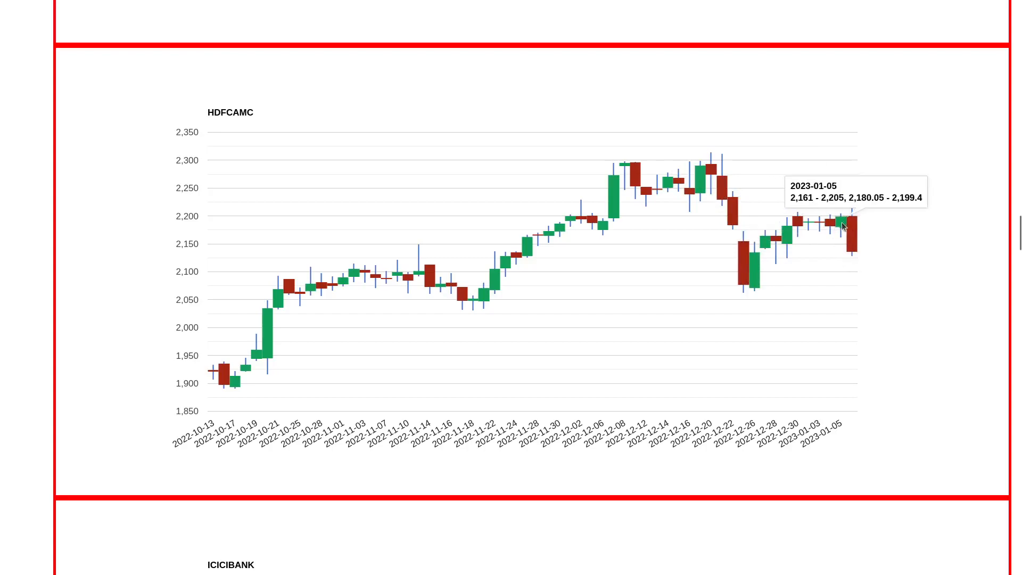
mouse_move(760, 230)
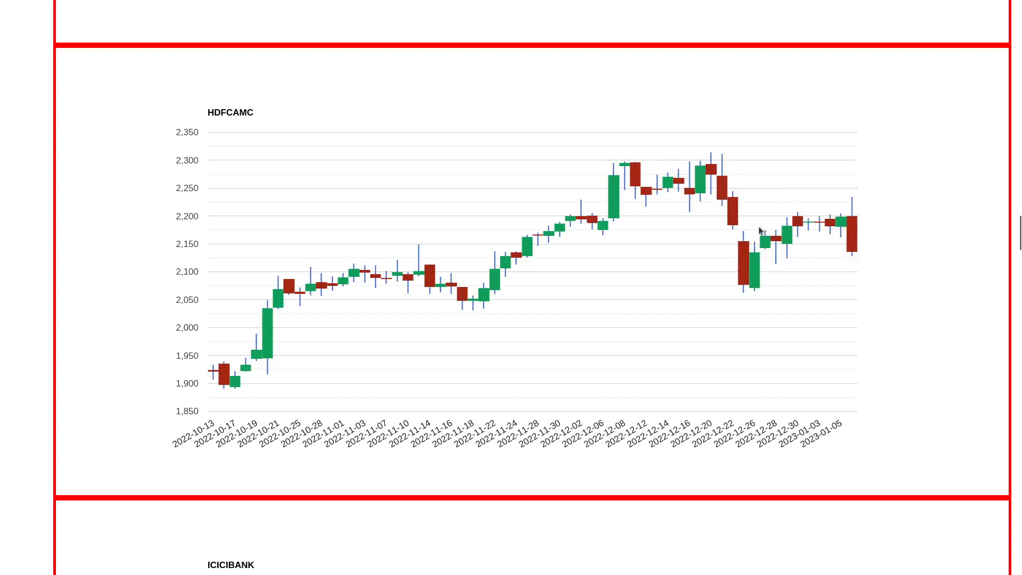
mouse_move(766, 265)
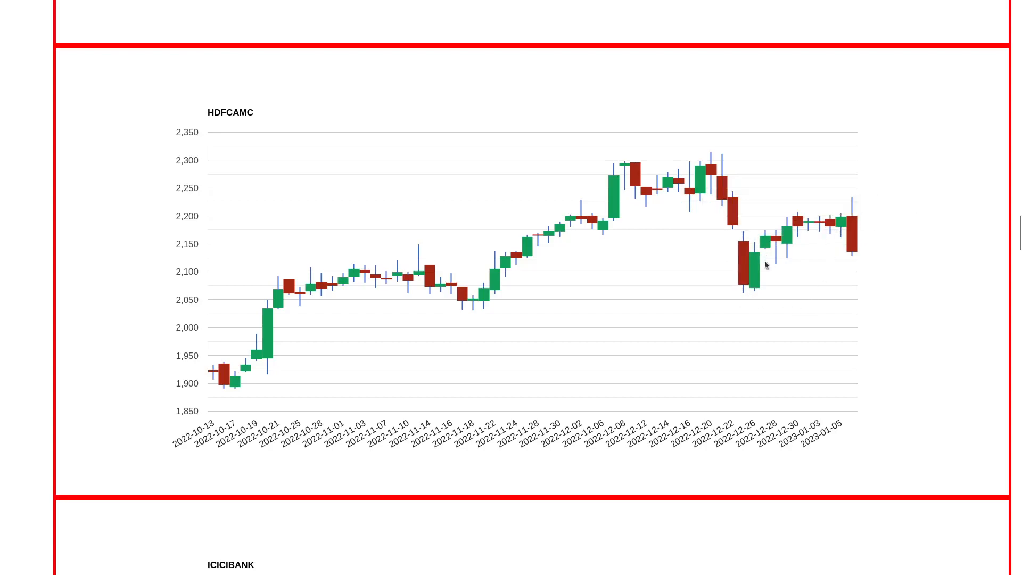
mouse_move(801, 331)
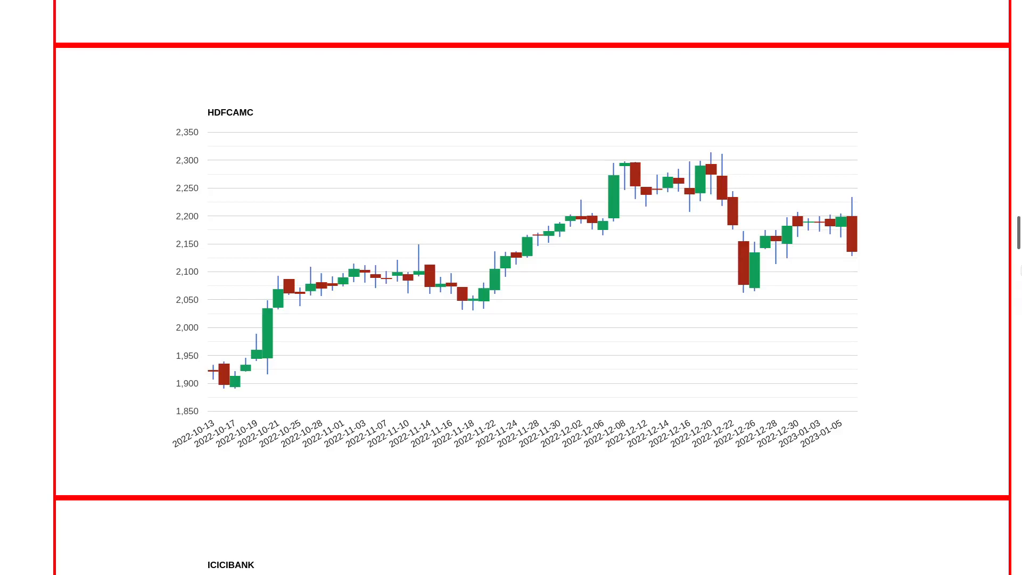
scroll(down, 3)
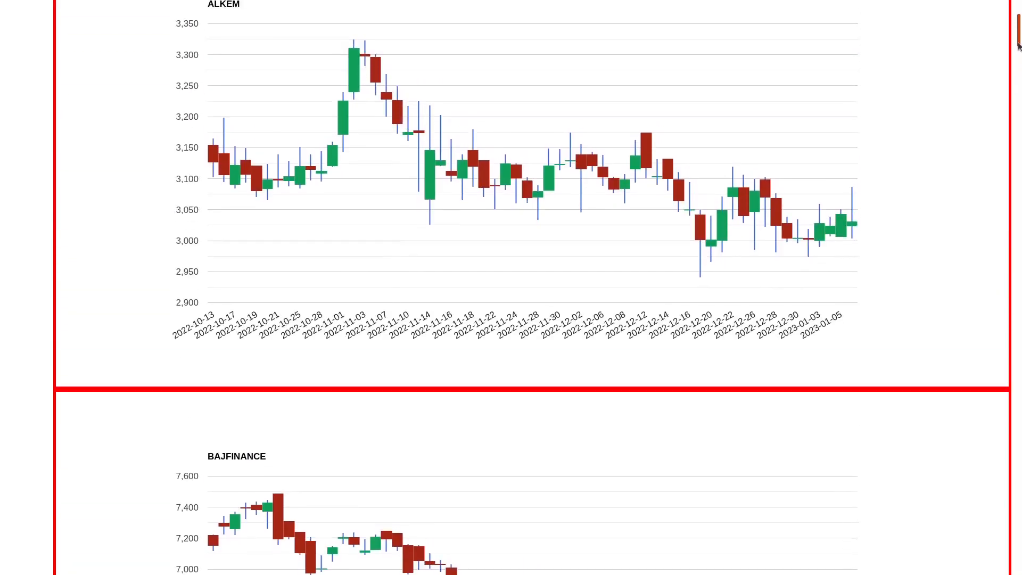
scroll(down, 3)
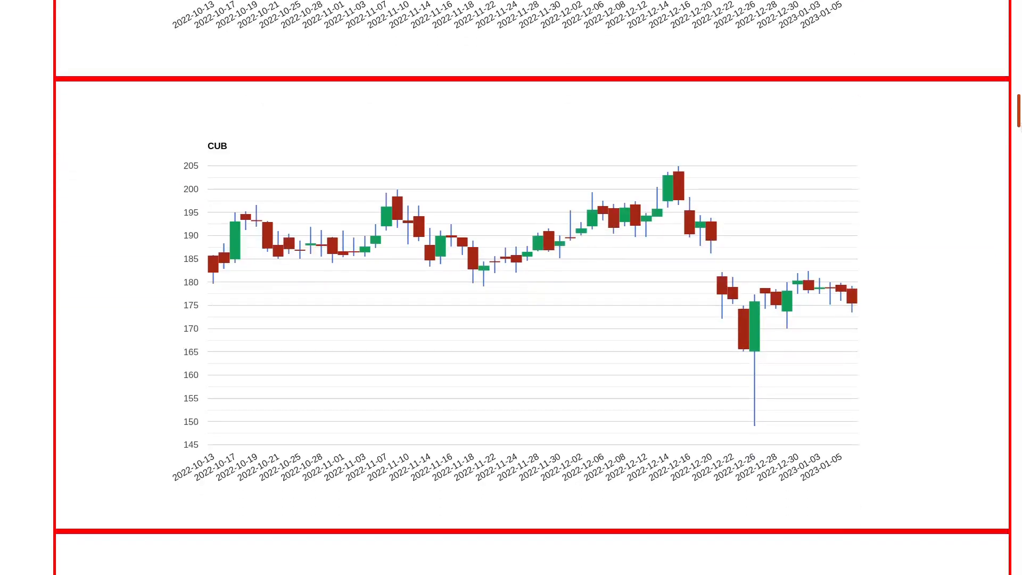
scroll(down, 3)
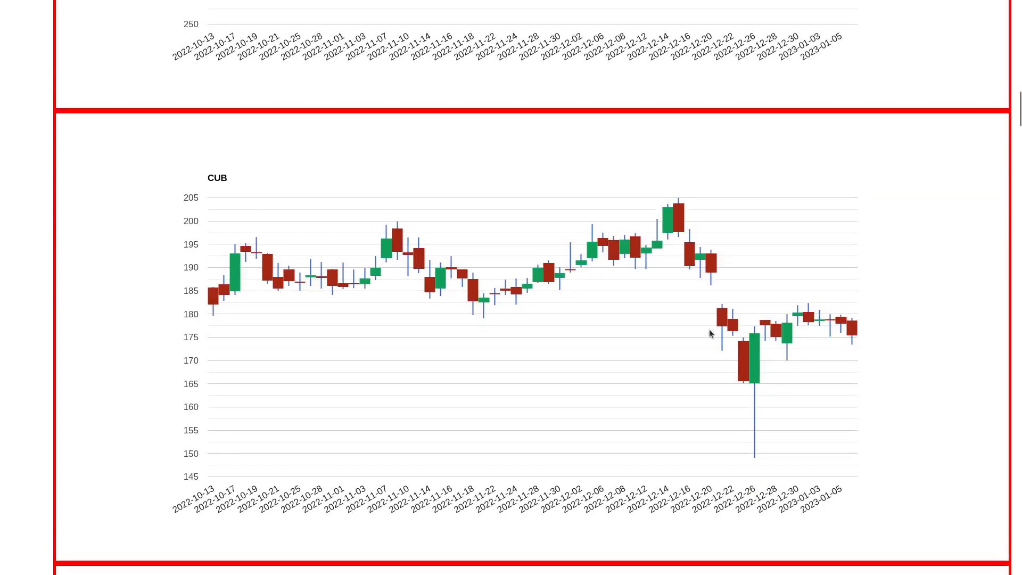
mouse_move(751, 341)
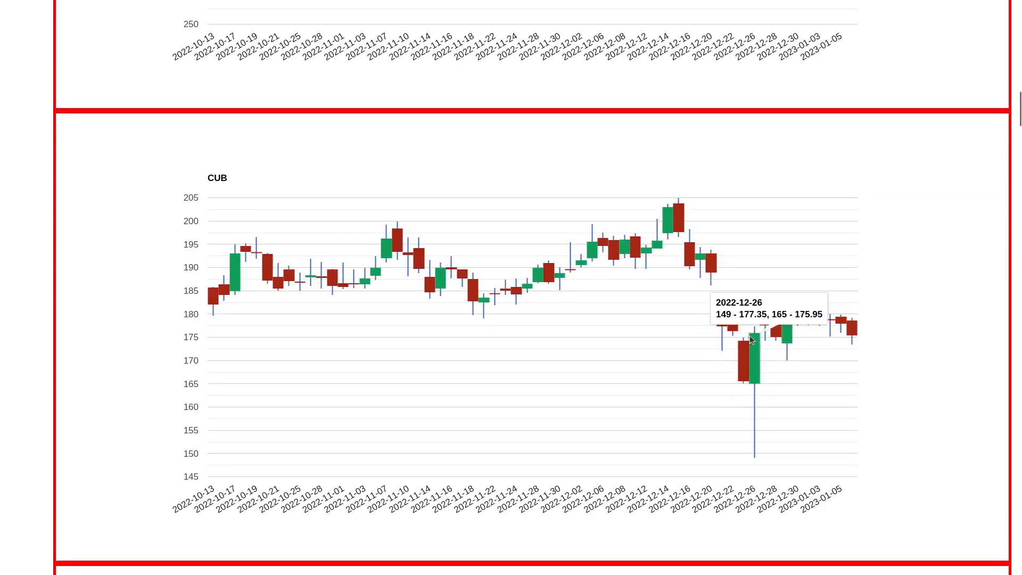
mouse_move(797, 307)
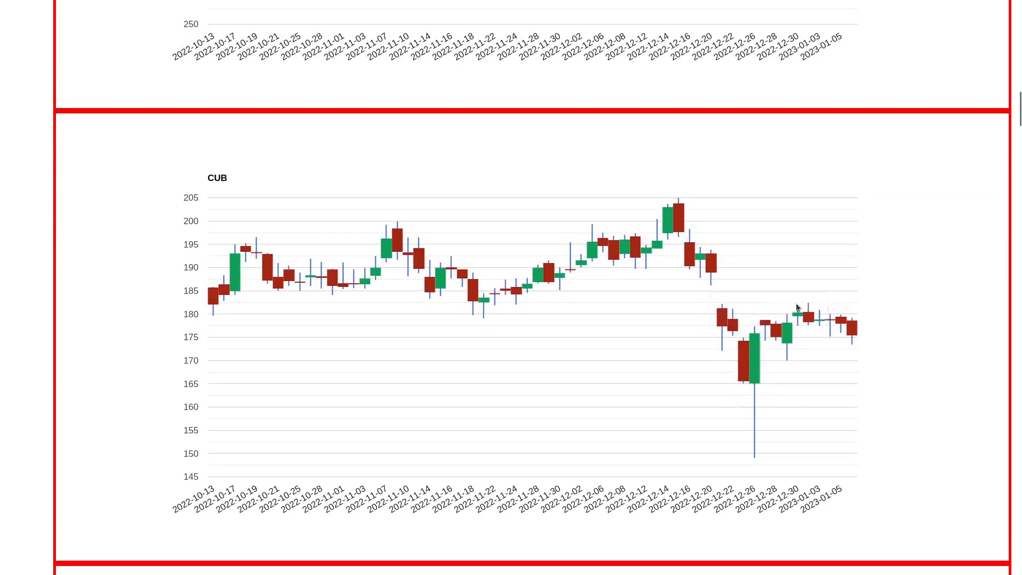
mouse_move(849, 347)
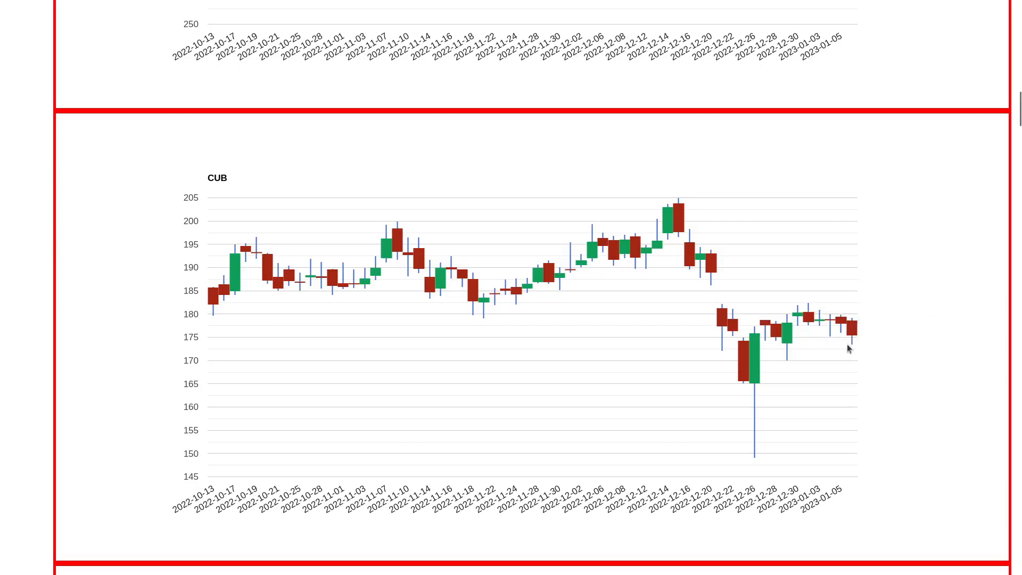
scroll(down, 3)
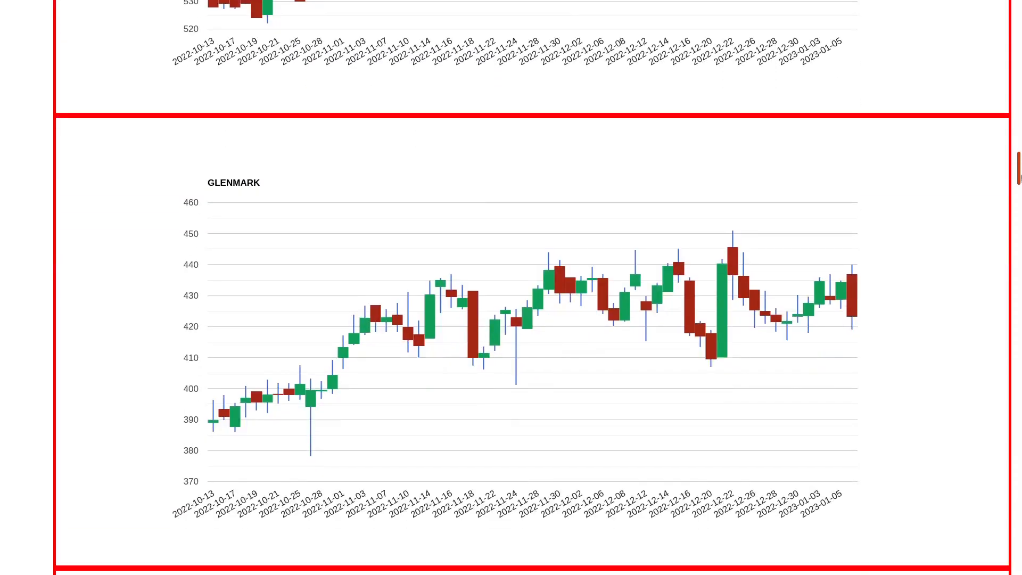
scroll(down, 3)
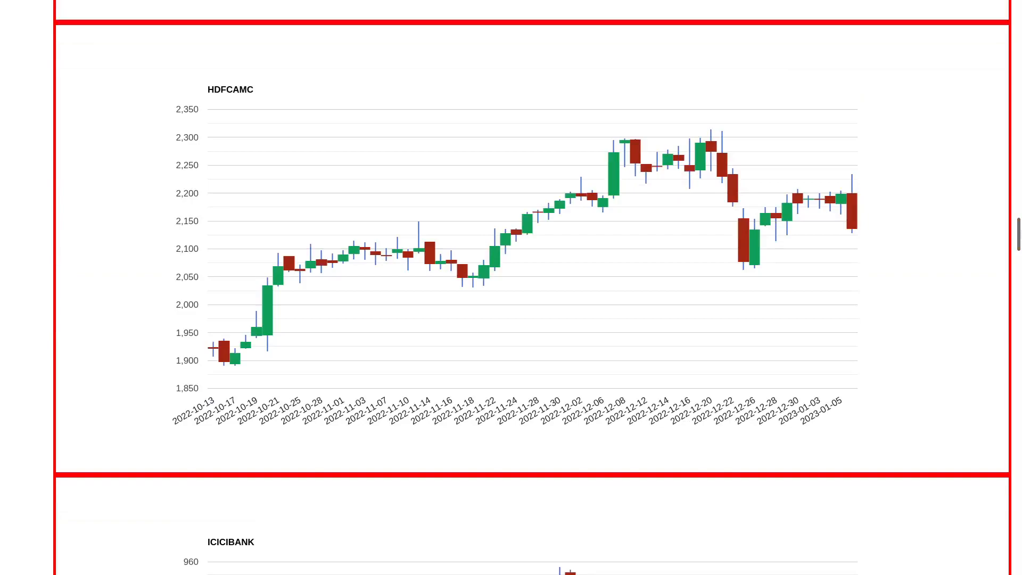
mouse_move(766, 261)
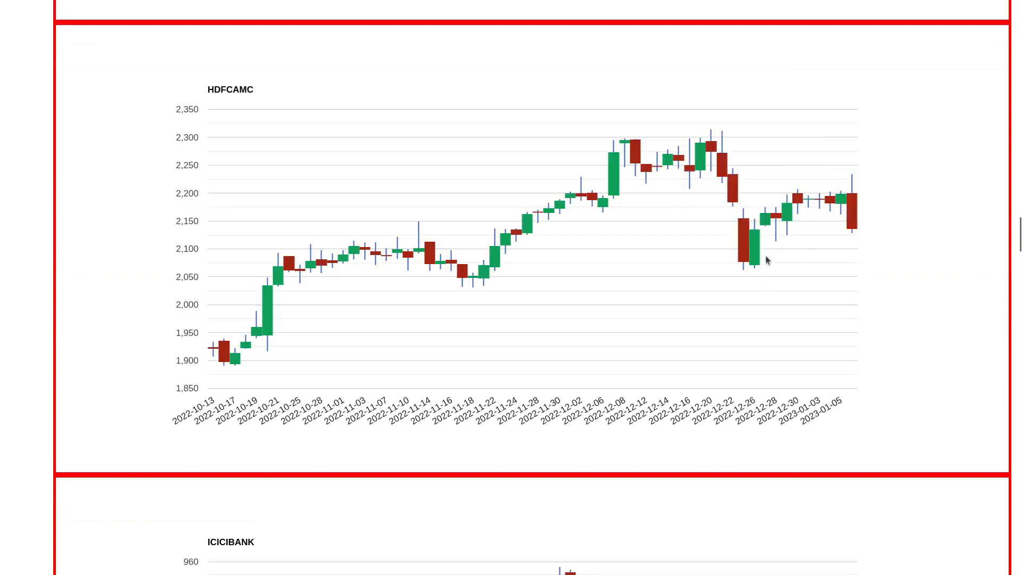
mouse_move(745, 287)
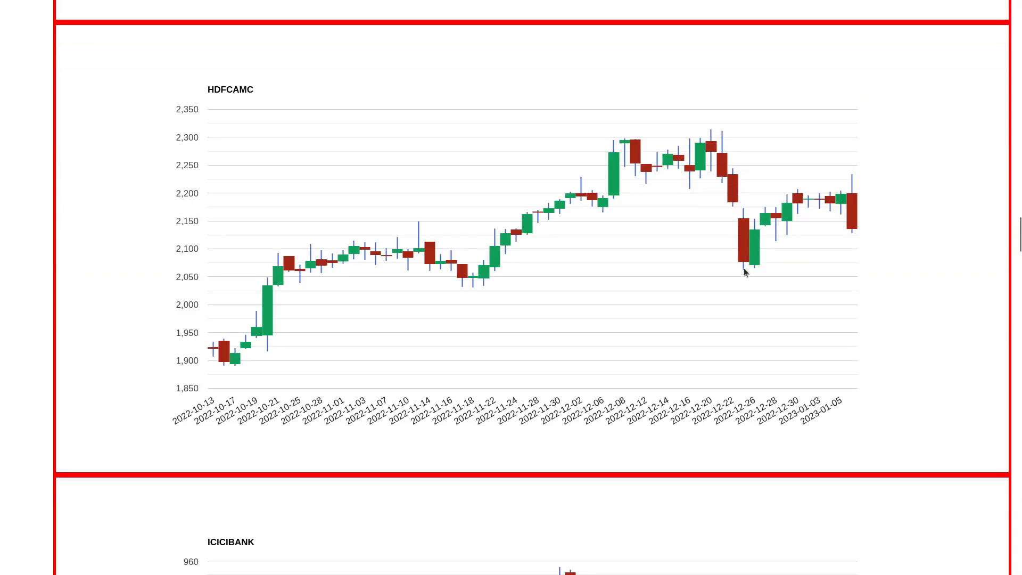
mouse_move(711, 190)
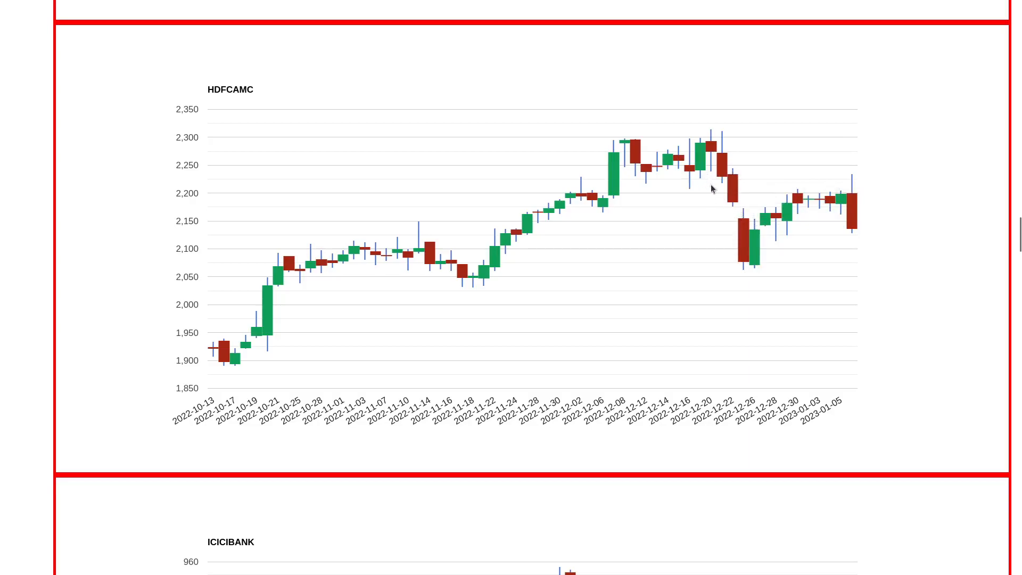
mouse_move(841, 212)
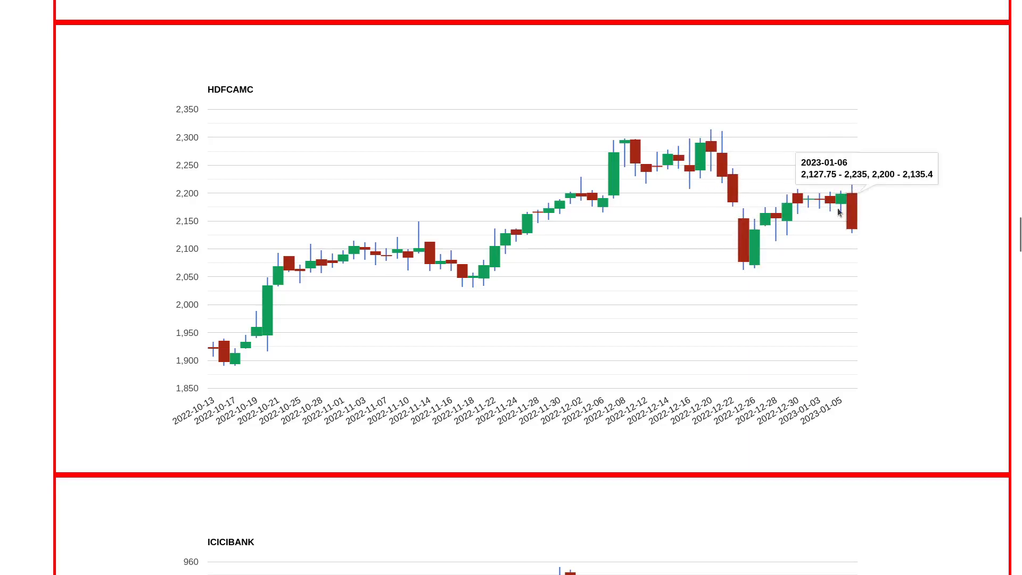
mouse_move(873, 197)
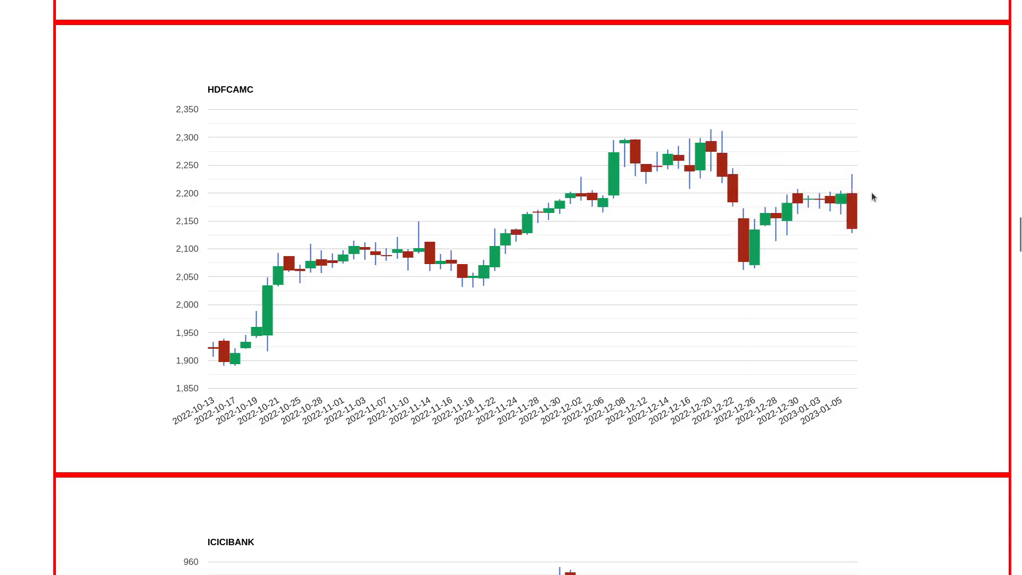
mouse_move(852, 199)
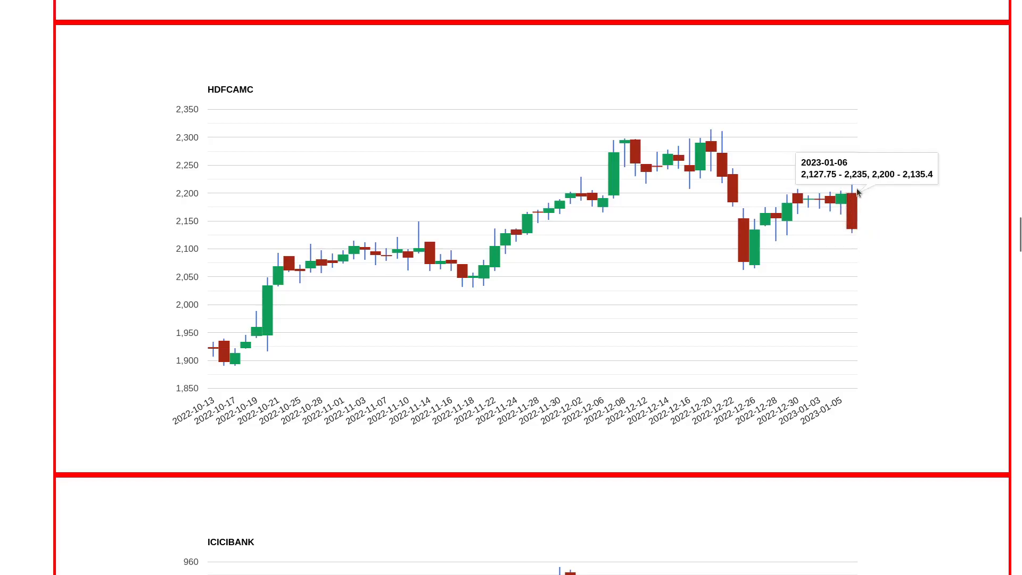
mouse_move(868, 225)
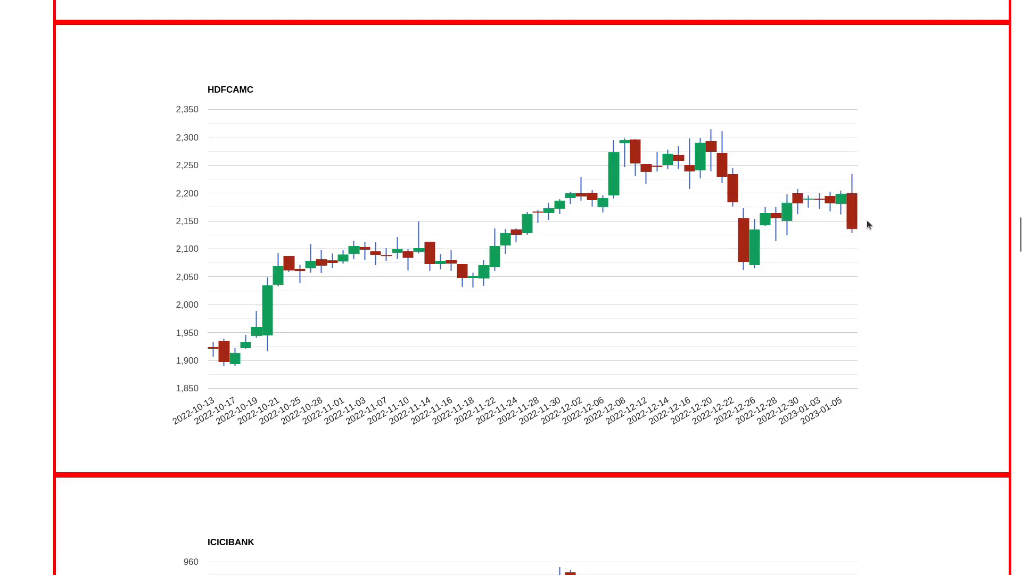
mouse_move(872, 246)
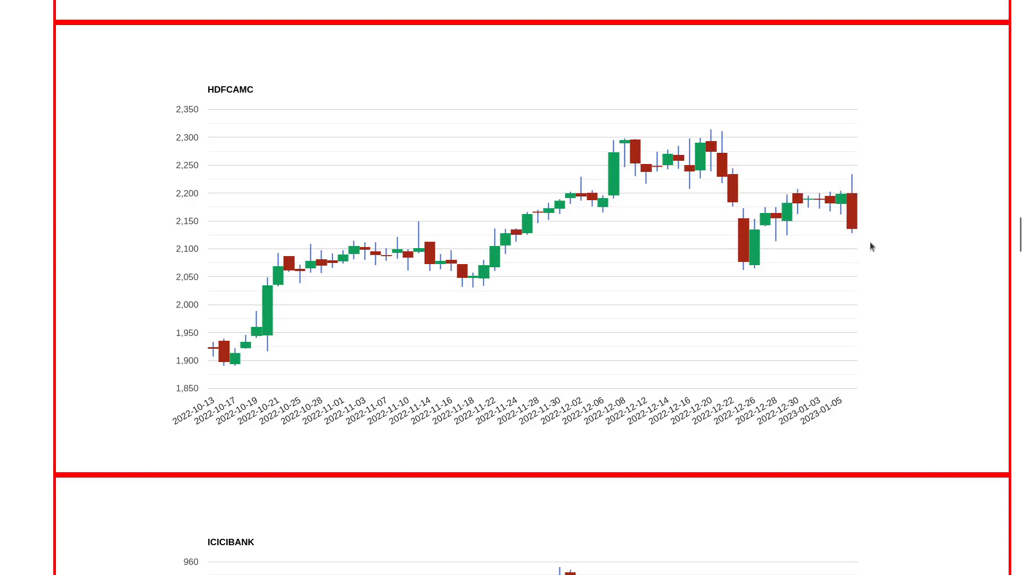
mouse_move(916, 301)
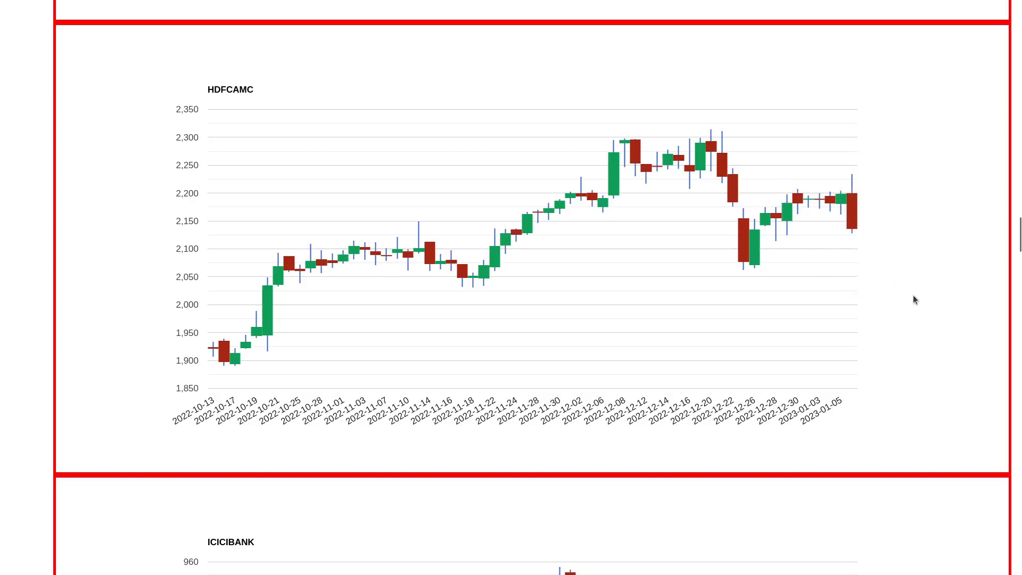
mouse_move(470, 255)
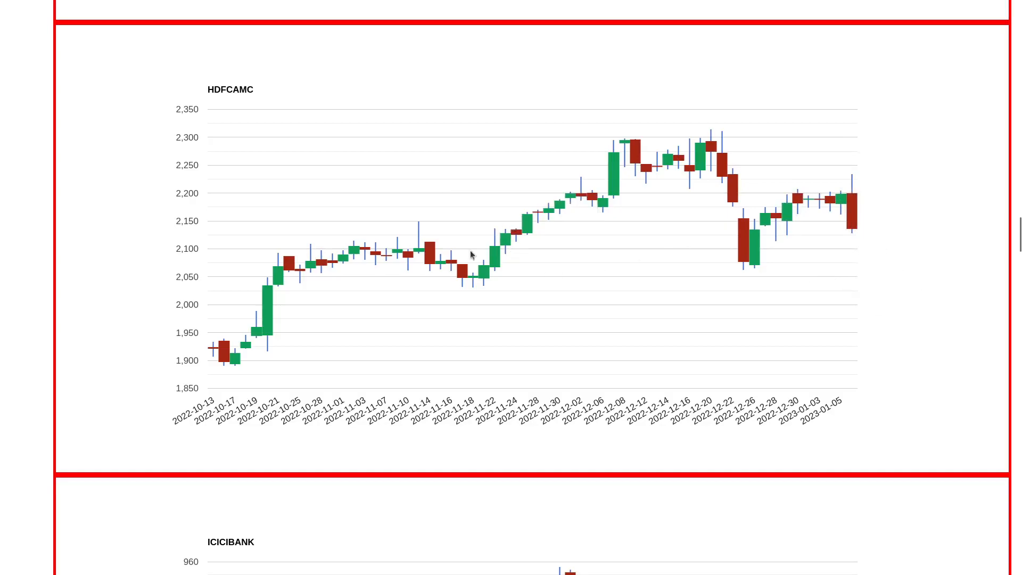
mouse_move(826, 257)
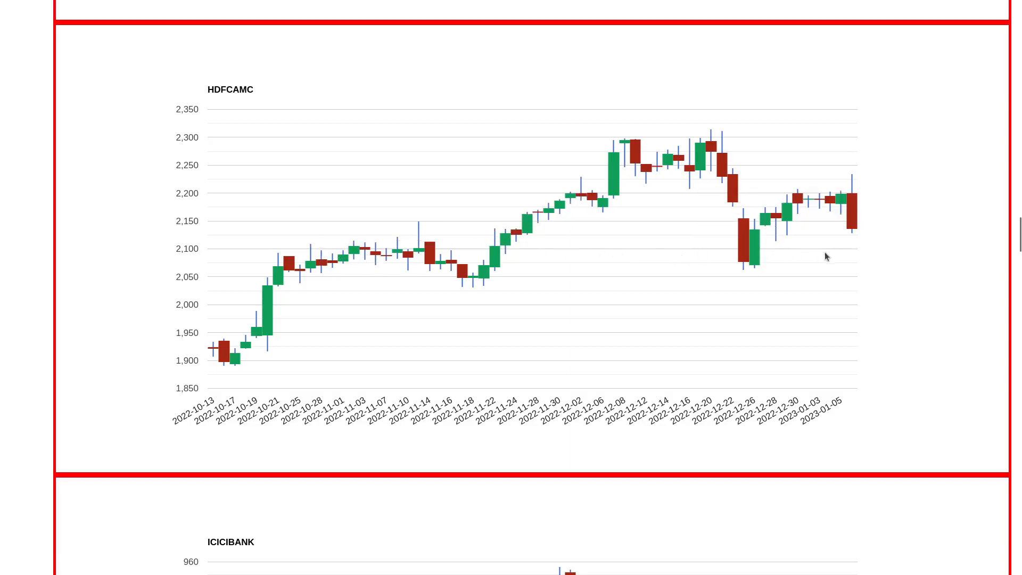
mouse_move(647, 325)
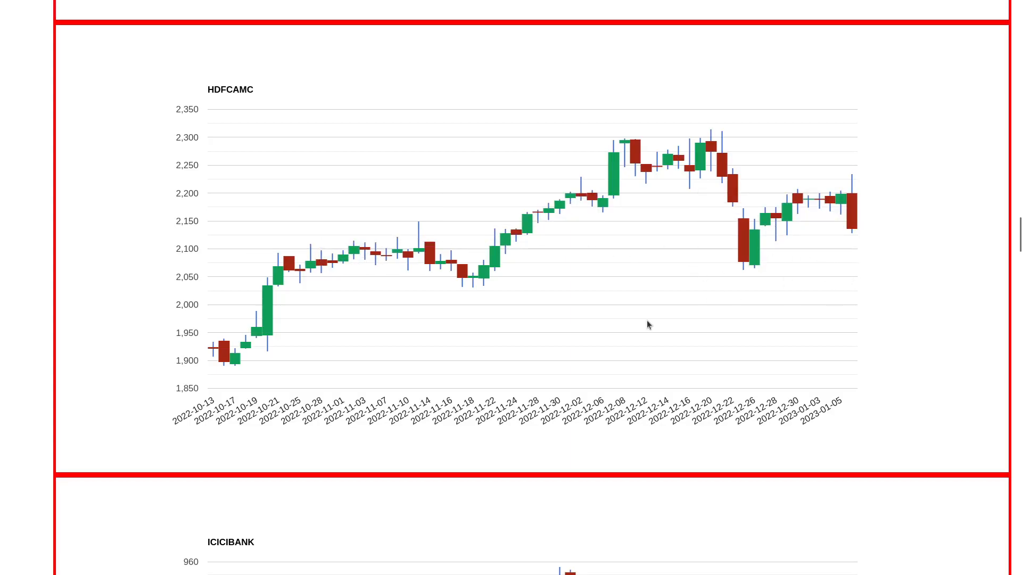
mouse_move(779, 379)
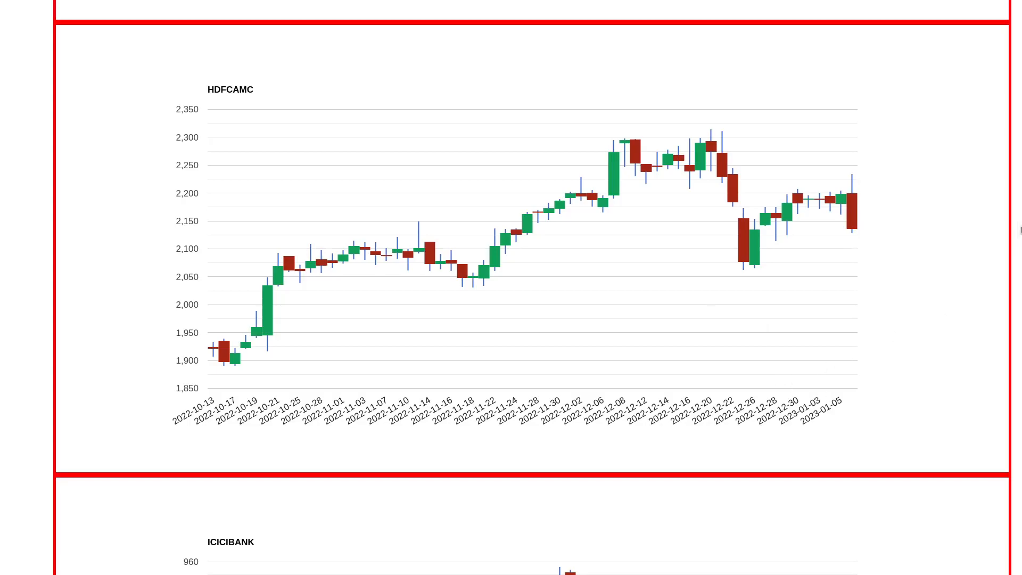
scroll(down, 3)
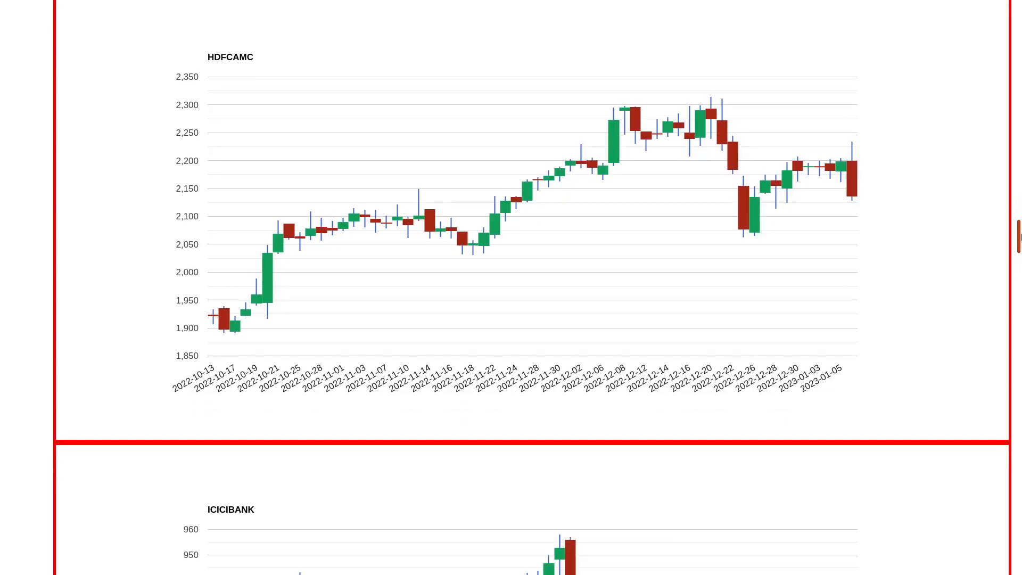
scroll(down, 3)
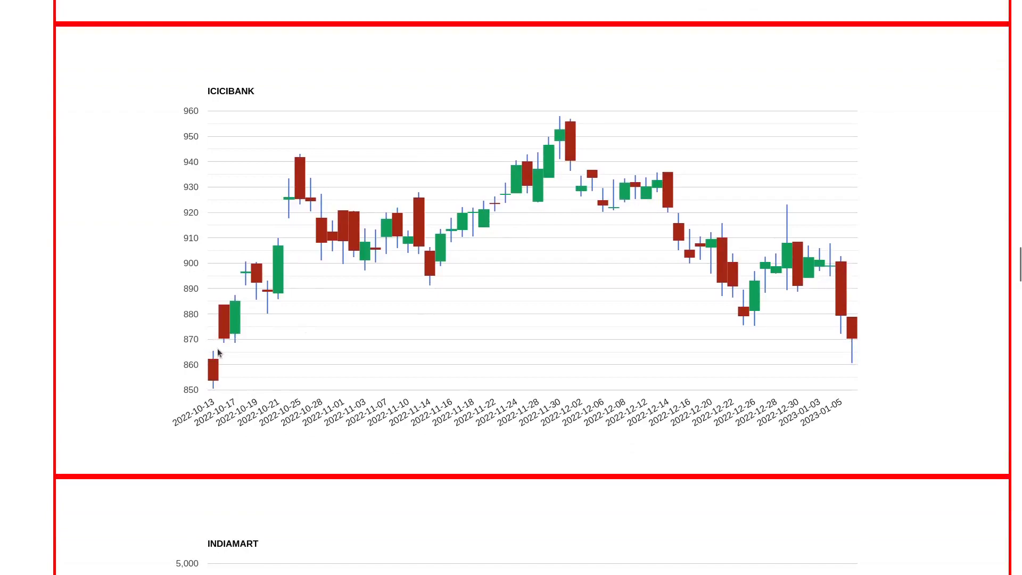
mouse_move(230, 348)
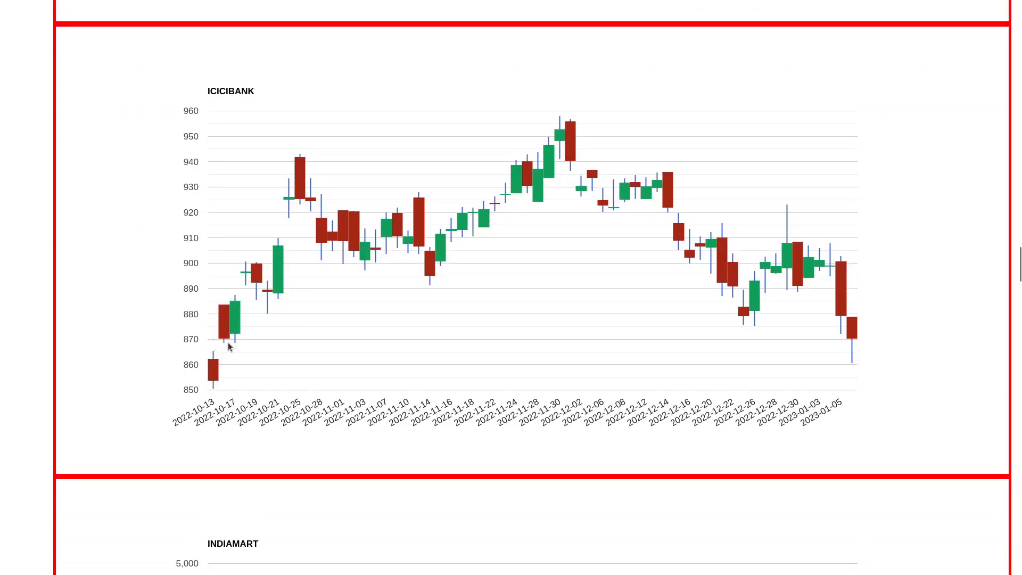
mouse_move(222, 340)
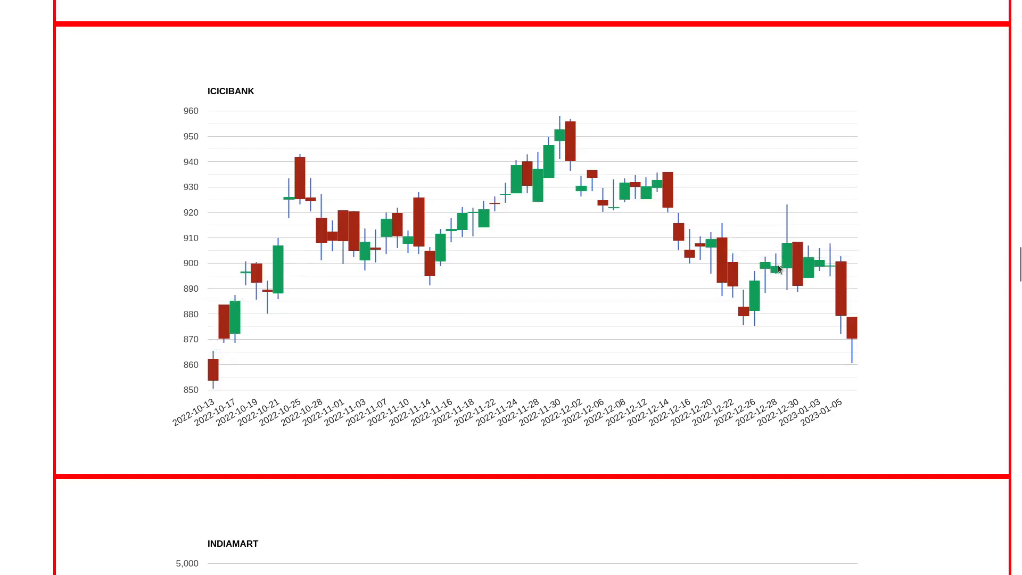
mouse_move(560, 129)
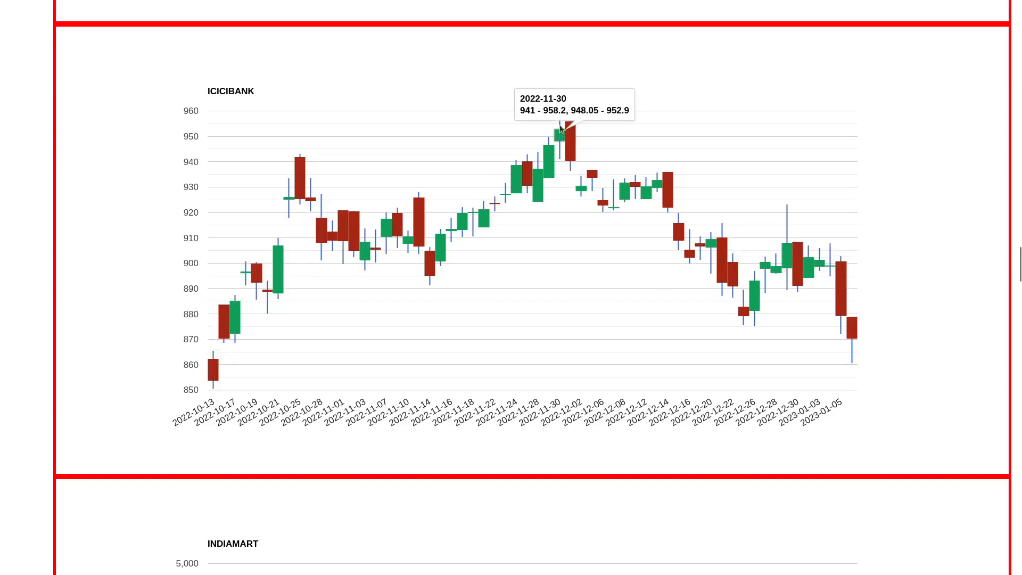
mouse_move(790, 251)
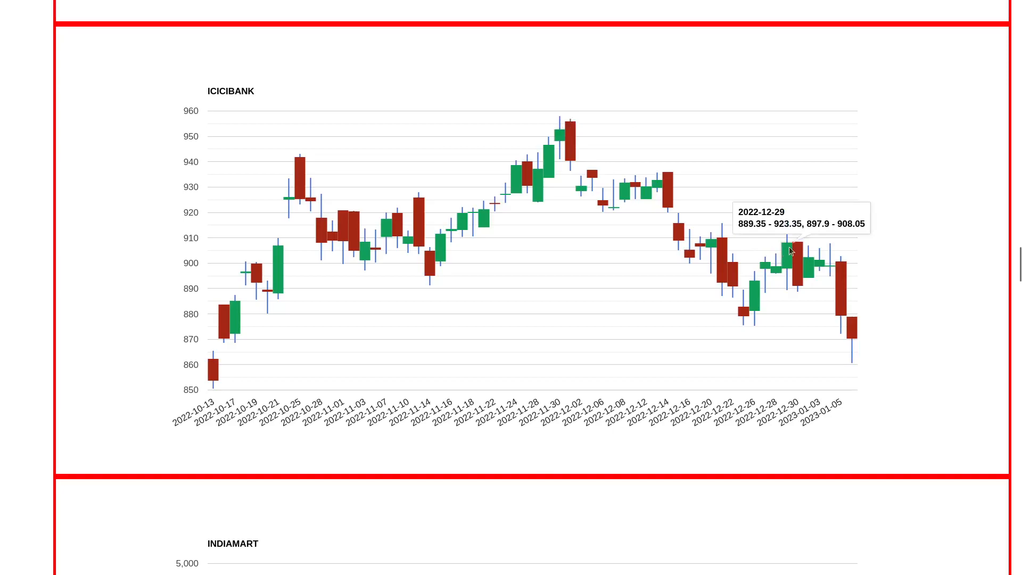
mouse_move(775, 221)
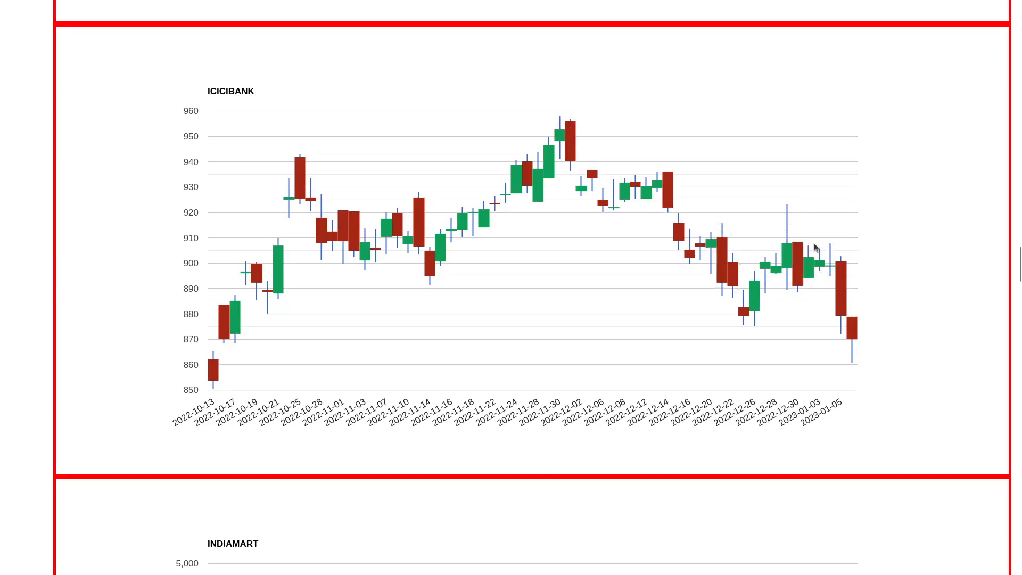
mouse_move(775, 213)
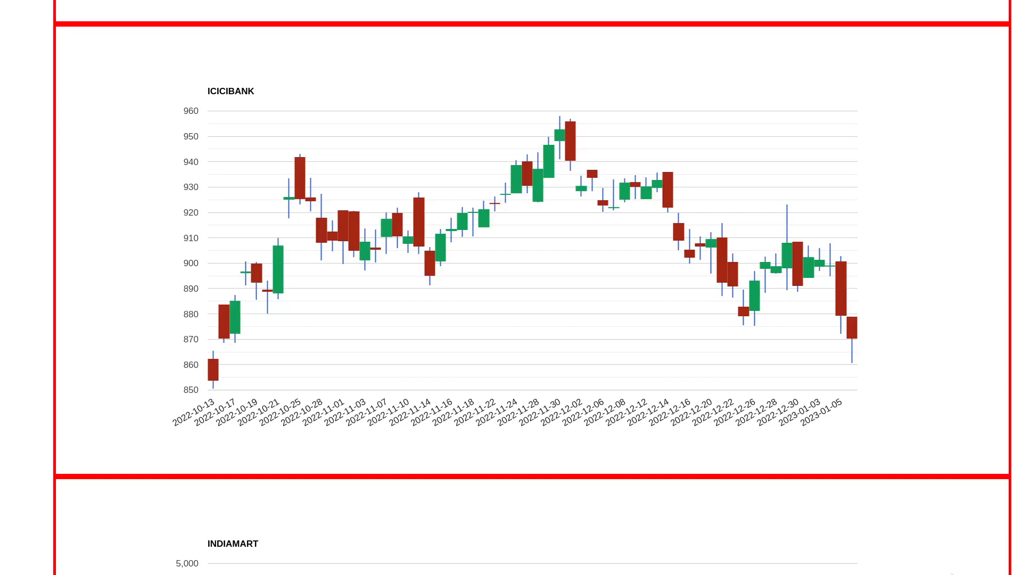
mouse_move(803, 296)
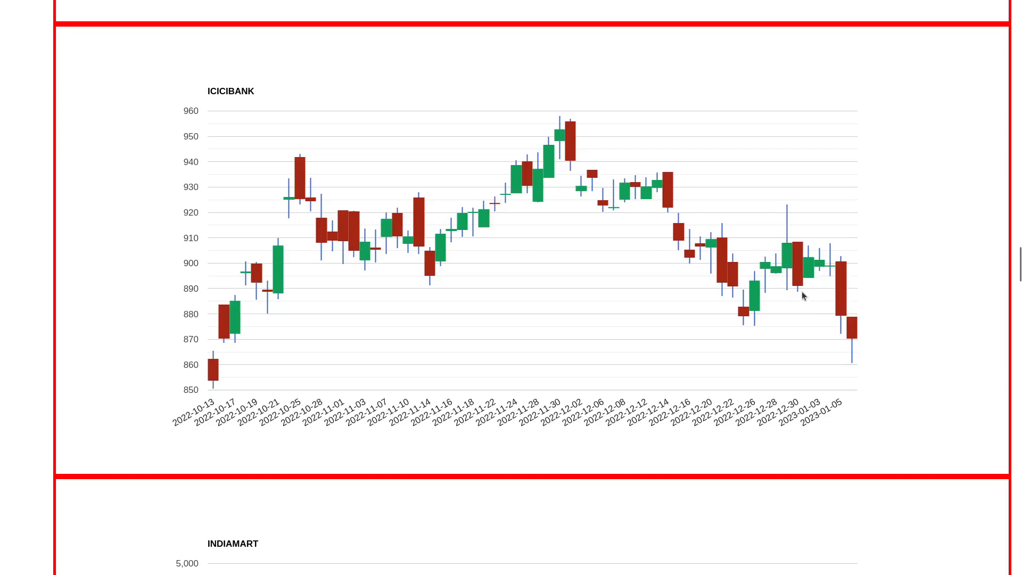
mouse_move(841, 264)
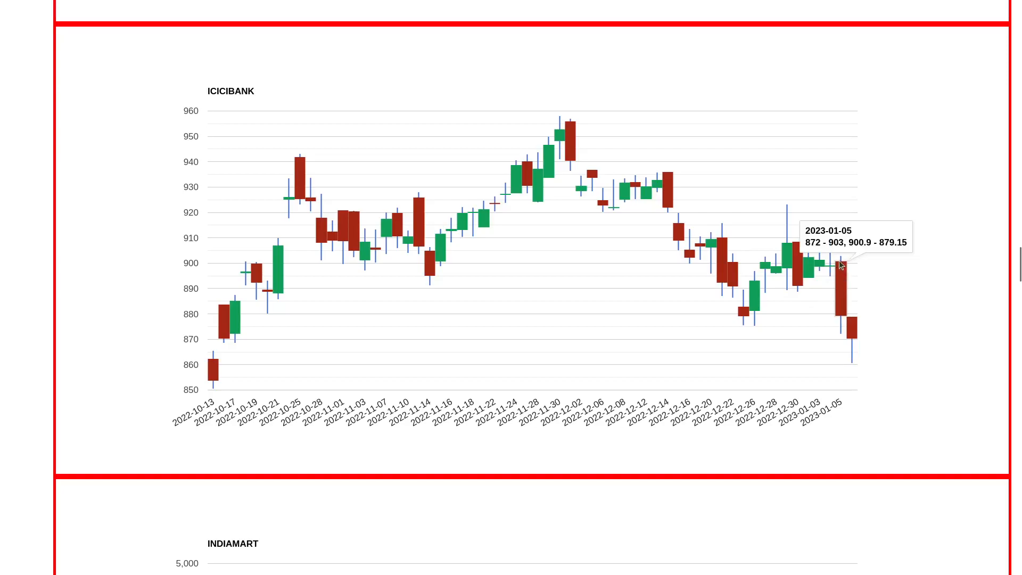
mouse_move(849, 258)
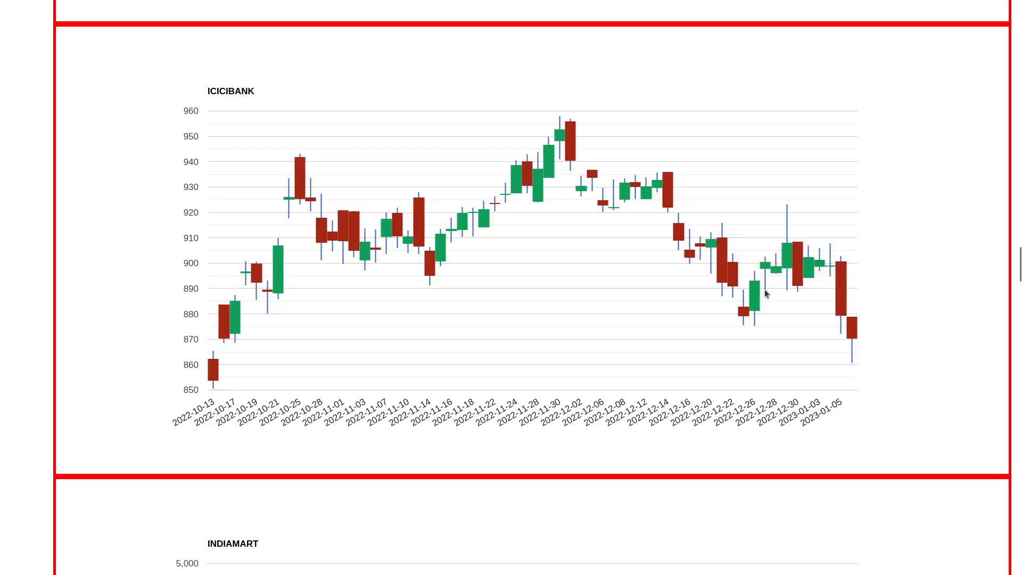
mouse_move(873, 379)
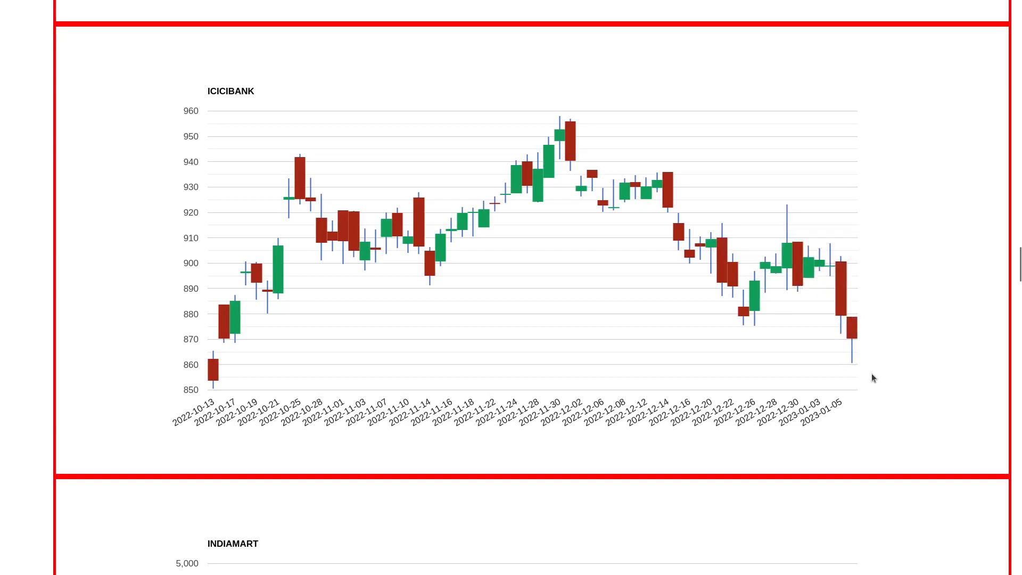
mouse_move(843, 258)
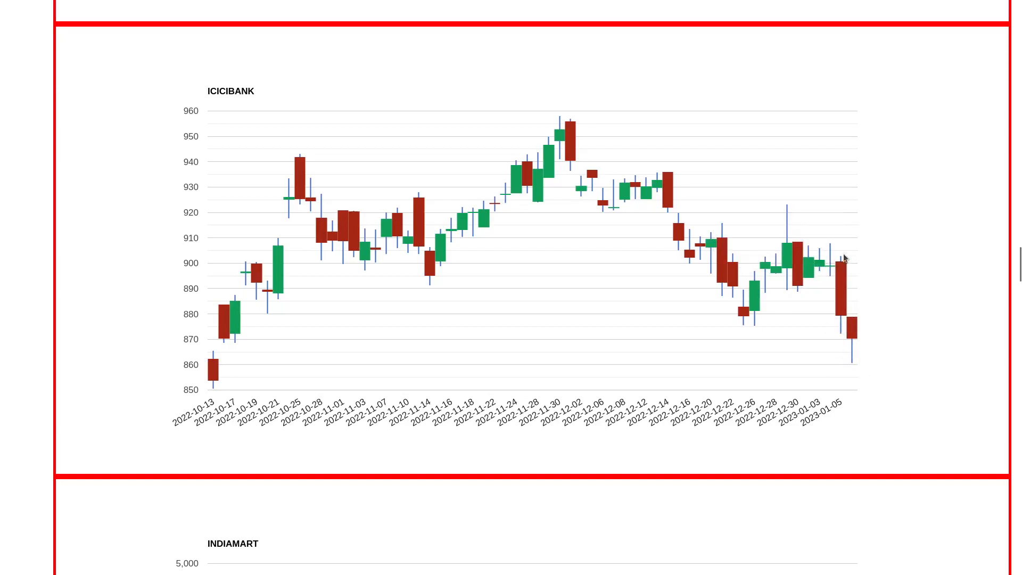
mouse_move(895, 274)
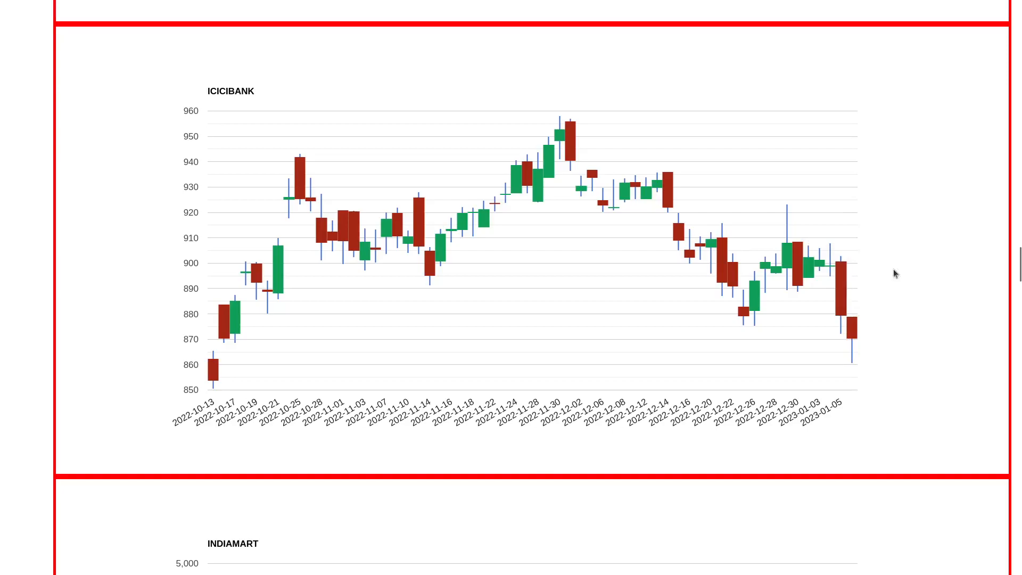
mouse_move(860, 364)
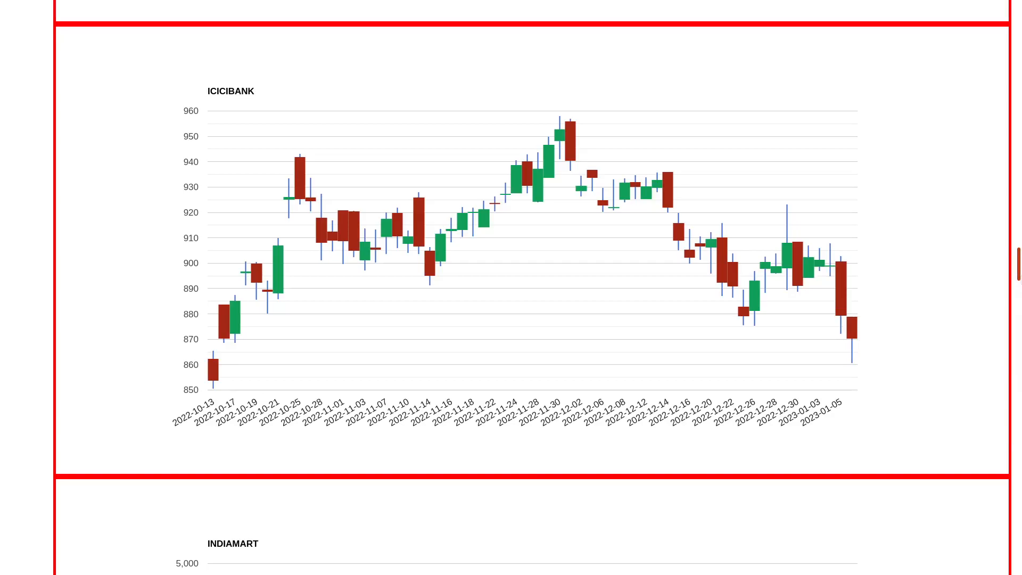
scroll(down, 3)
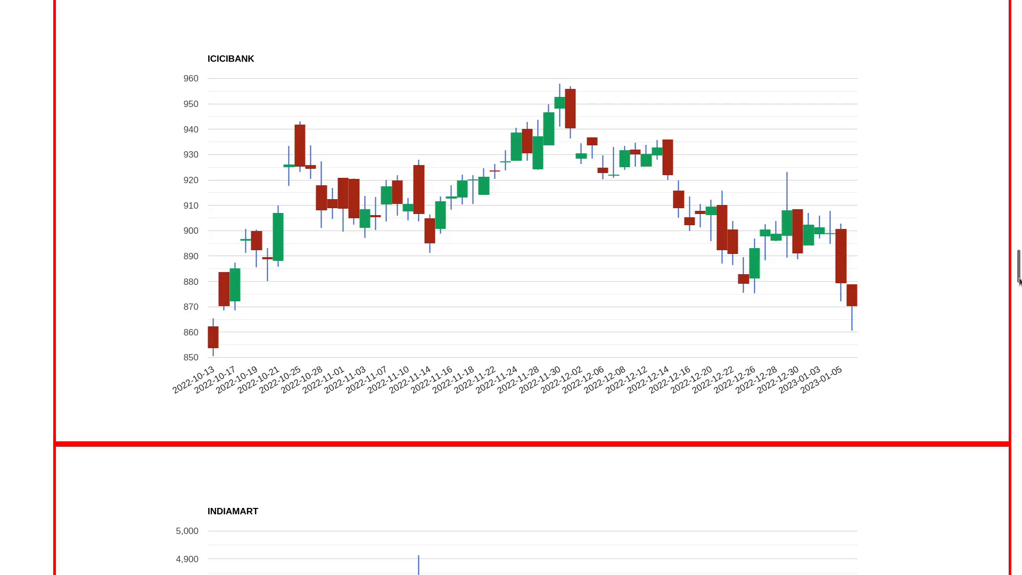
scroll(down, 3)
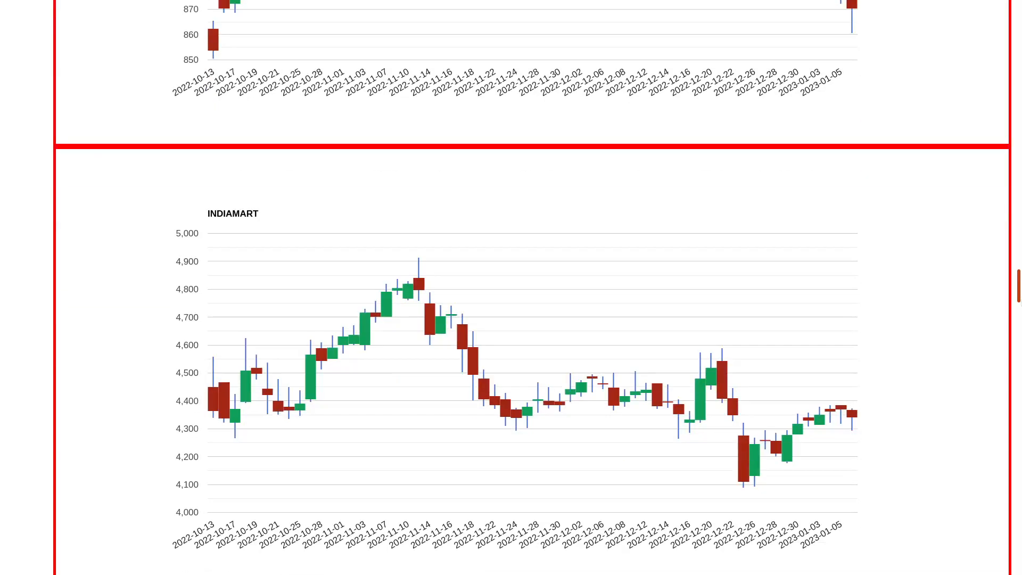
scroll(down, 3)
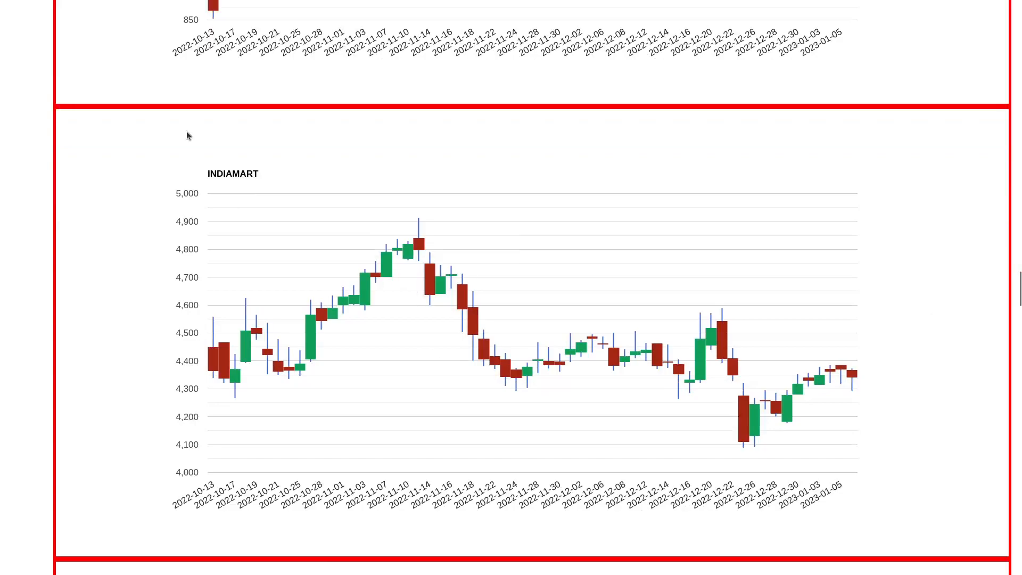
mouse_move(793, 383)
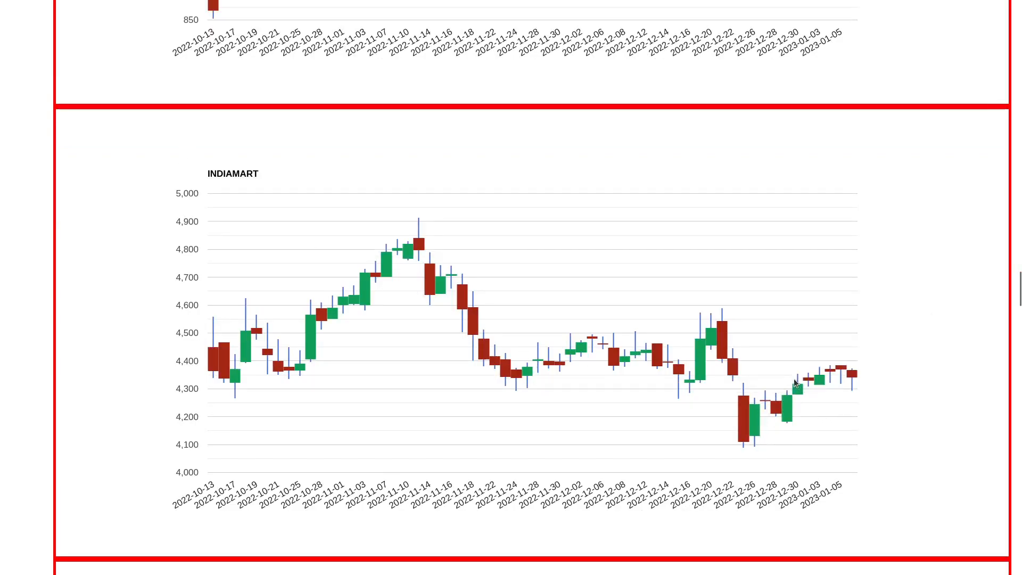
mouse_move(797, 335)
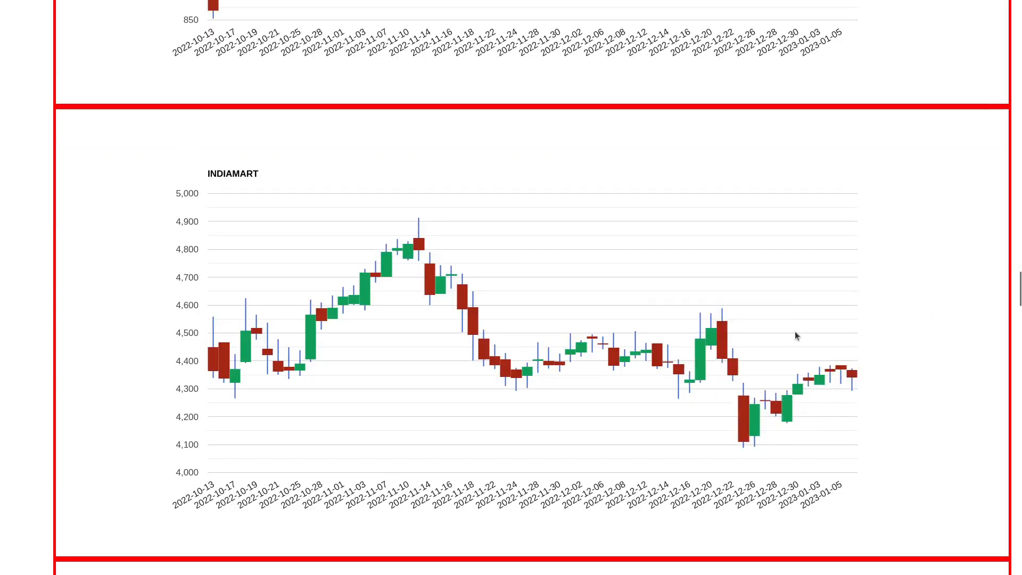
mouse_move(215, 360)
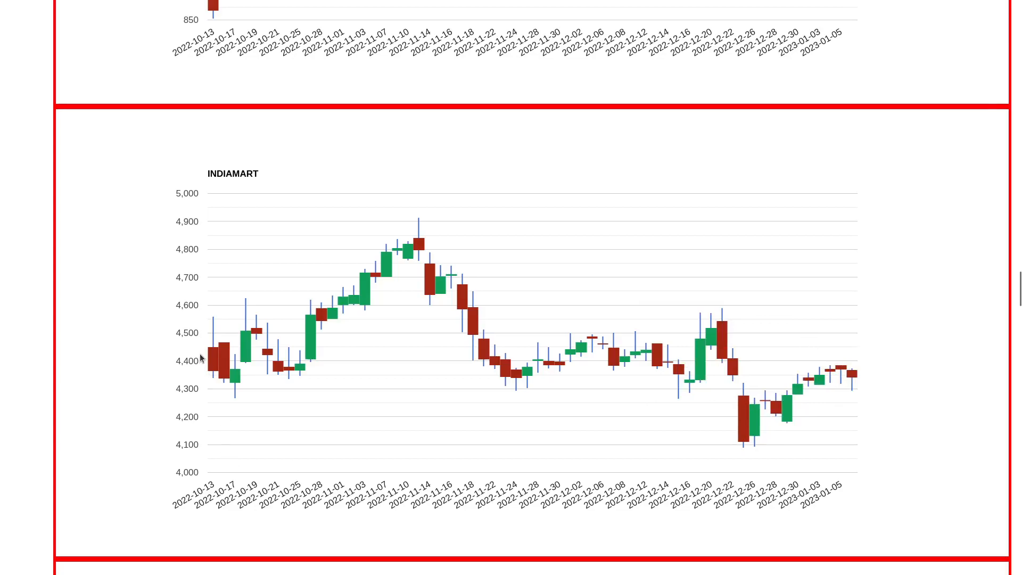
mouse_move(892, 351)
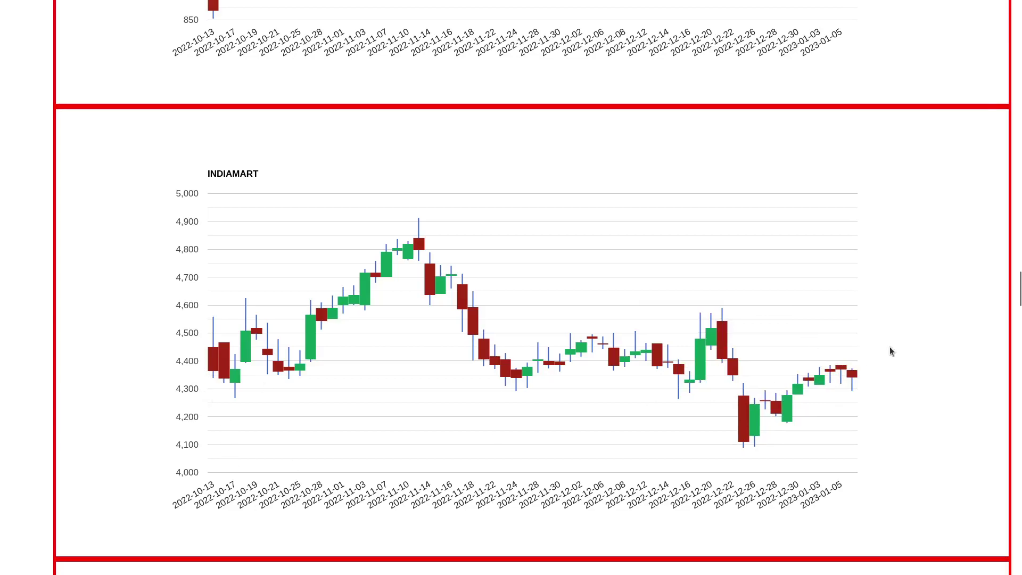
mouse_move(463, 422)
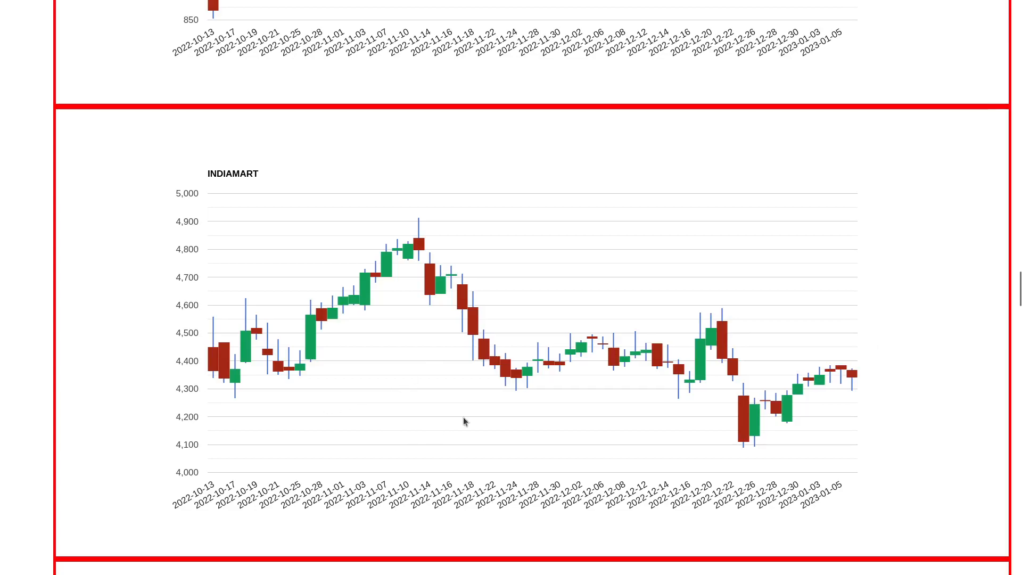
mouse_move(736, 383)
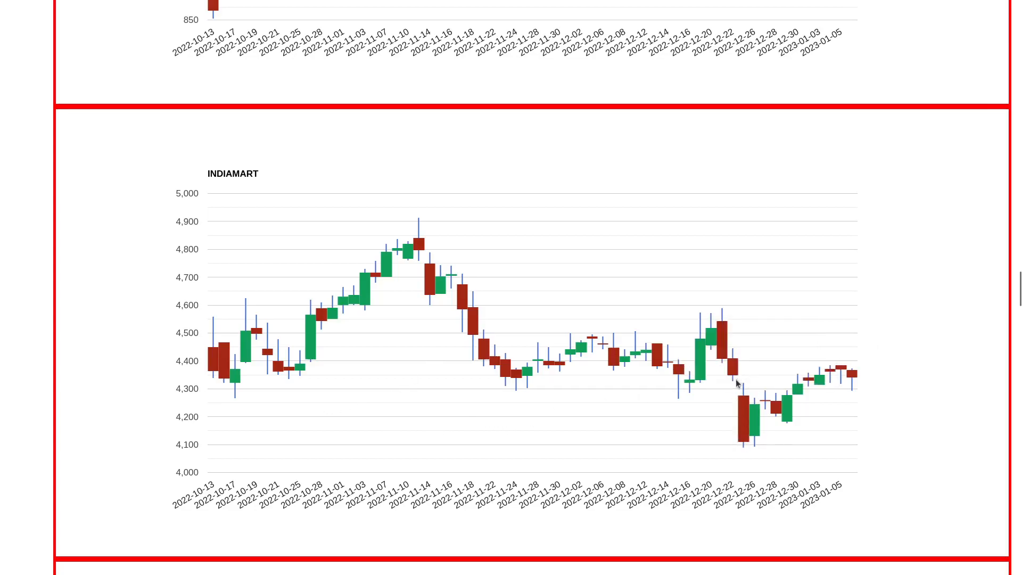
mouse_move(202, 385)
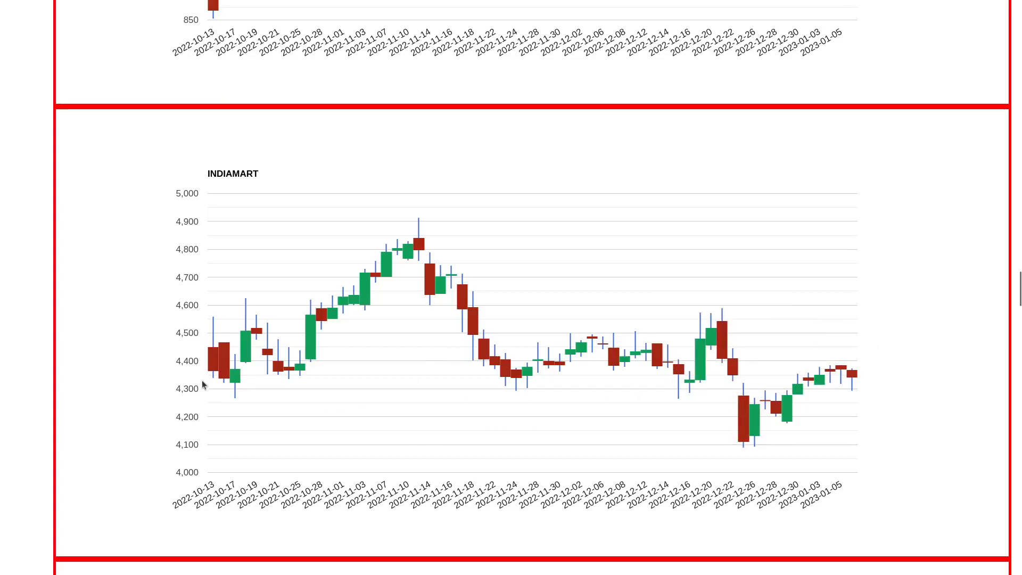
mouse_move(750, 390)
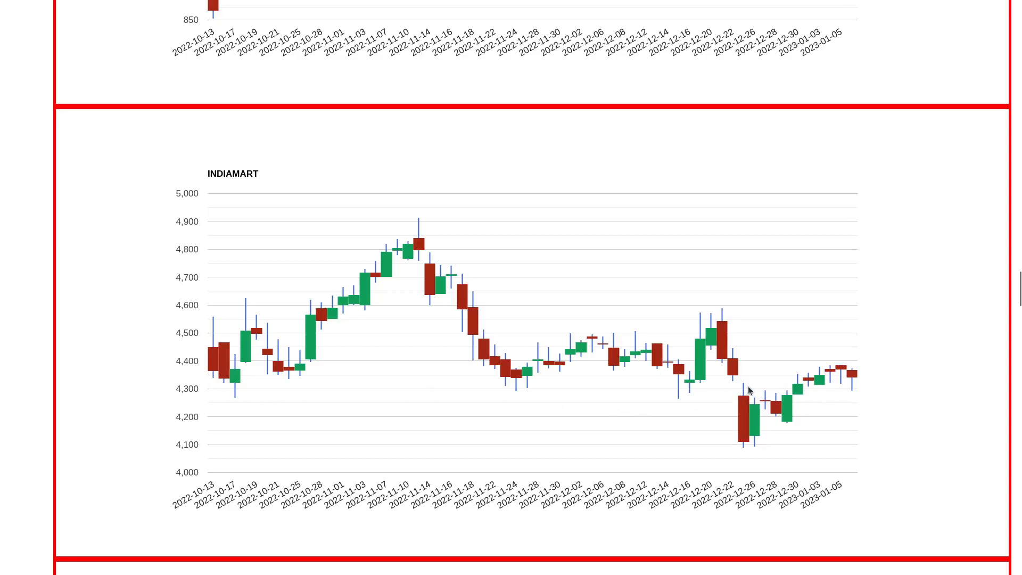
mouse_move(794, 394)
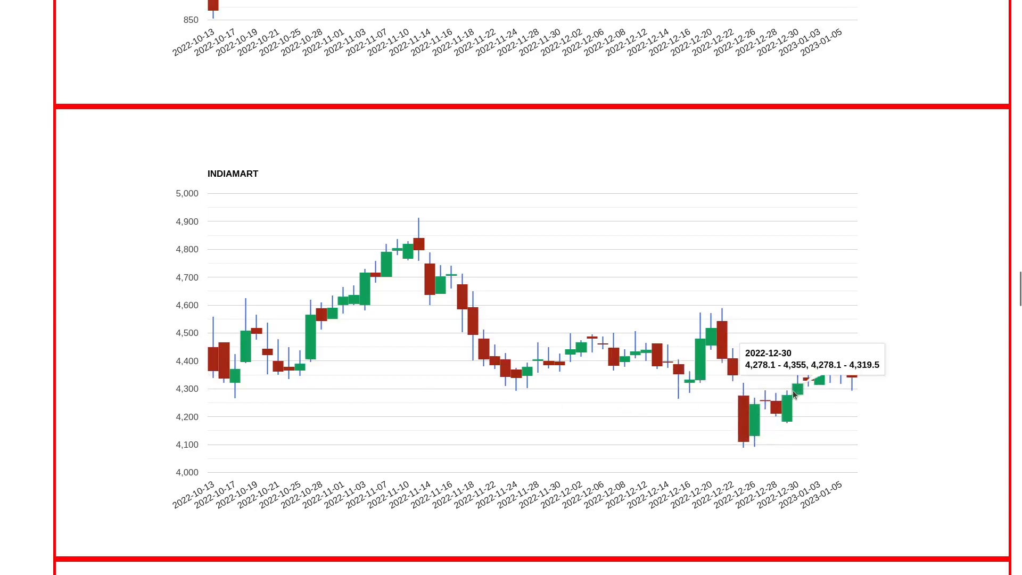
mouse_move(849, 391)
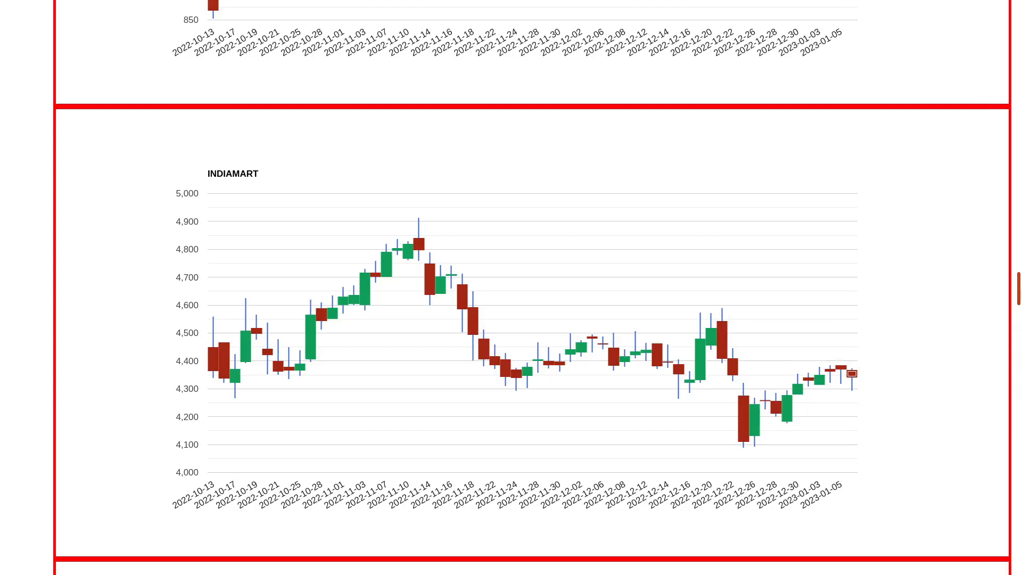
scroll(down, 3)
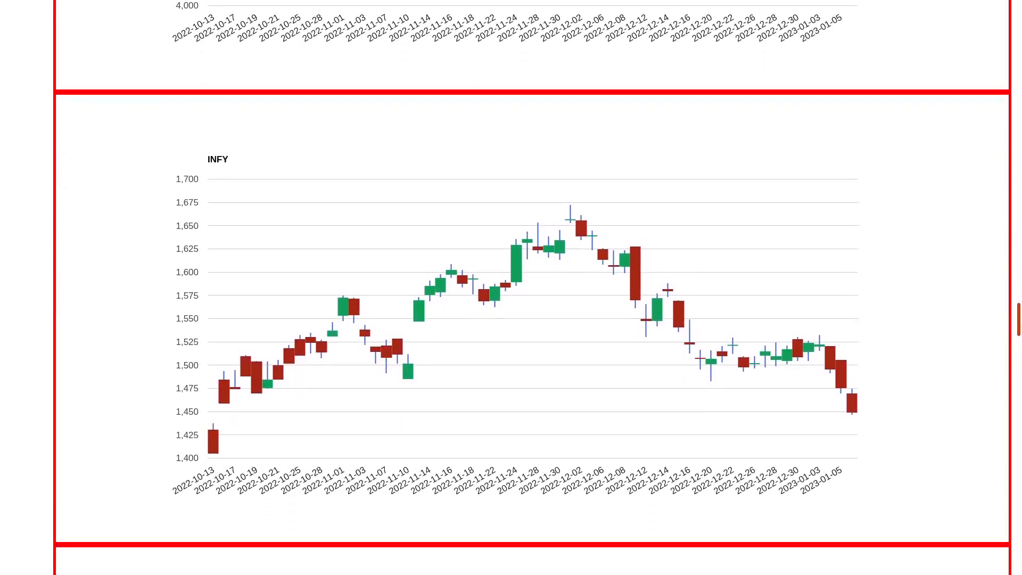
scroll(down, 3)
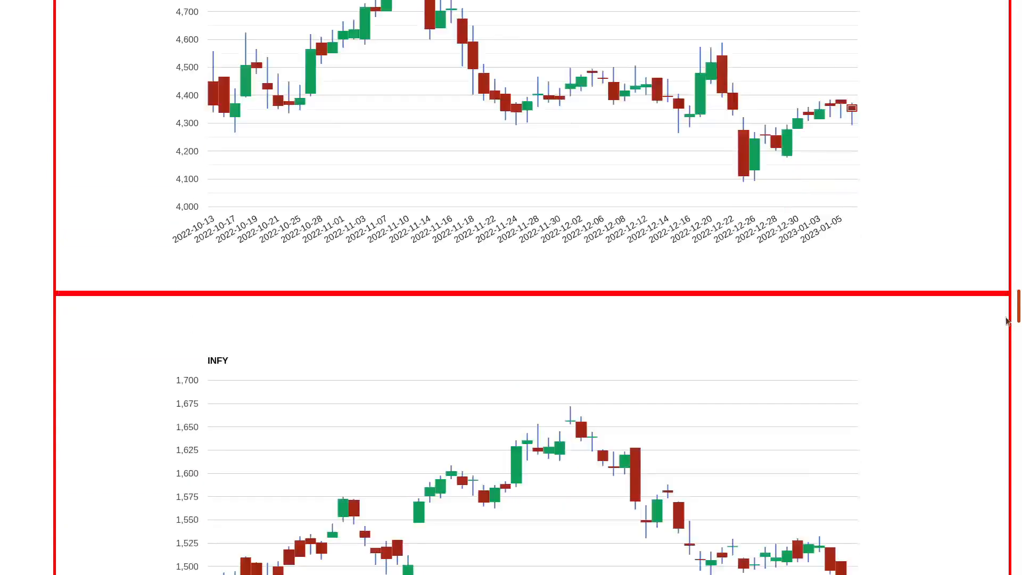
scroll(down, 3)
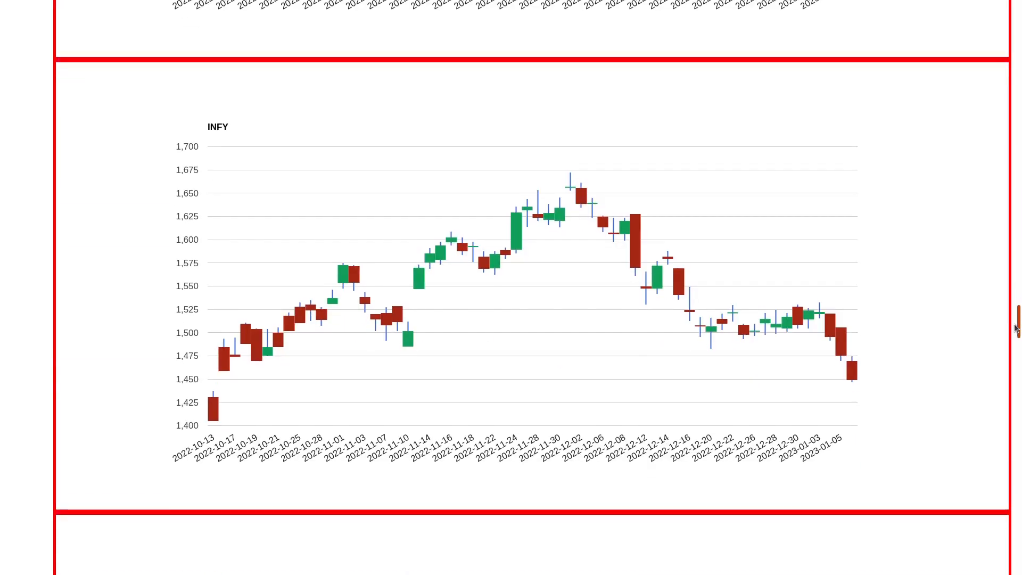
scroll(down, 3)
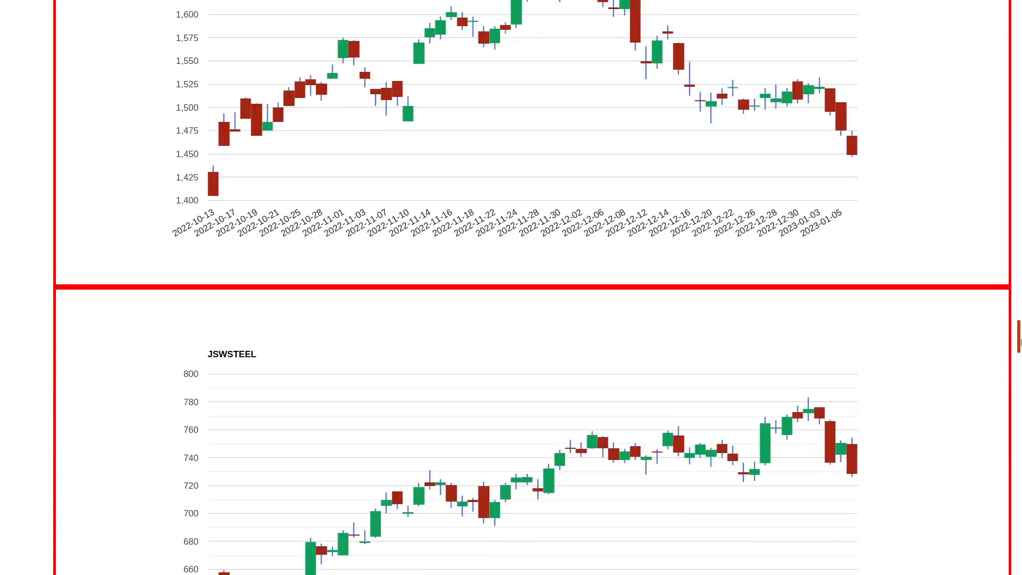
scroll(down, 3)
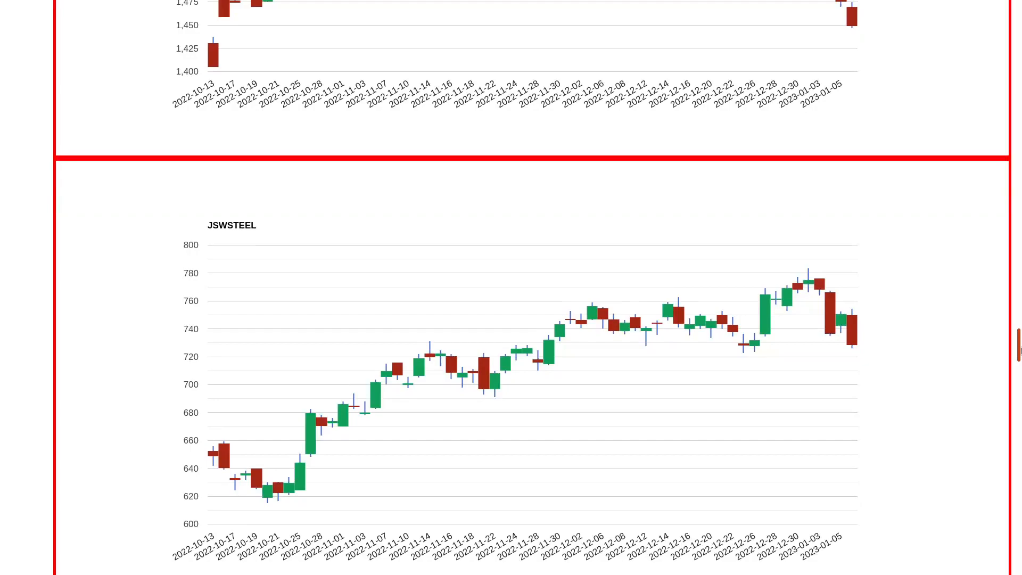
scroll(down, 3)
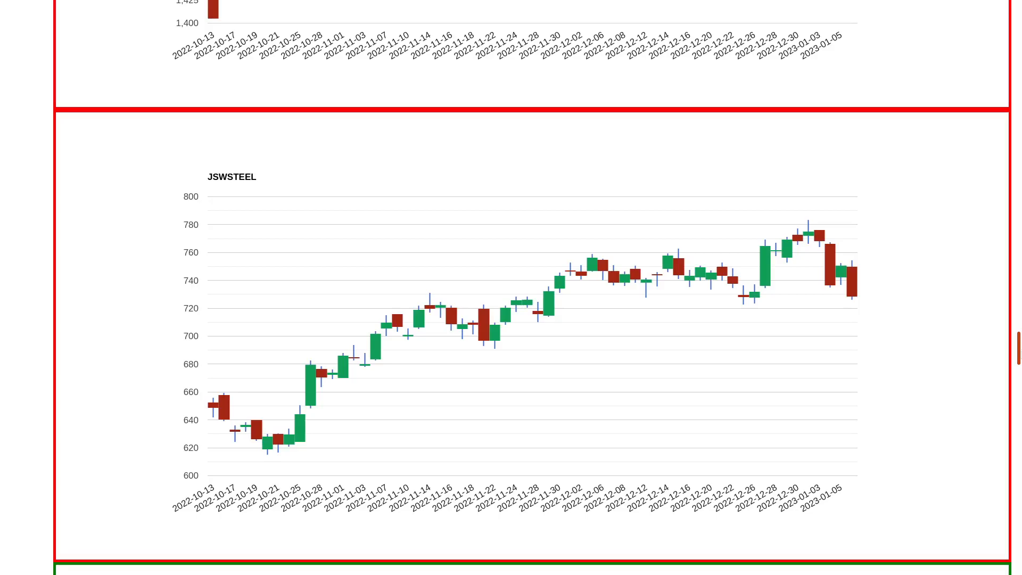
mouse_move(542, 315)
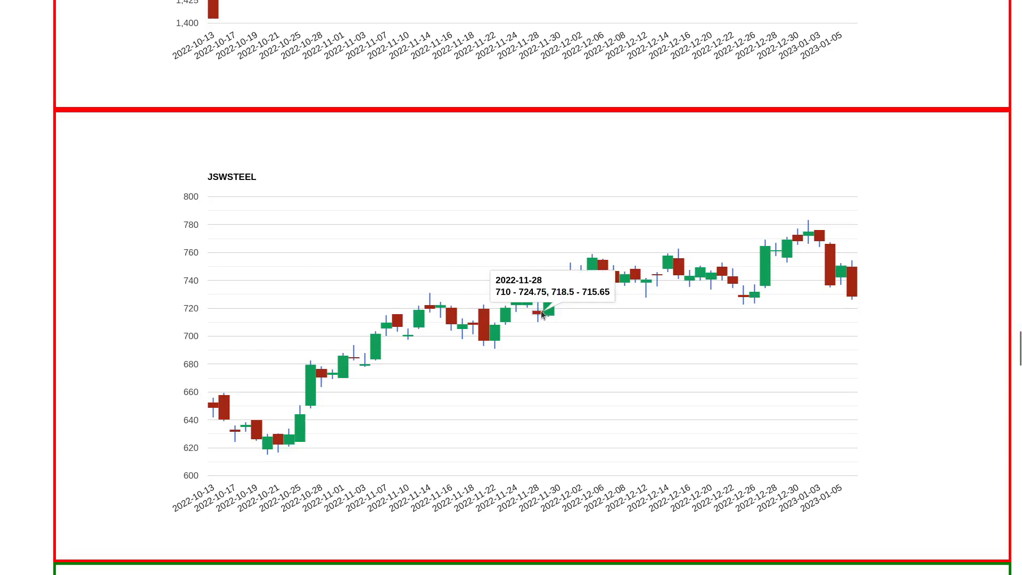
mouse_move(763, 298)
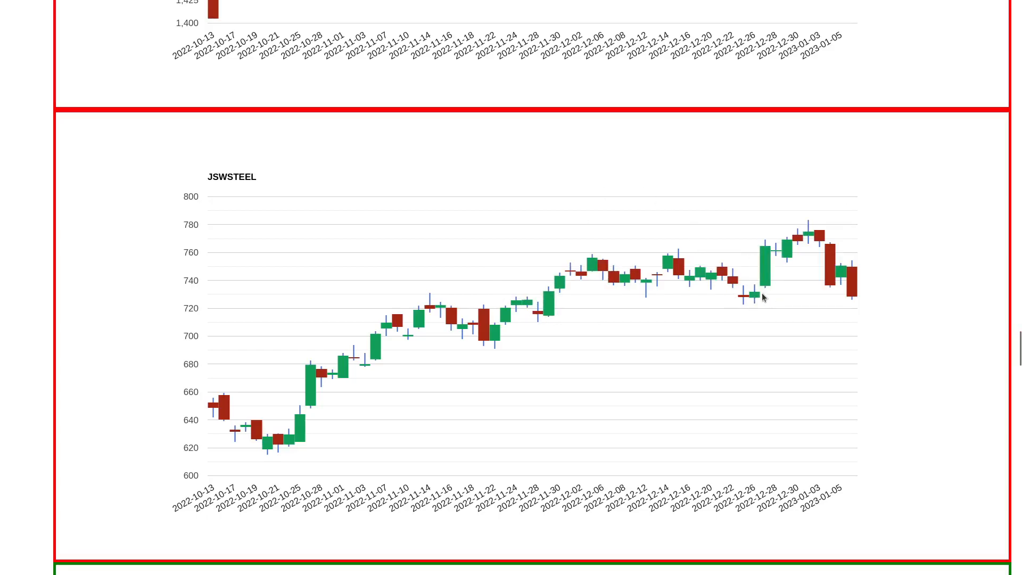
mouse_move(807, 222)
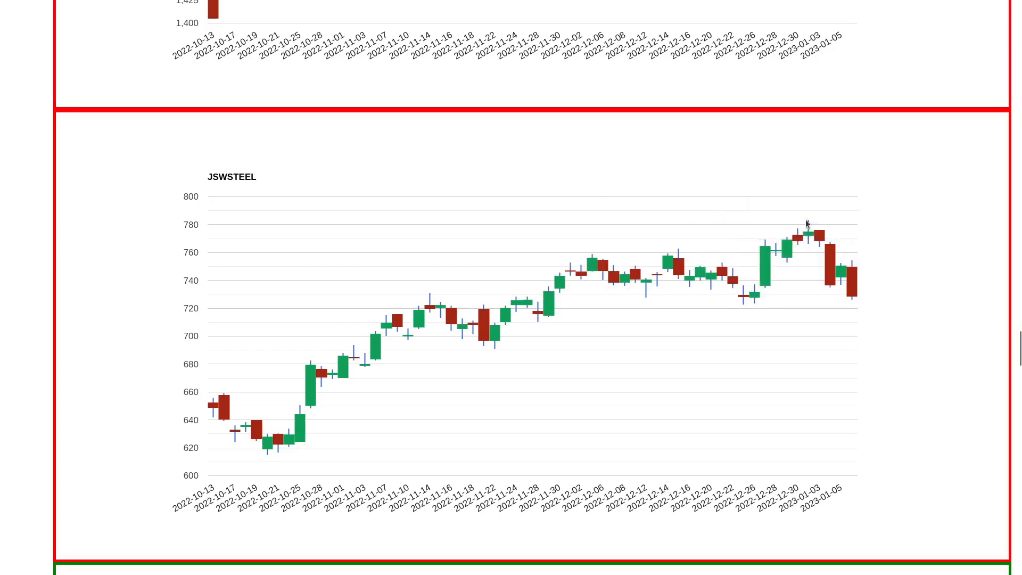
mouse_move(793, 260)
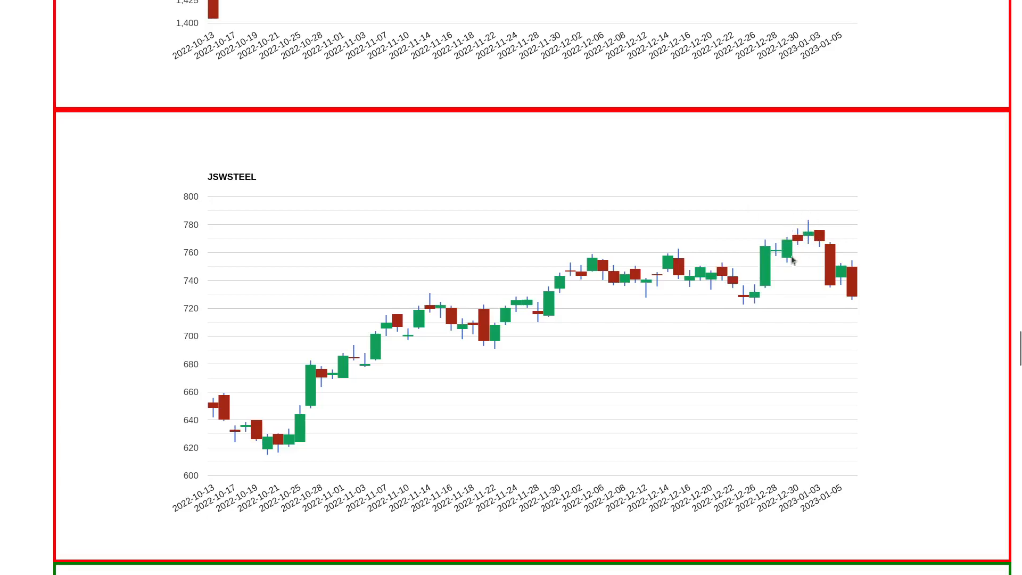
mouse_move(798, 240)
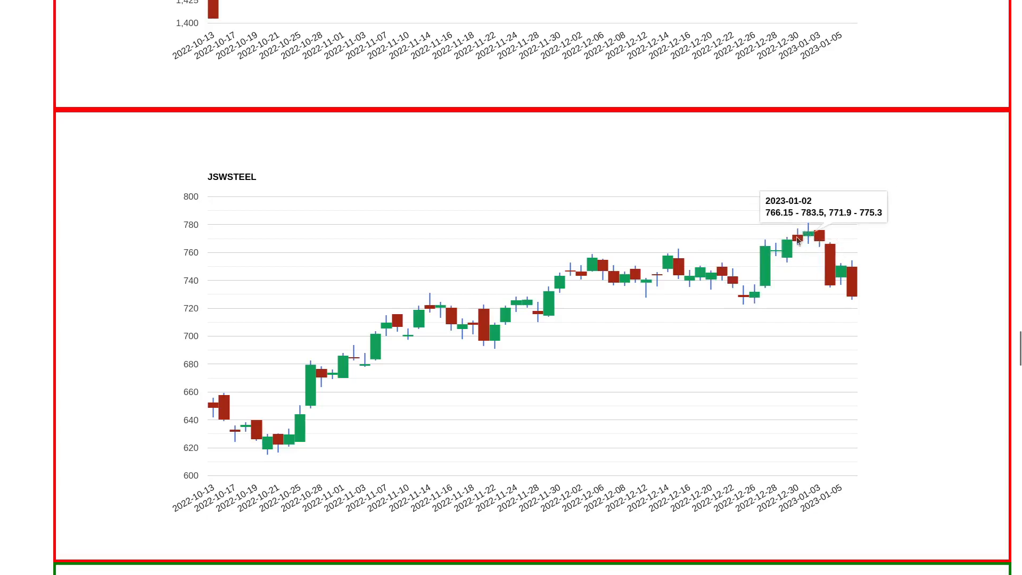
mouse_move(847, 292)
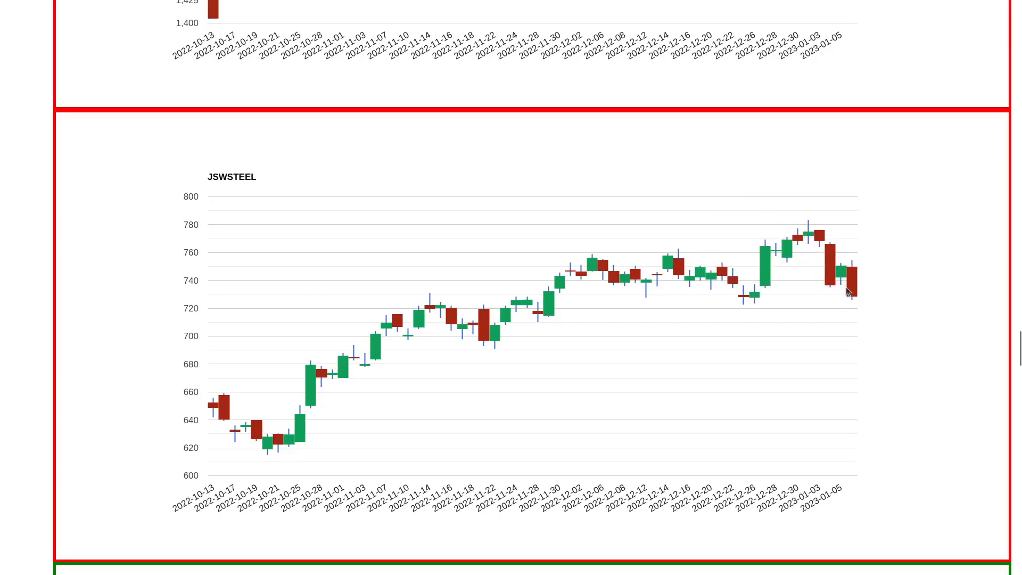
mouse_move(827, 268)
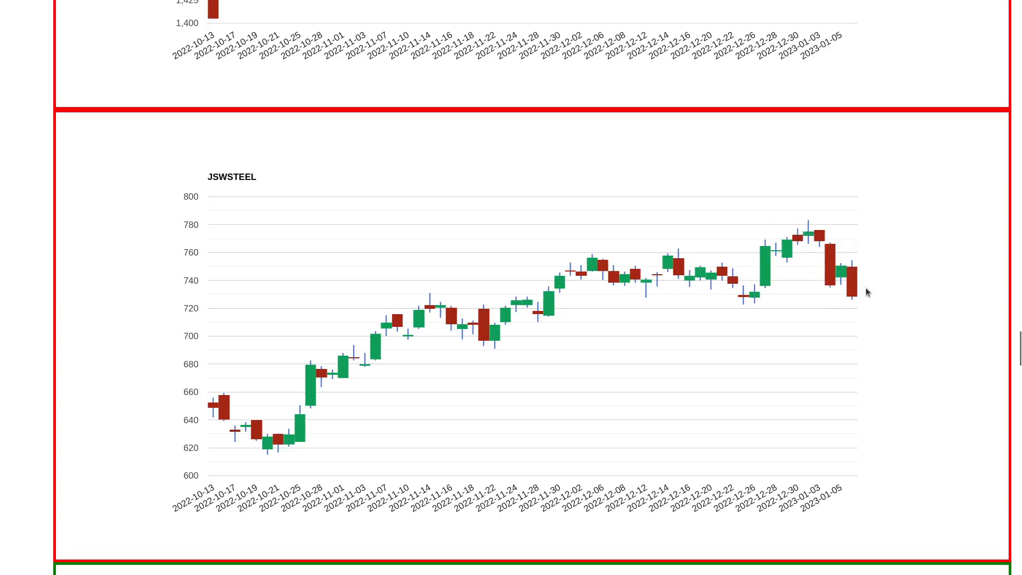
mouse_move(856, 308)
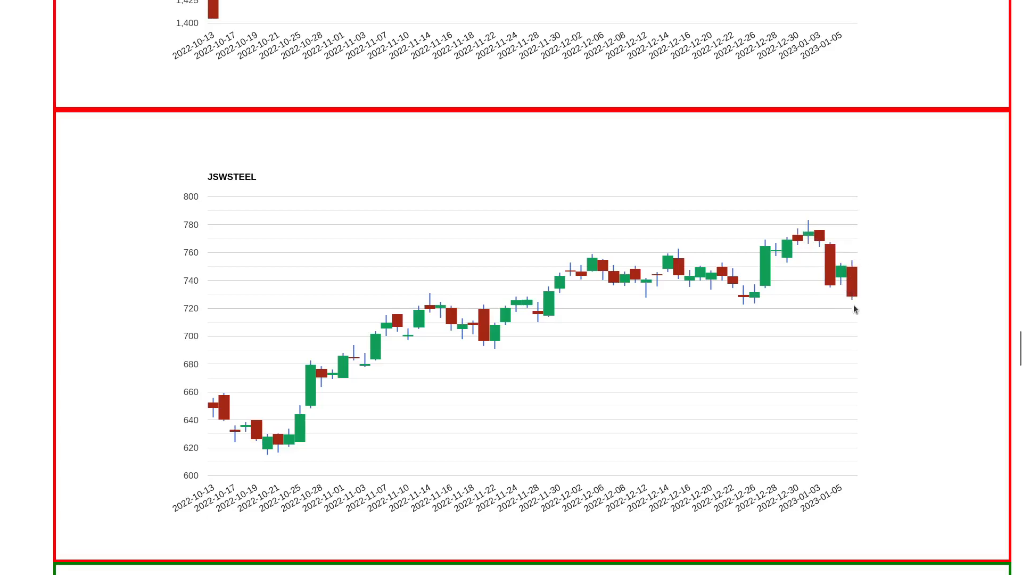
mouse_move(860, 313)
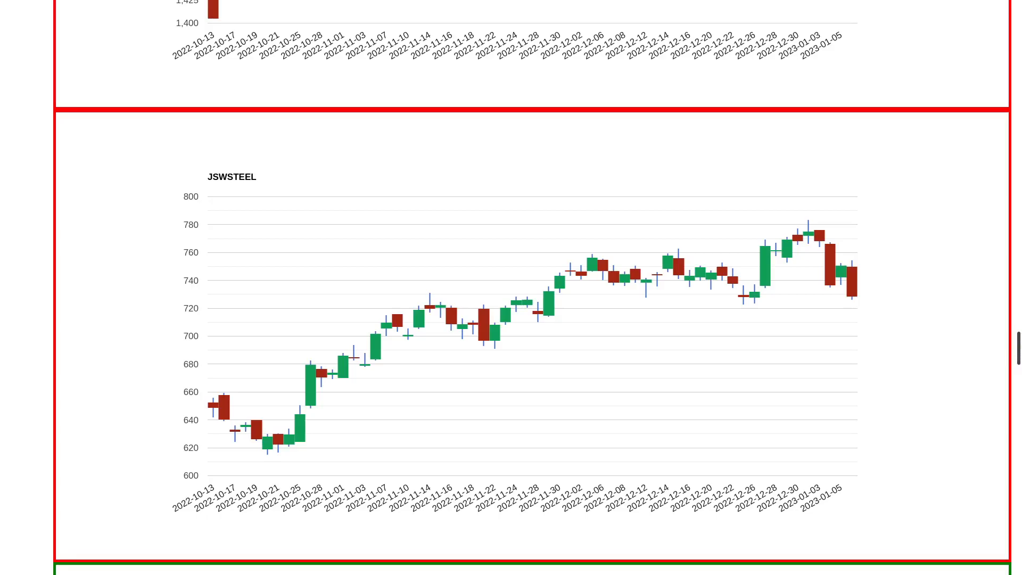
scroll(down, 3)
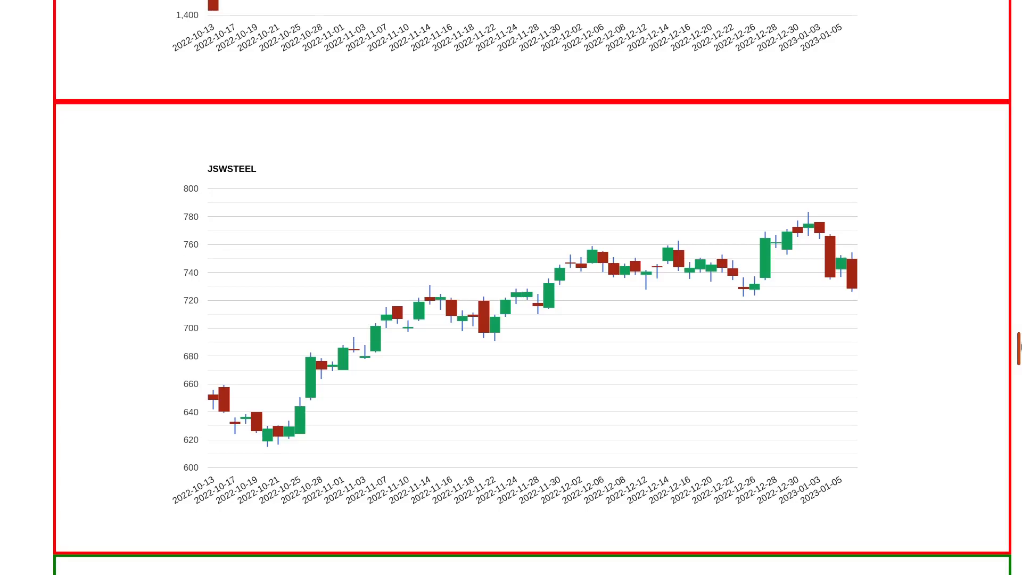
scroll(down, 3)
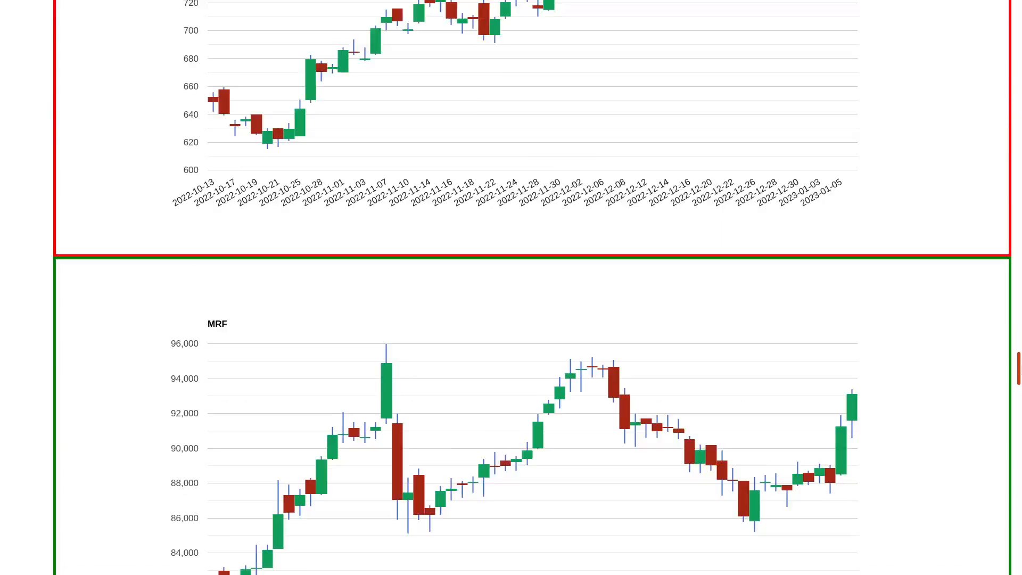
scroll(down, 3)
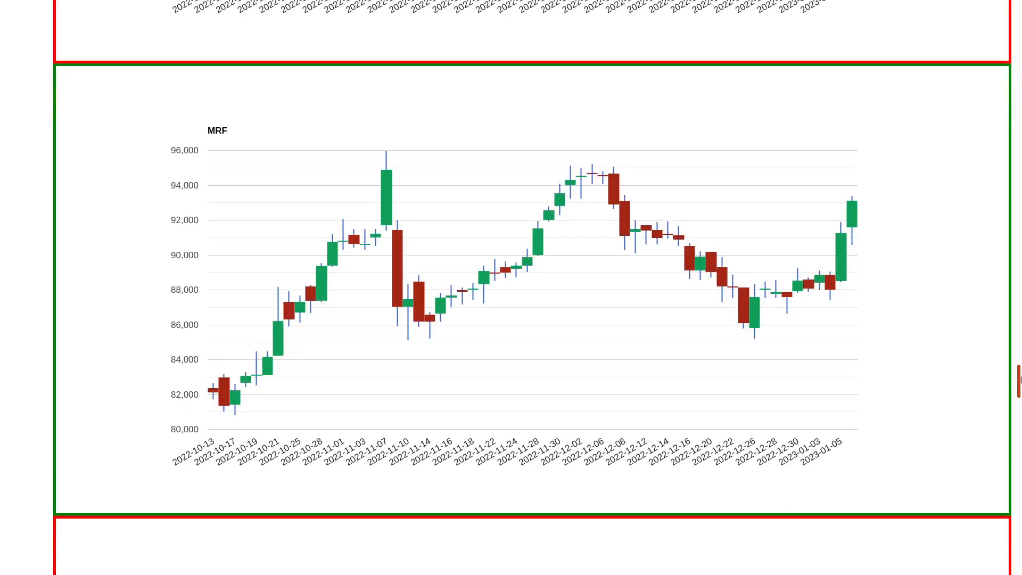
mouse_move(294, 182)
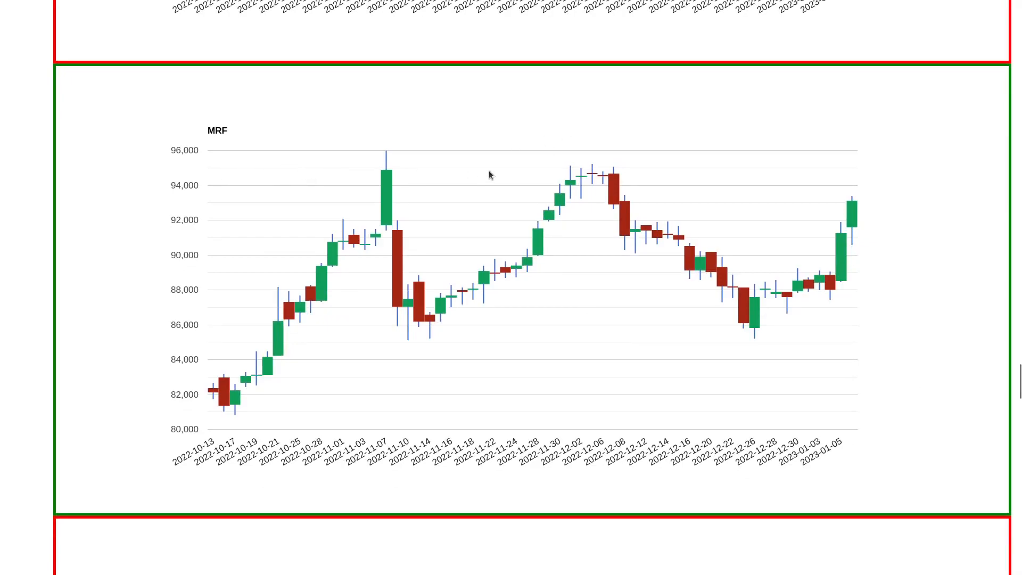
mouse_move(422, 341)
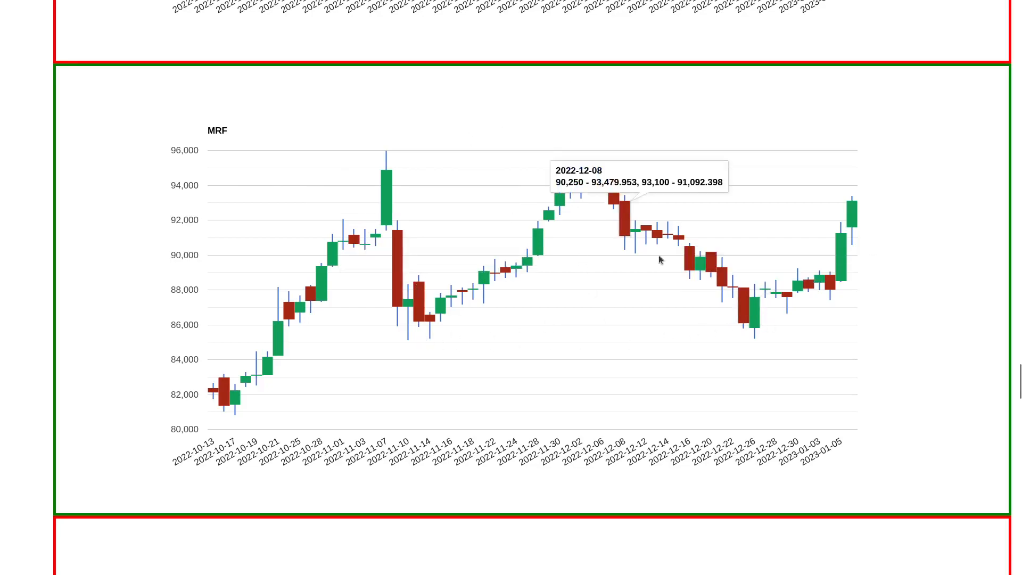
mouse_move(915, 211)
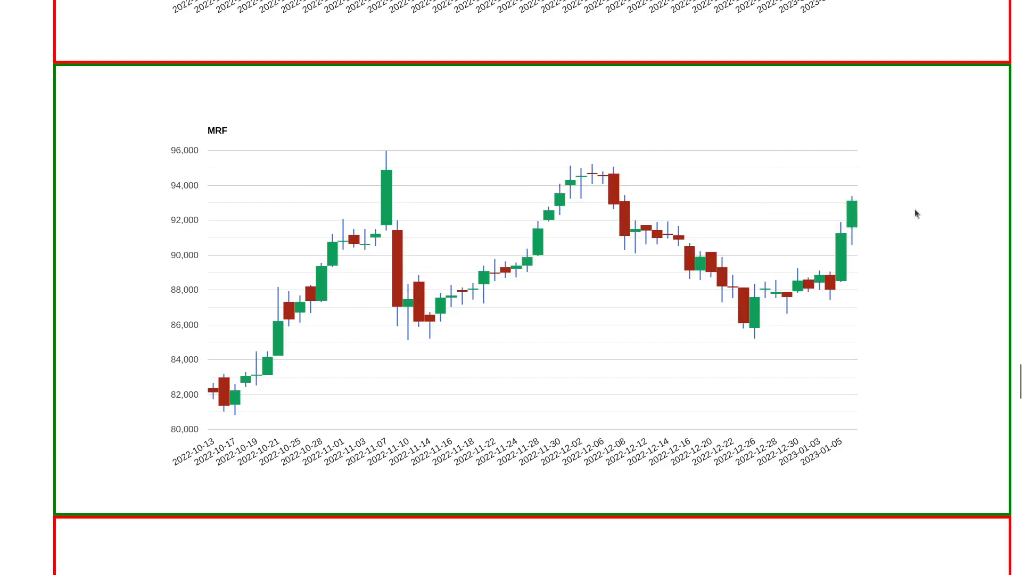
scroll(down, 3)
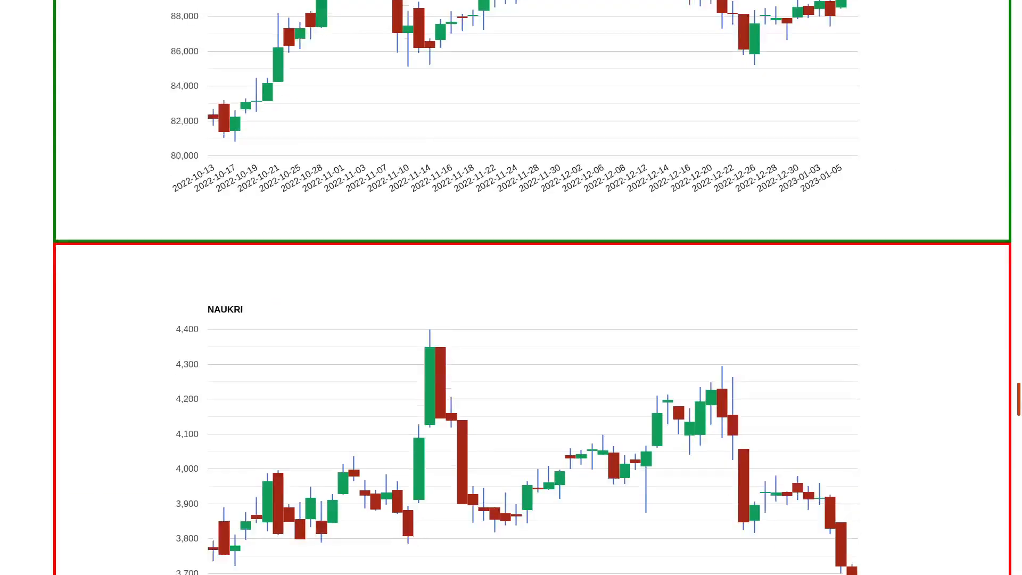
scroll(down, 3)
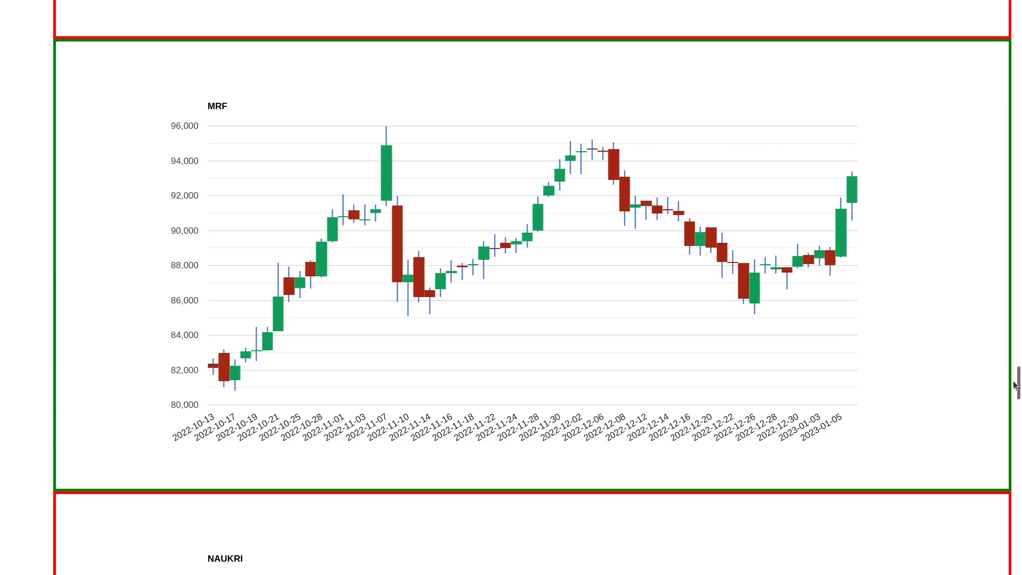
scroll(down, 3)
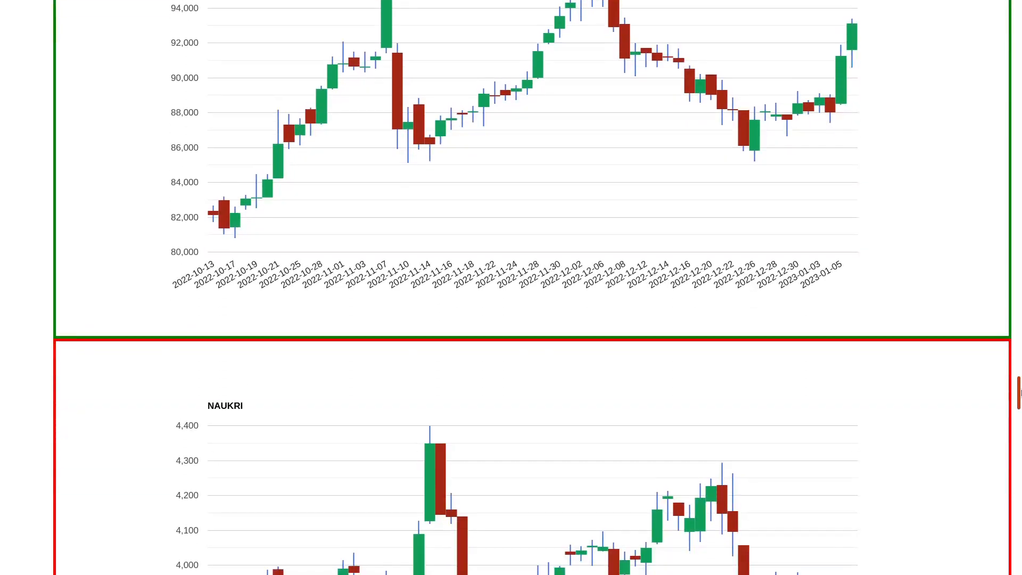
scroll(down, 3)
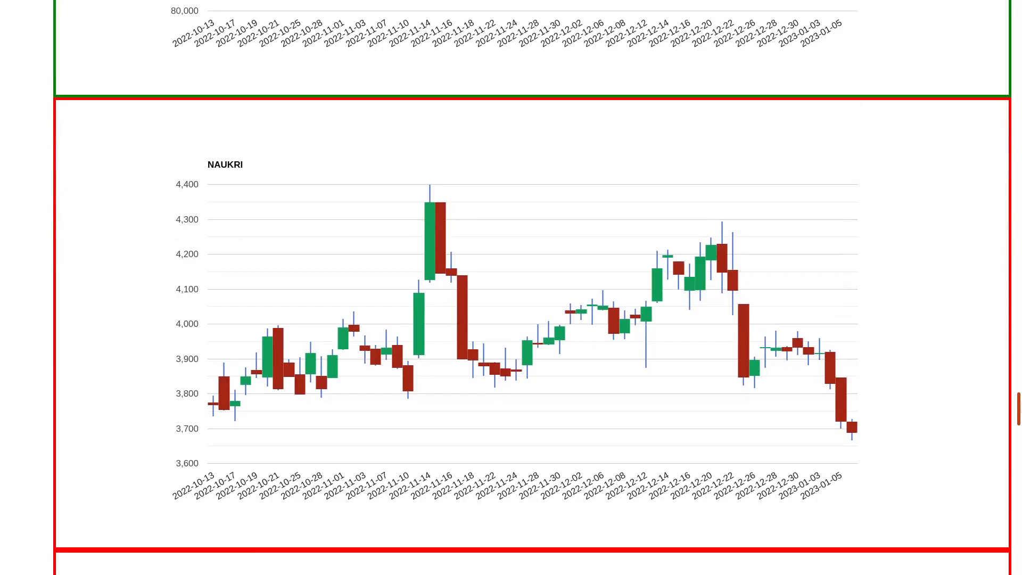
scroll(down, 3)
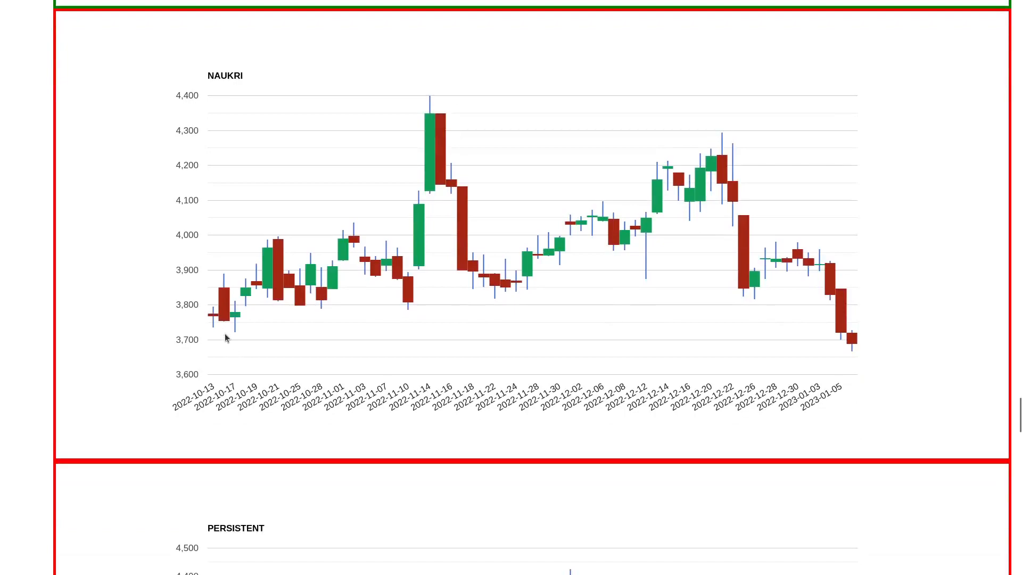
mouse_move(790, 333)
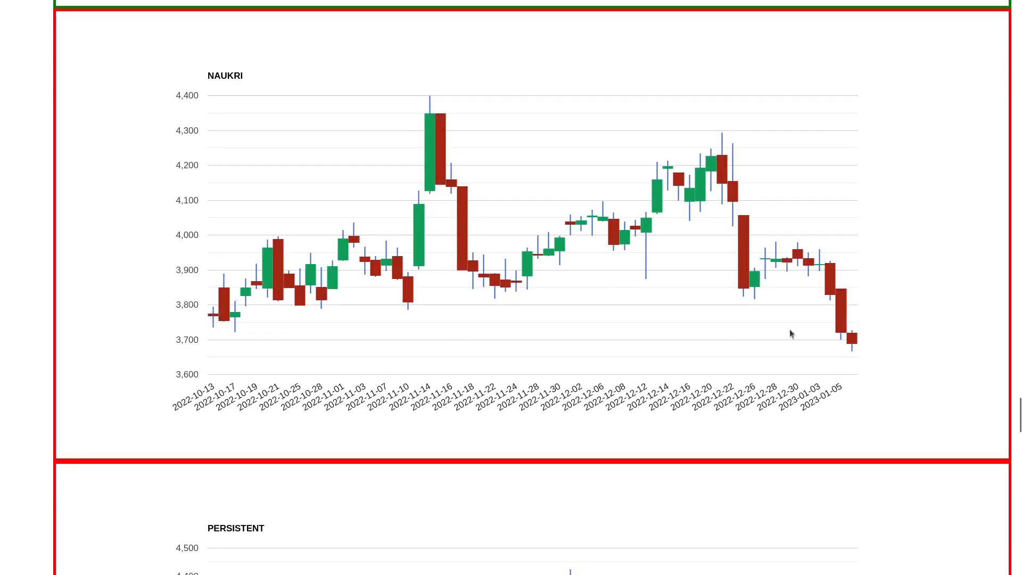
mouse_move(860, 345)
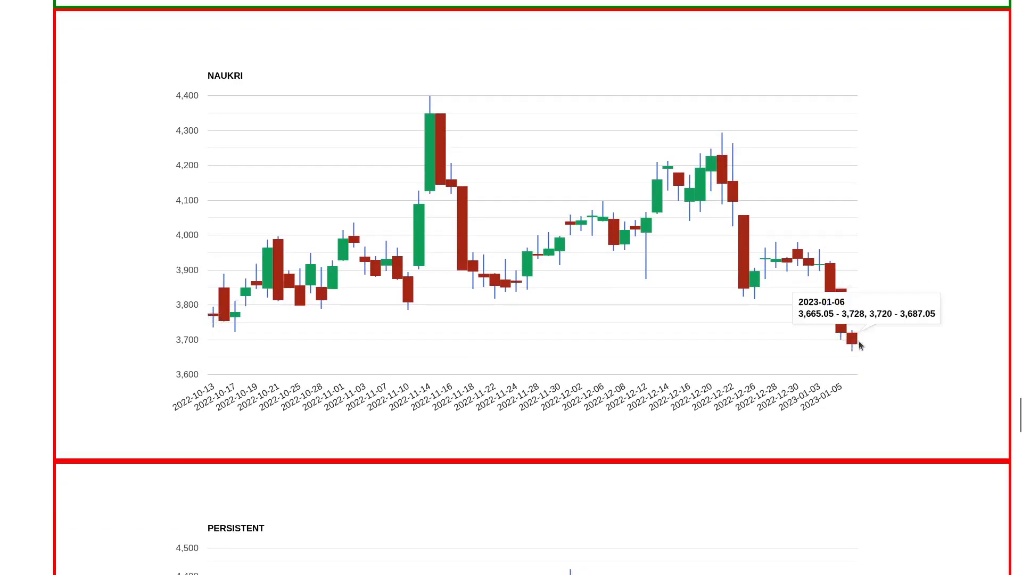
mouse_move(882, 345)
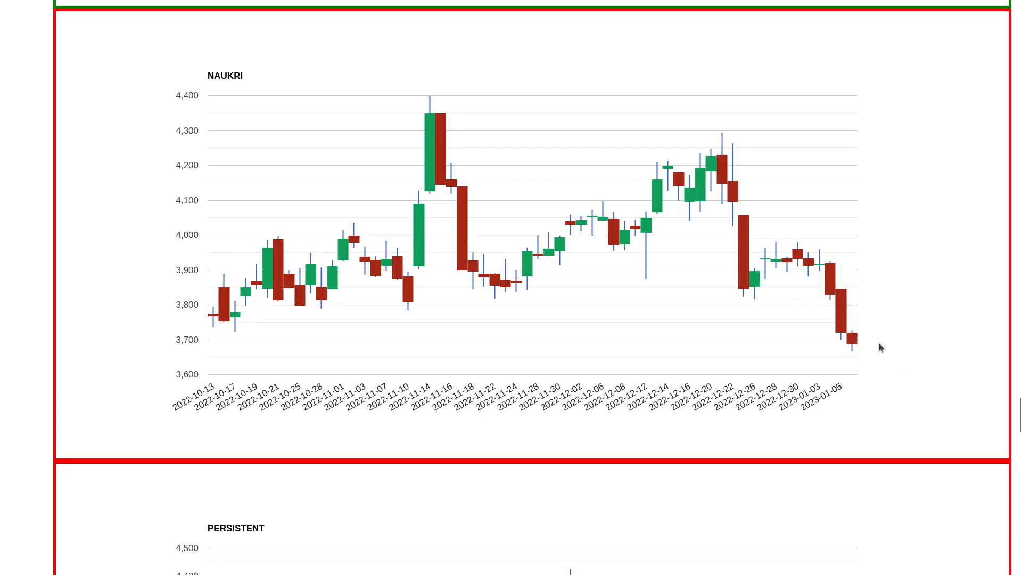
mouse_move(869, 382)
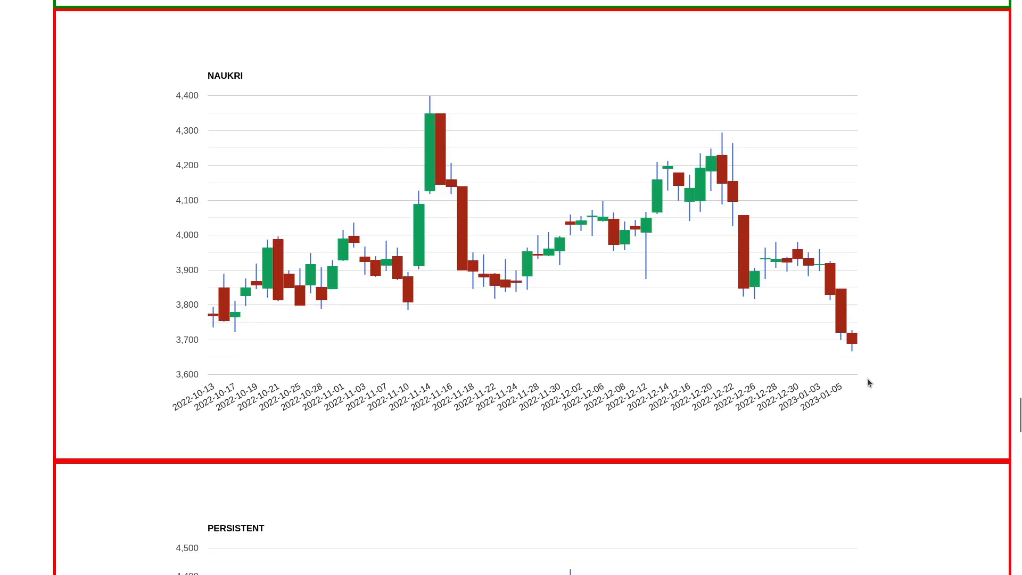
mouse_move(894, 401)
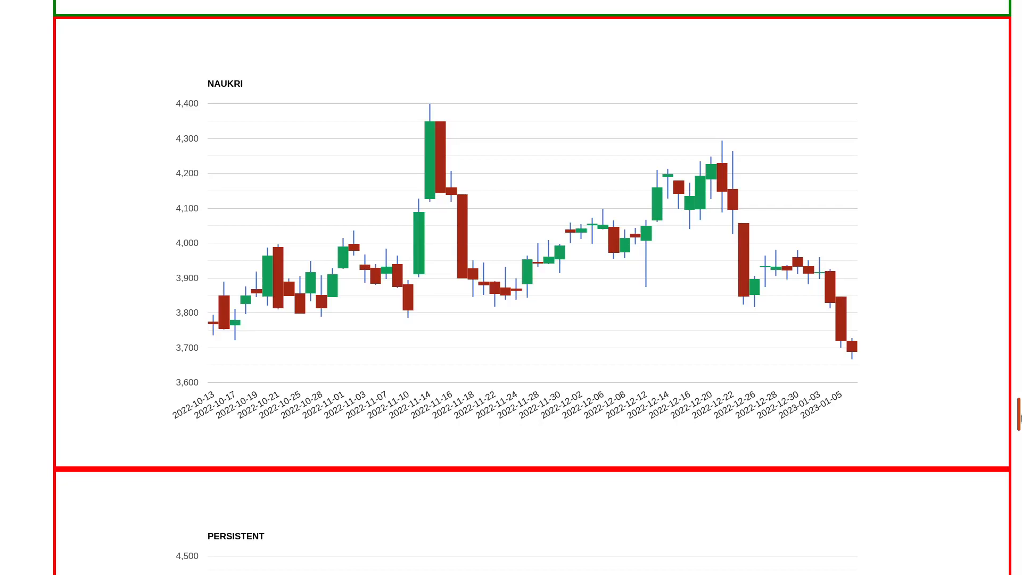
scroll(down, 3)
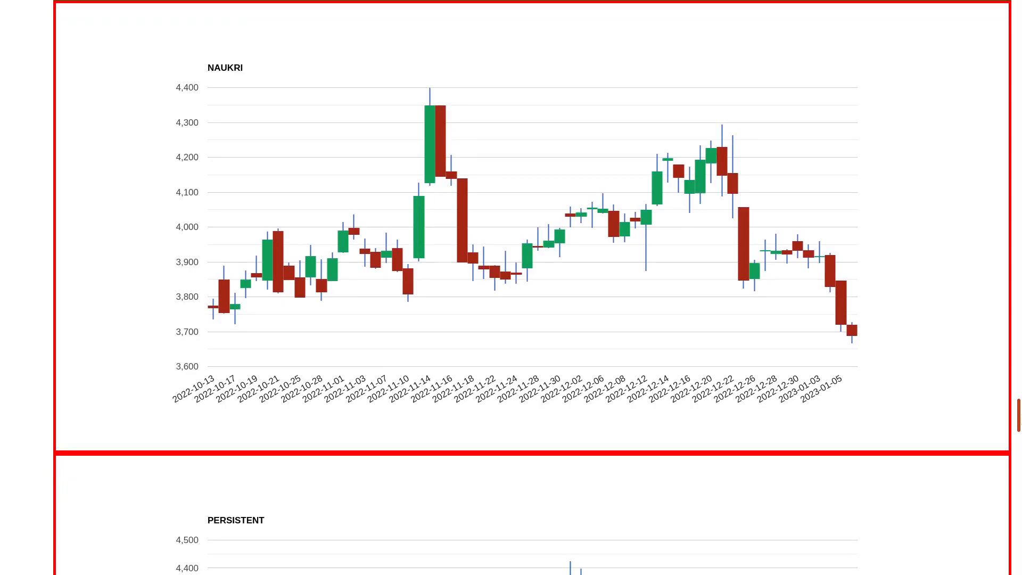
scroll(down, 3)
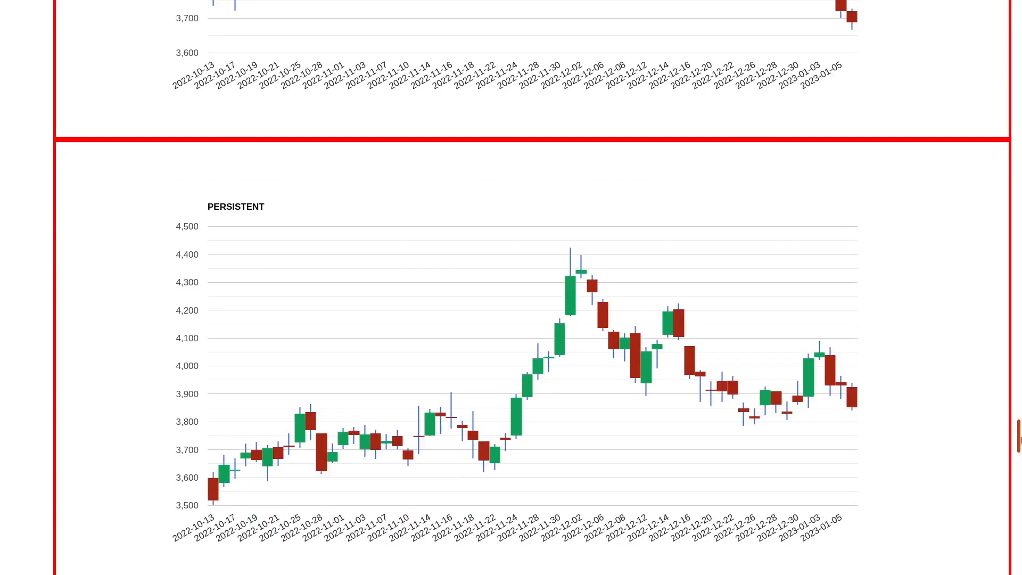
scroll(down, 3)
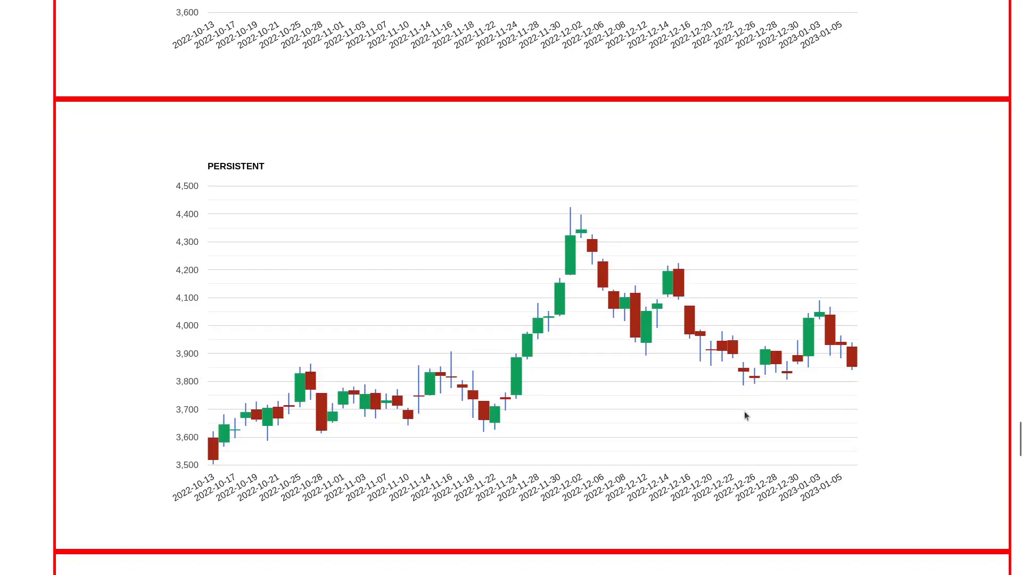
mouse_move(860, 385)
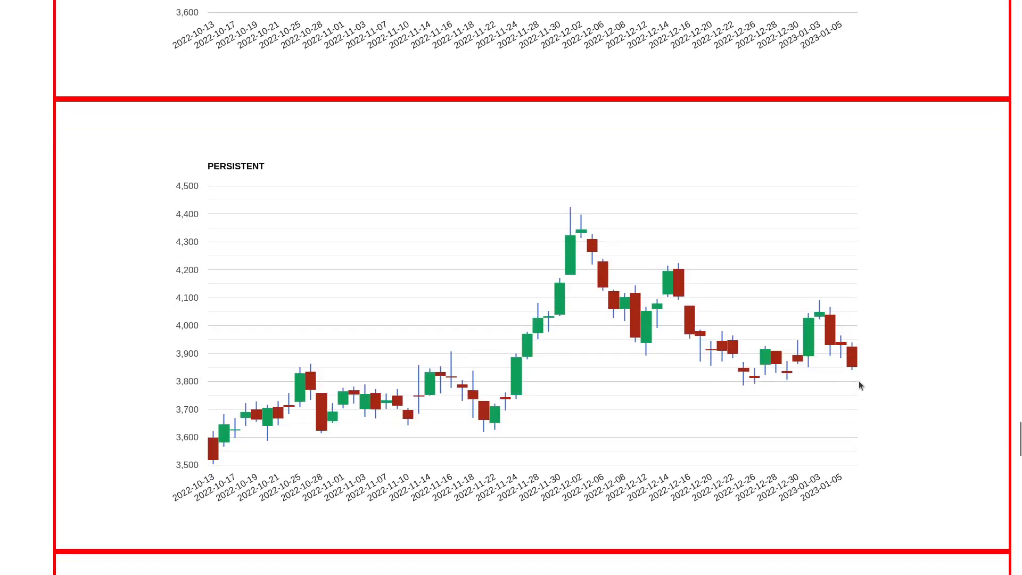
mouse_move(867, 391)
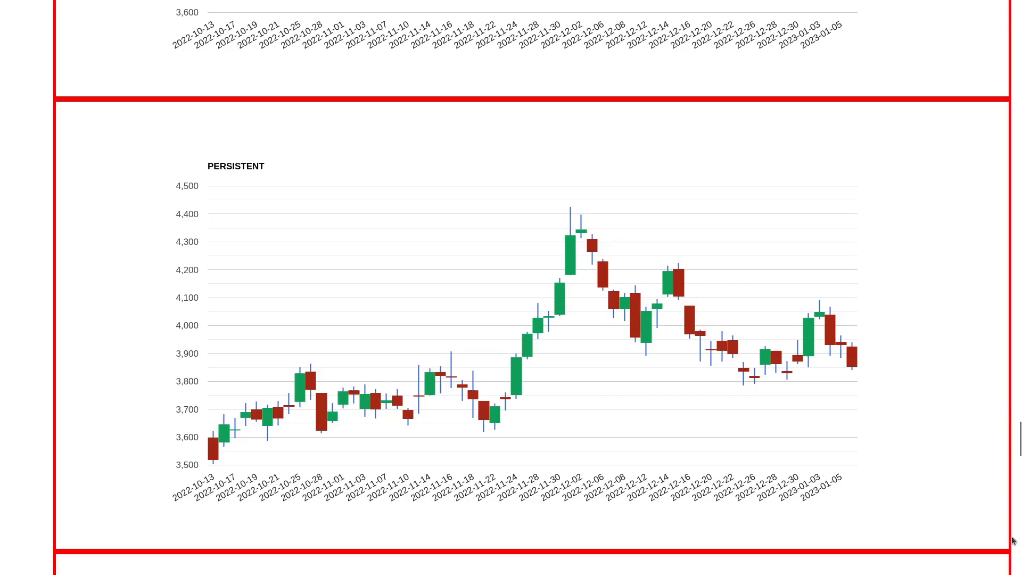
scroll(down, 3)
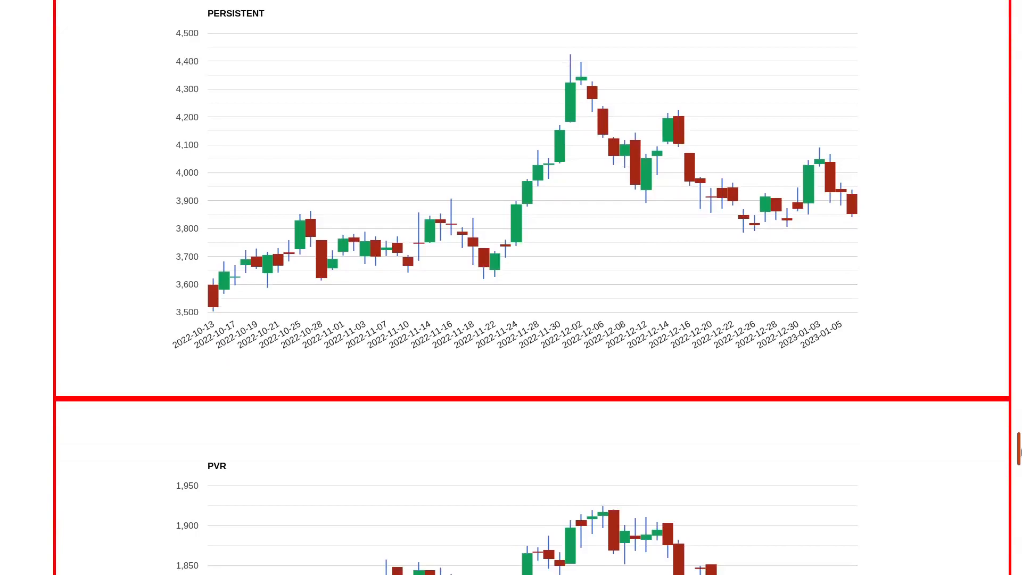
scroll(up, 3)
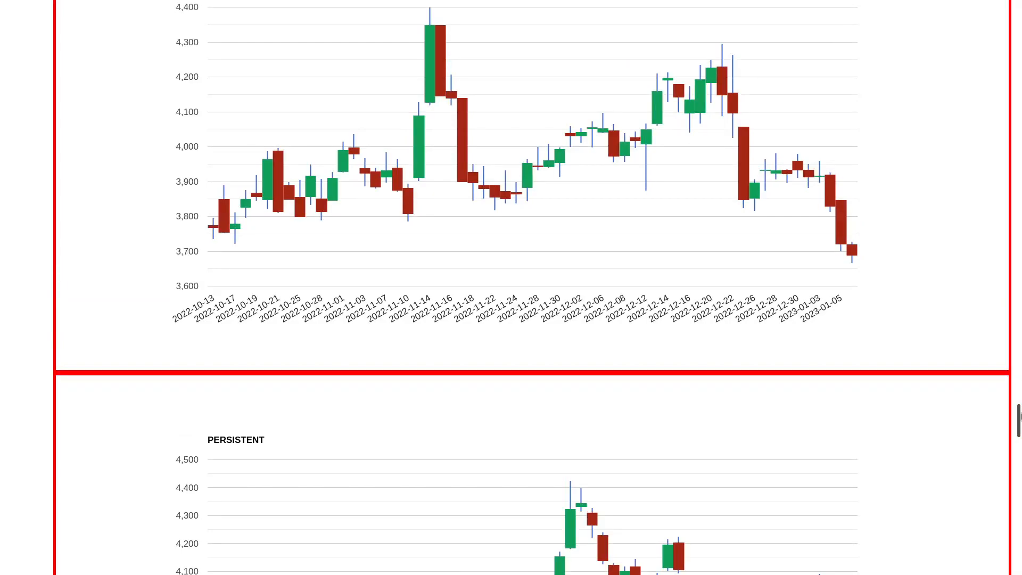
scroll(down, 3)
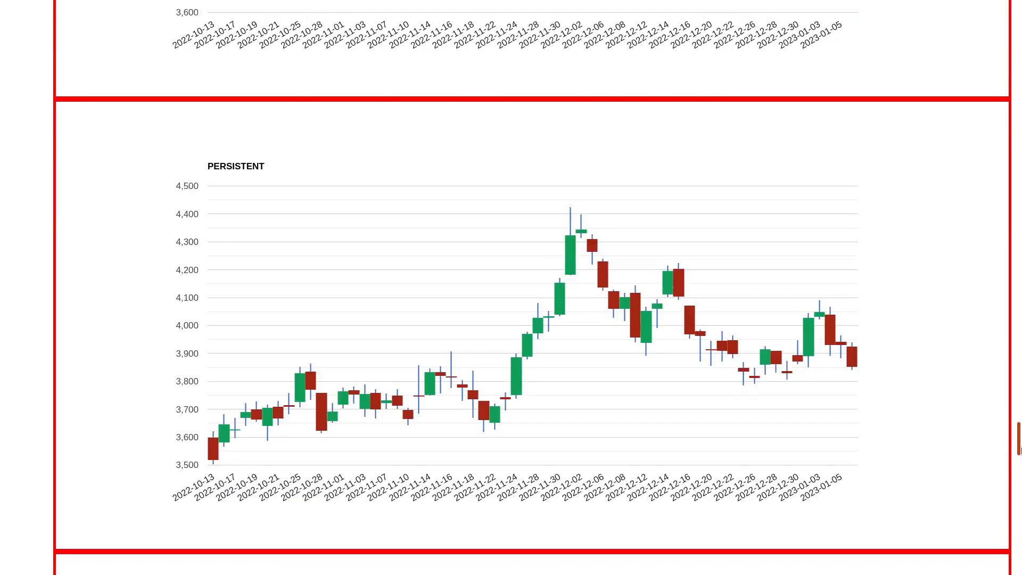
scroll(down, 3)
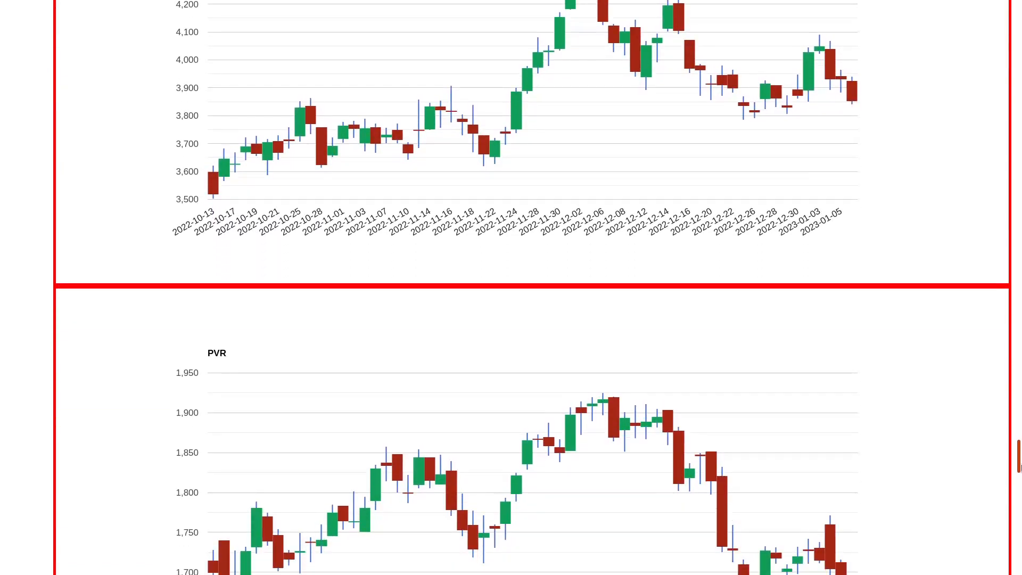
scroll(down, 3)
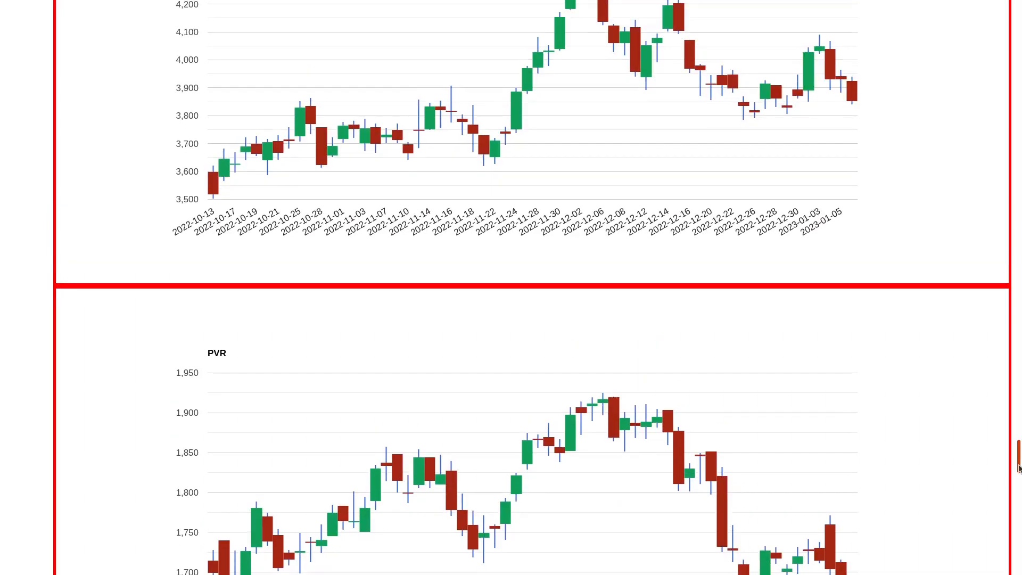
scroll(down, 3)
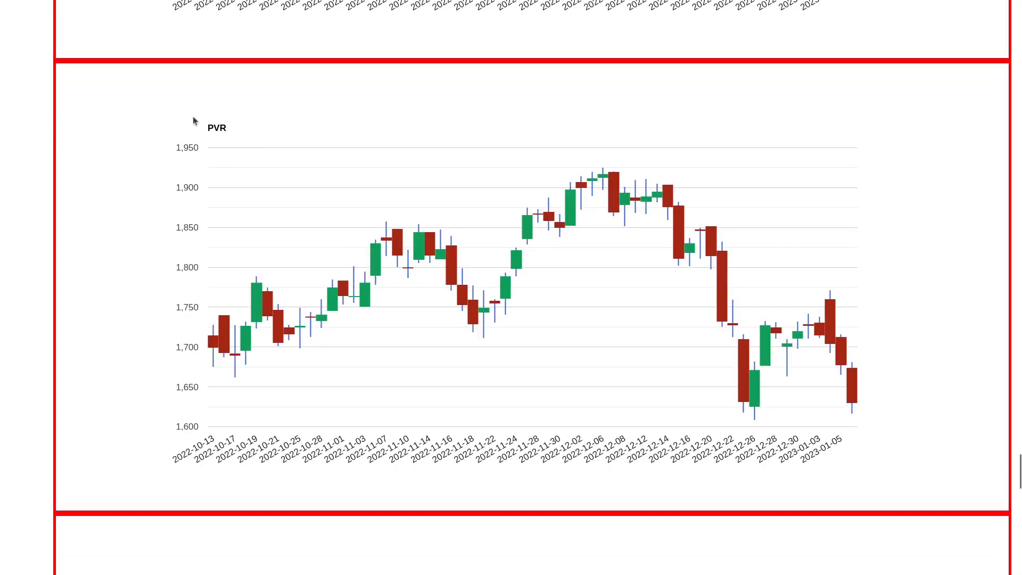
mouse_move(576, 161)
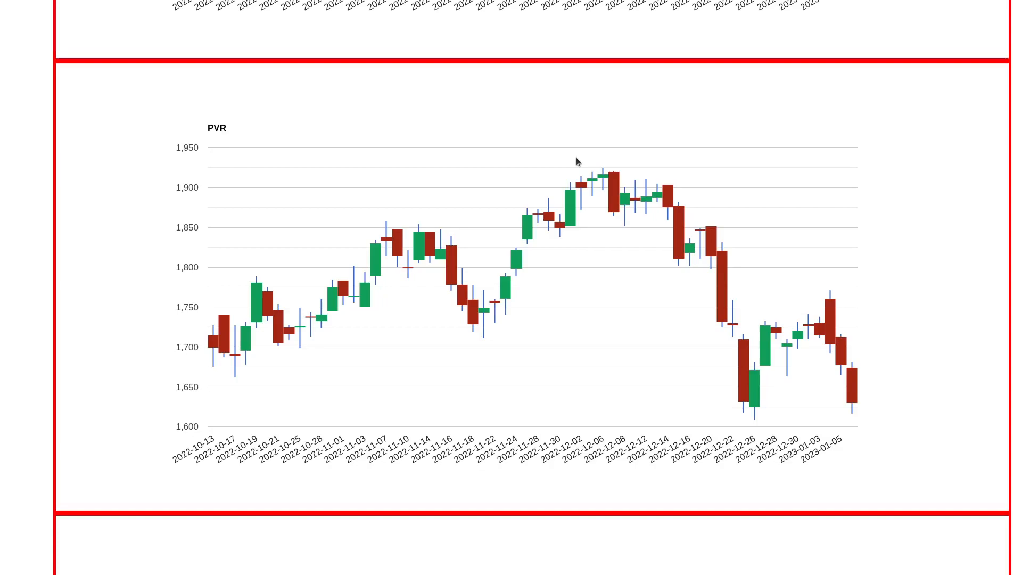
mouse_move(673, 258)
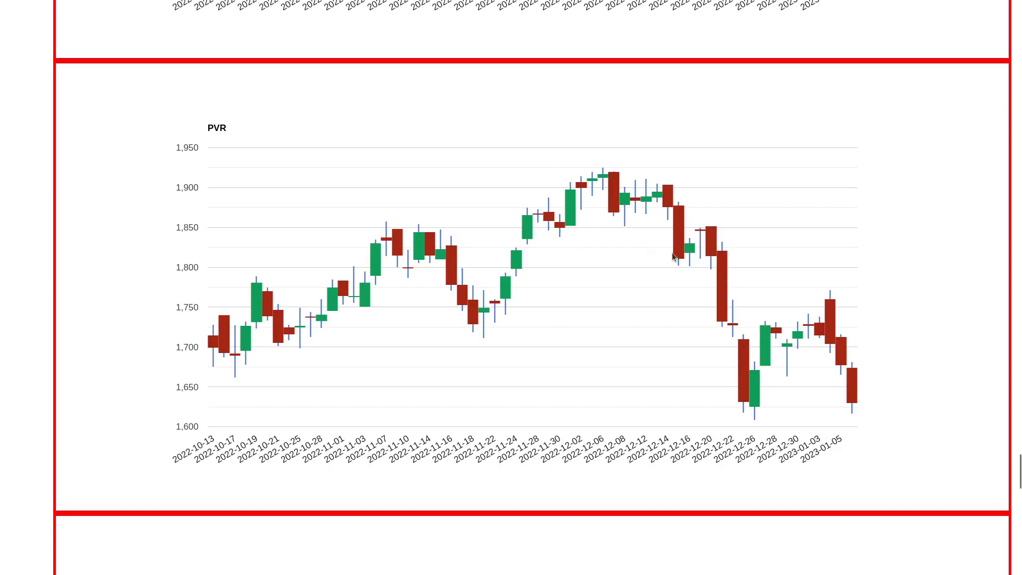
mouse_move(851, 347)
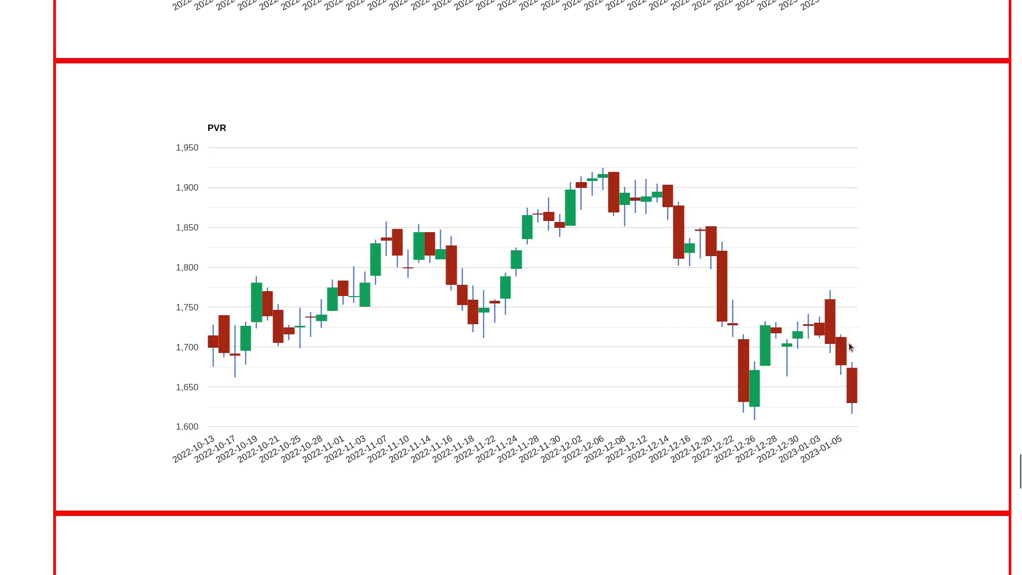
mouse_move(830, 304)
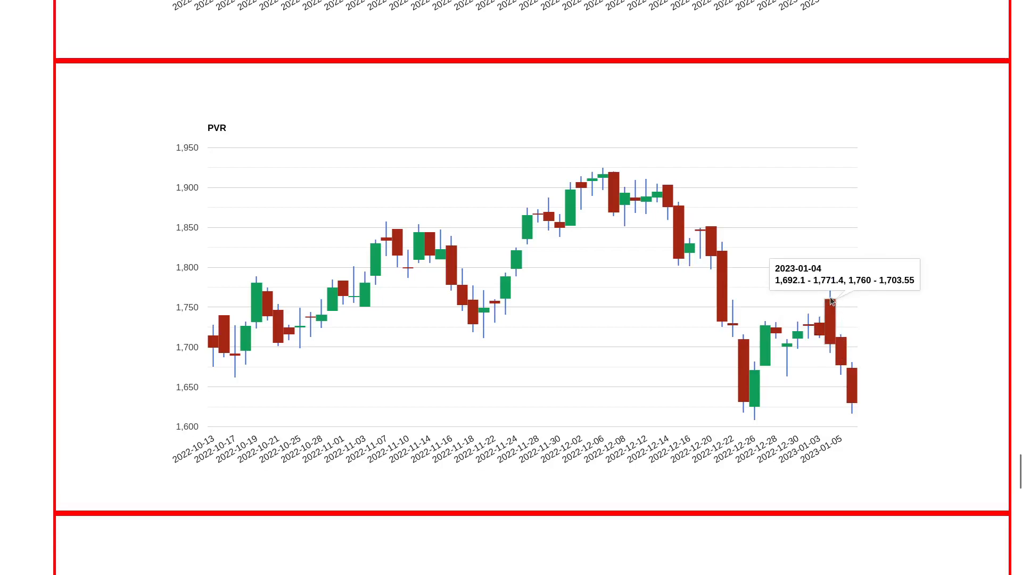
mouse_move(828, 362)
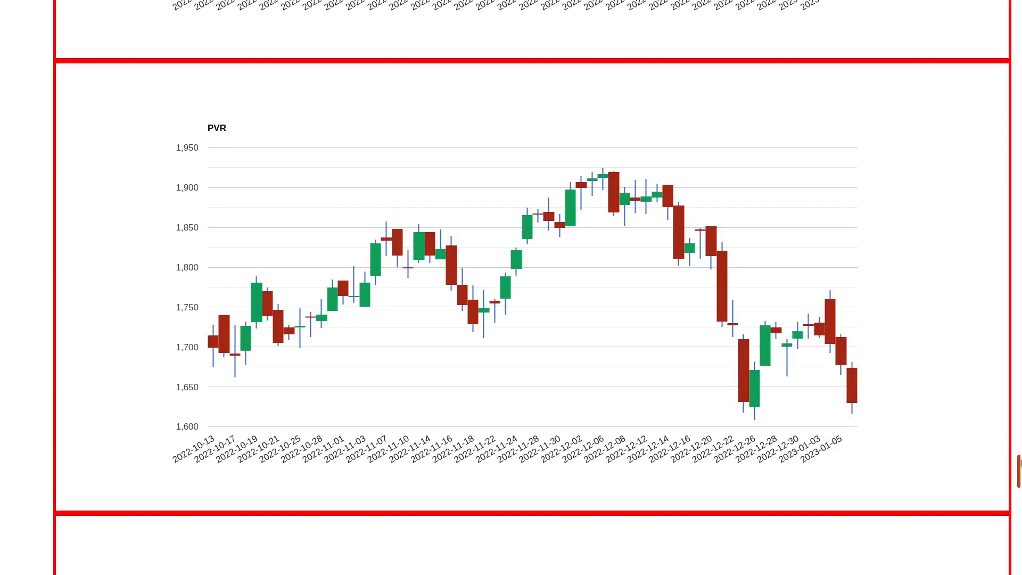
scroll(down, 3)
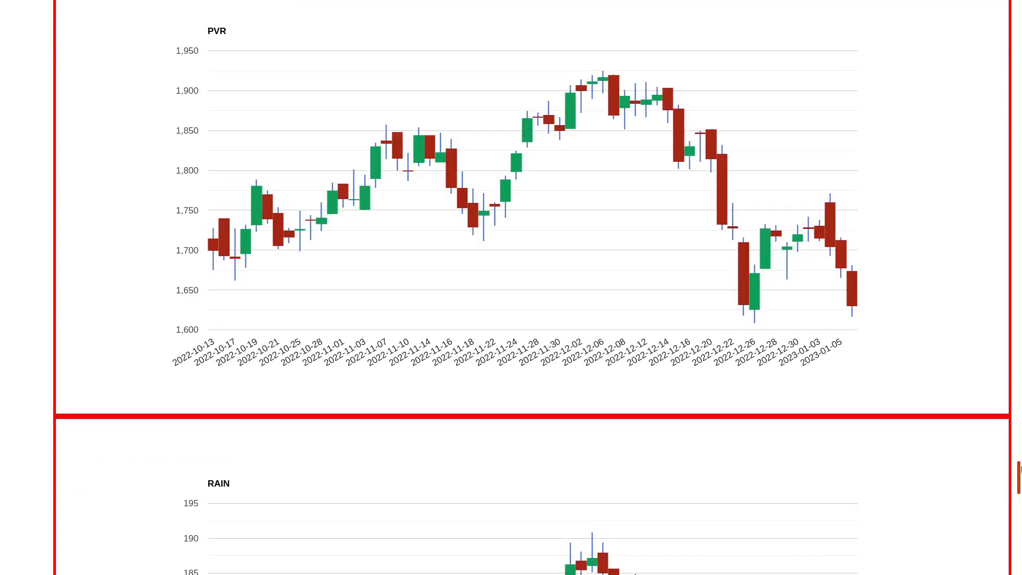
scroll(down, 3)
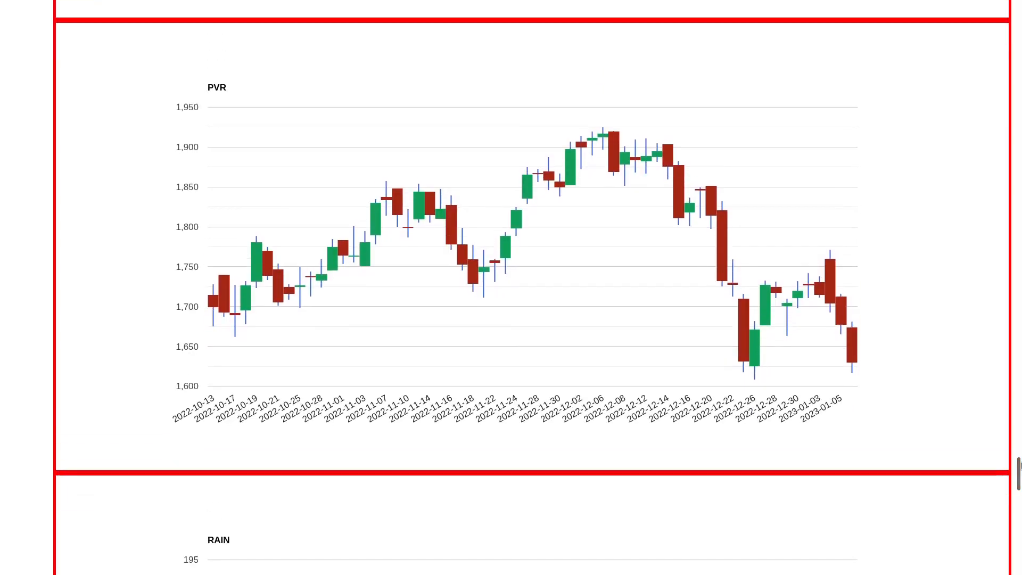
scroll(down, 3)
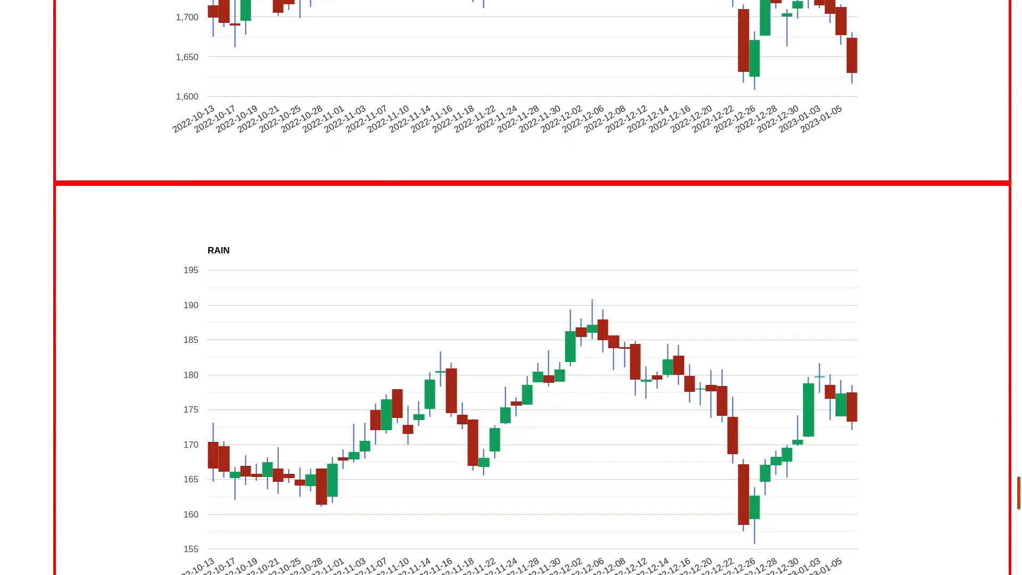
scroll(down, 3)
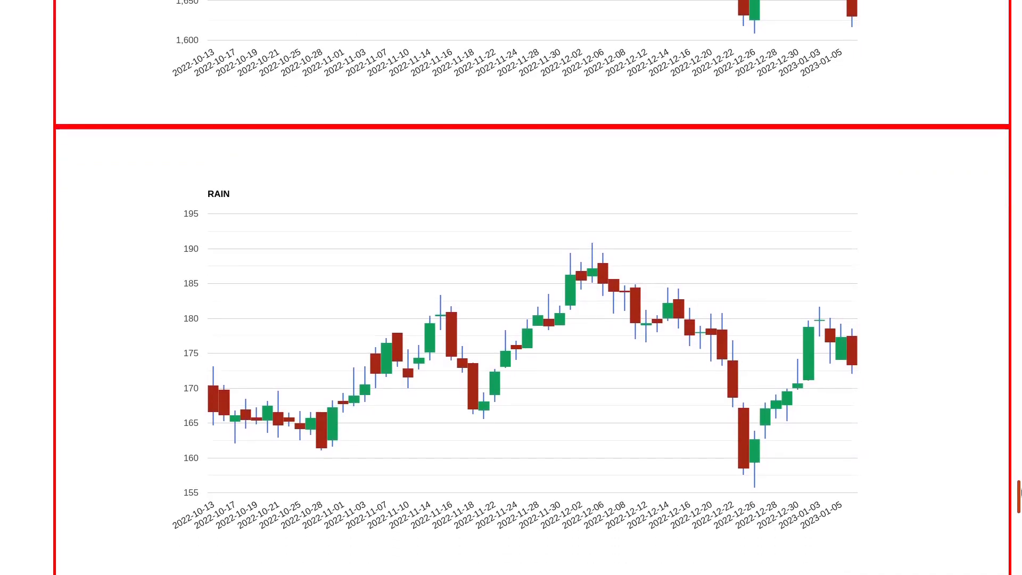
scroll(down, 3)
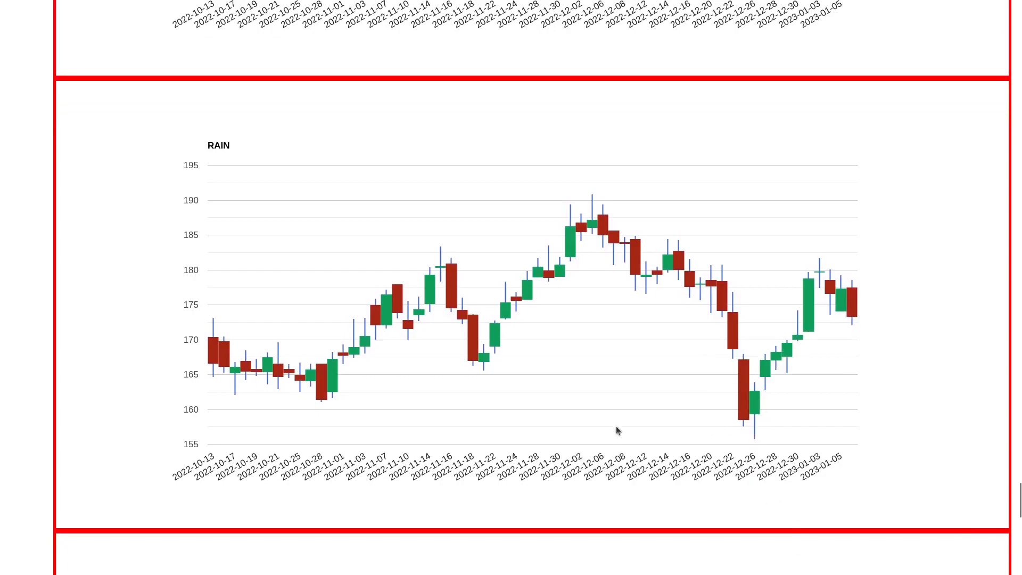
mouse_move(724, 383)
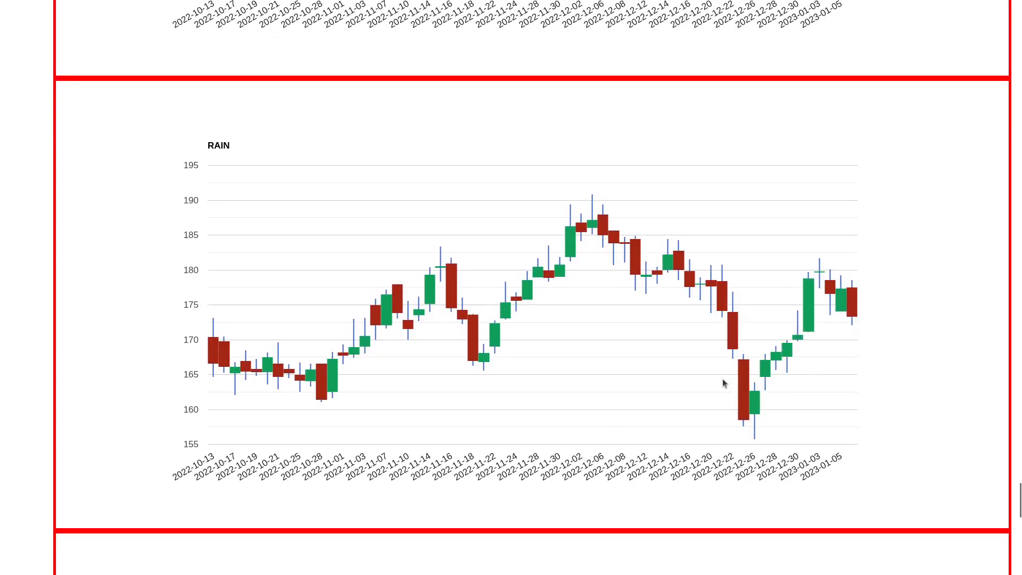
mouse_move(226, 394)
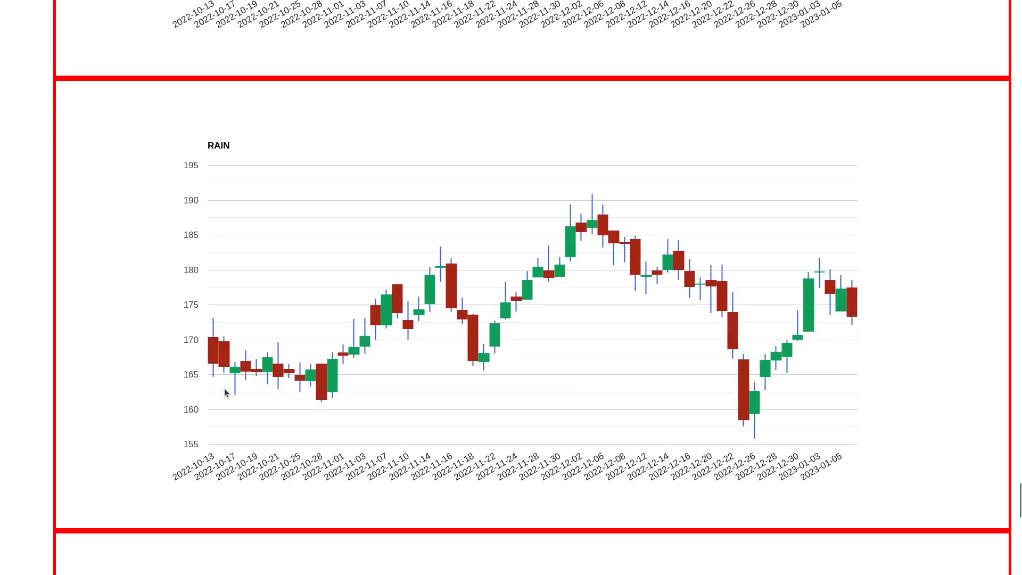
mouse_move(734, 422)
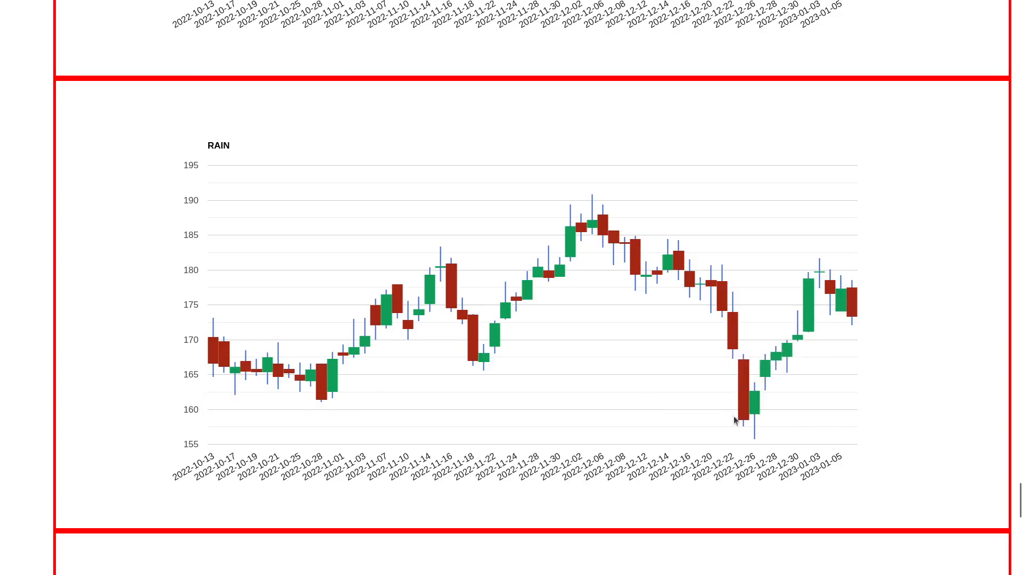
mouse_move(749, 427)
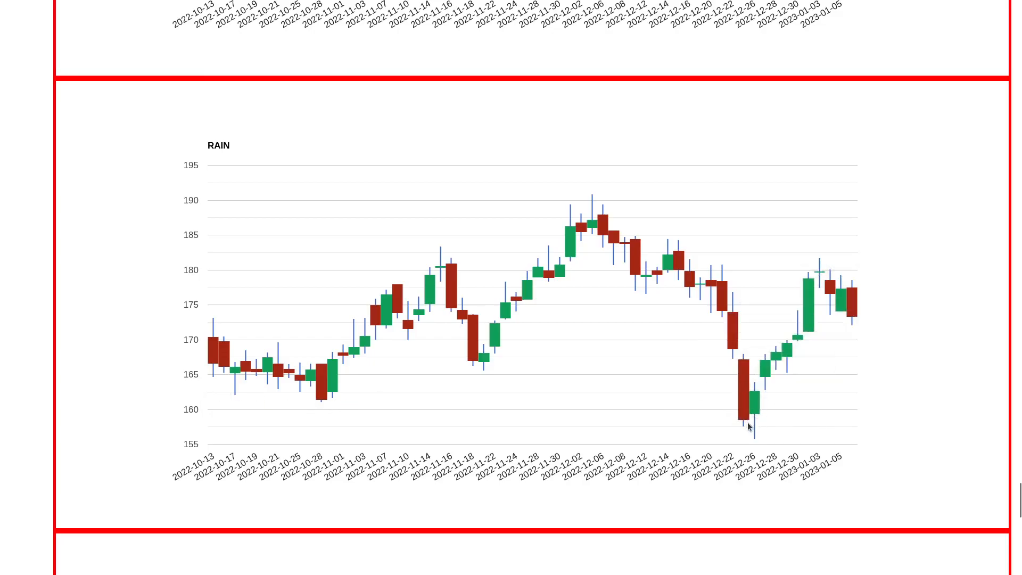
mouse_move(805, 282)
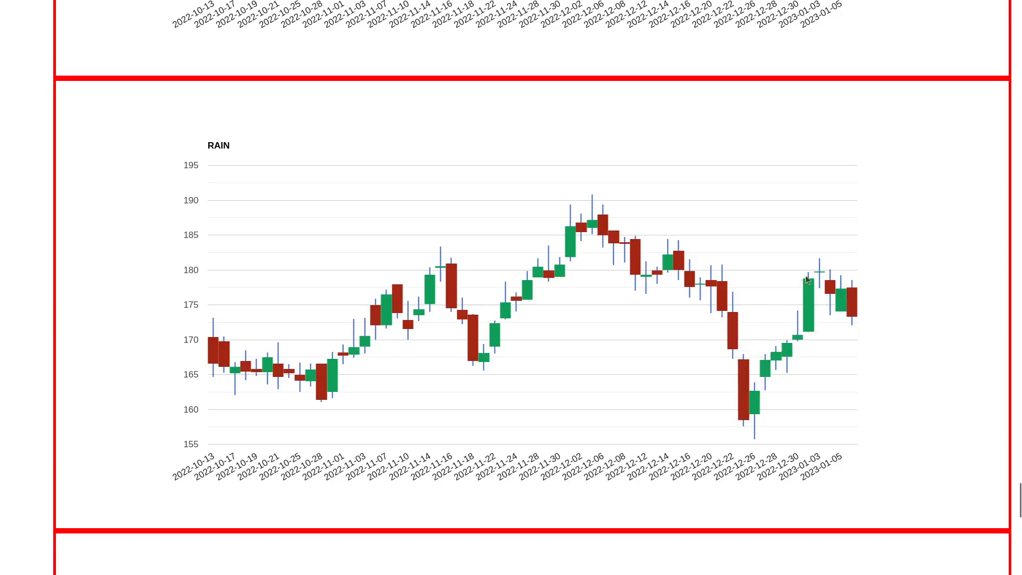
mouse_move(845, 268)
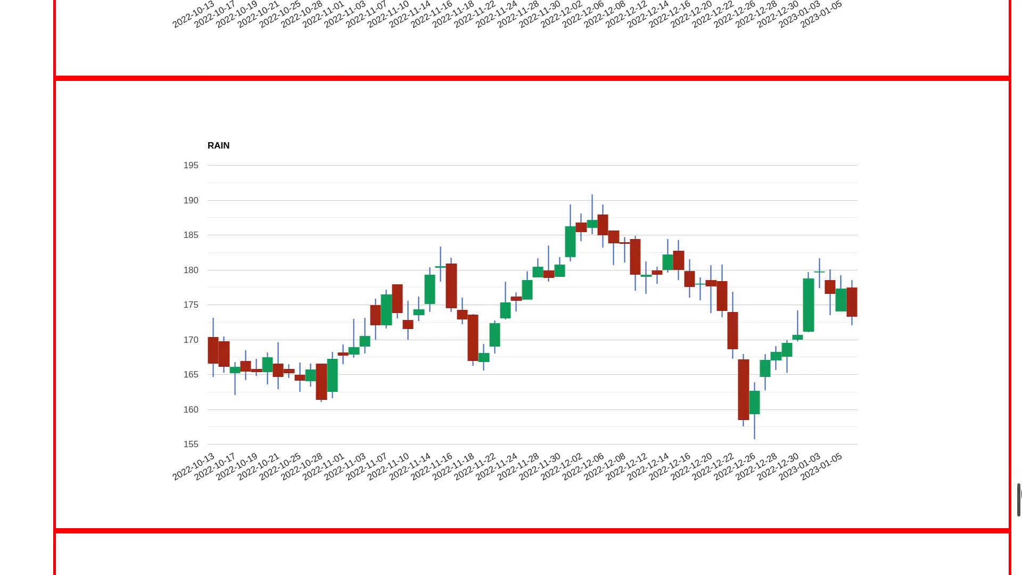
mouse_move(798, 295)
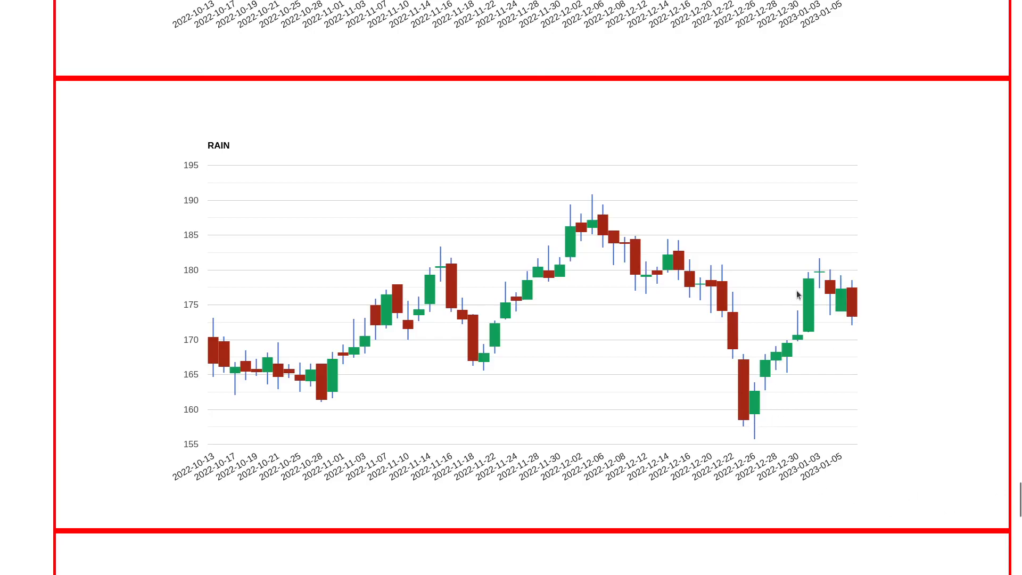
mouse_move(778, 393)
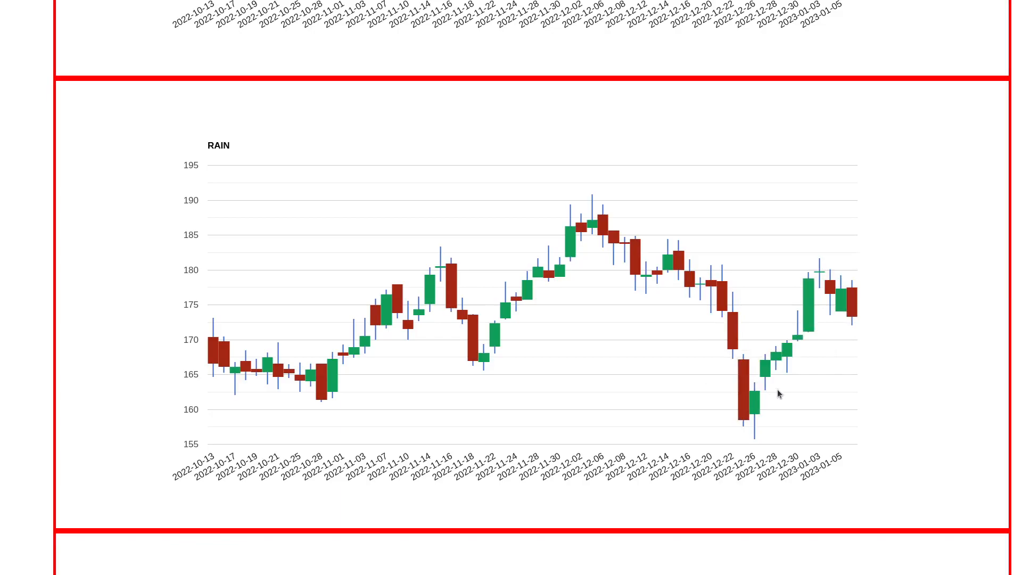
mouse_move(761, 409)
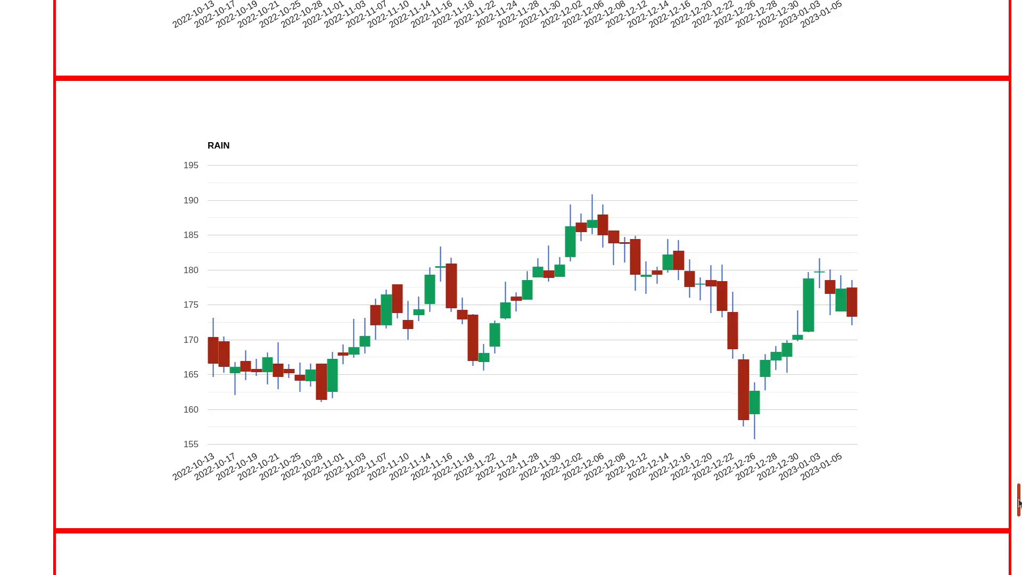
scroll(down, 3)
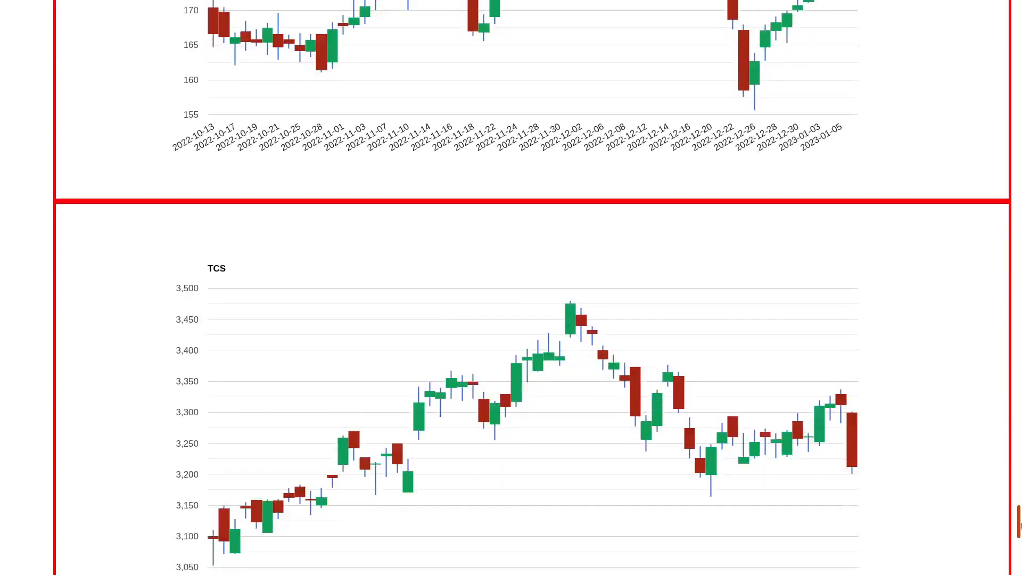
scroll(down, 3)
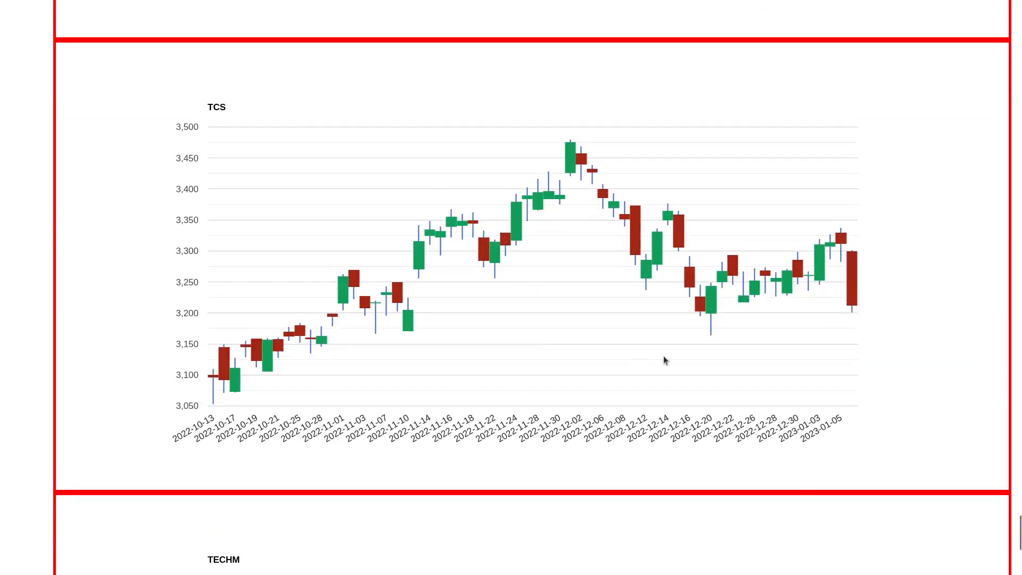
mouse_move(374, 329)
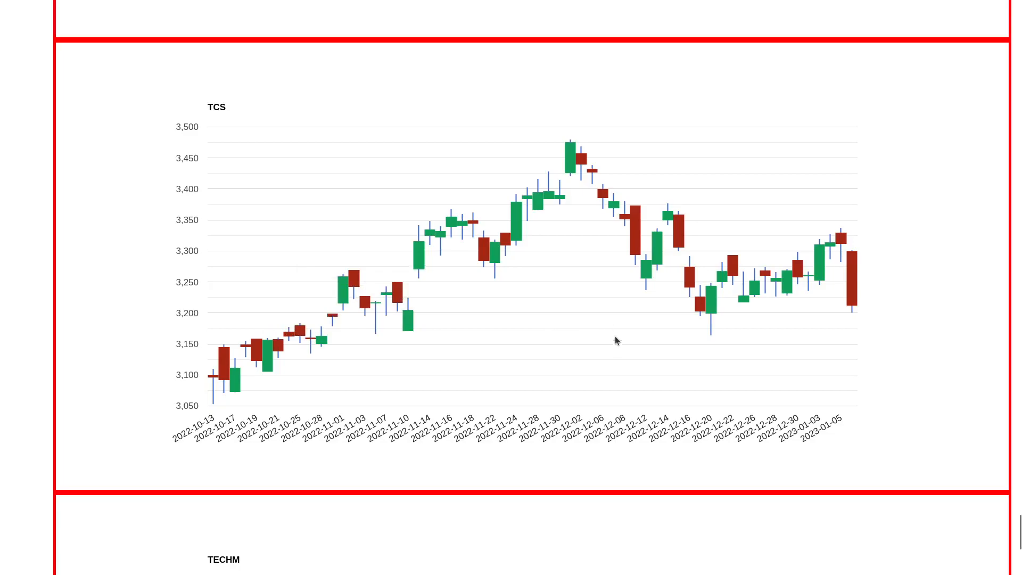
mouse_move(843, 316)
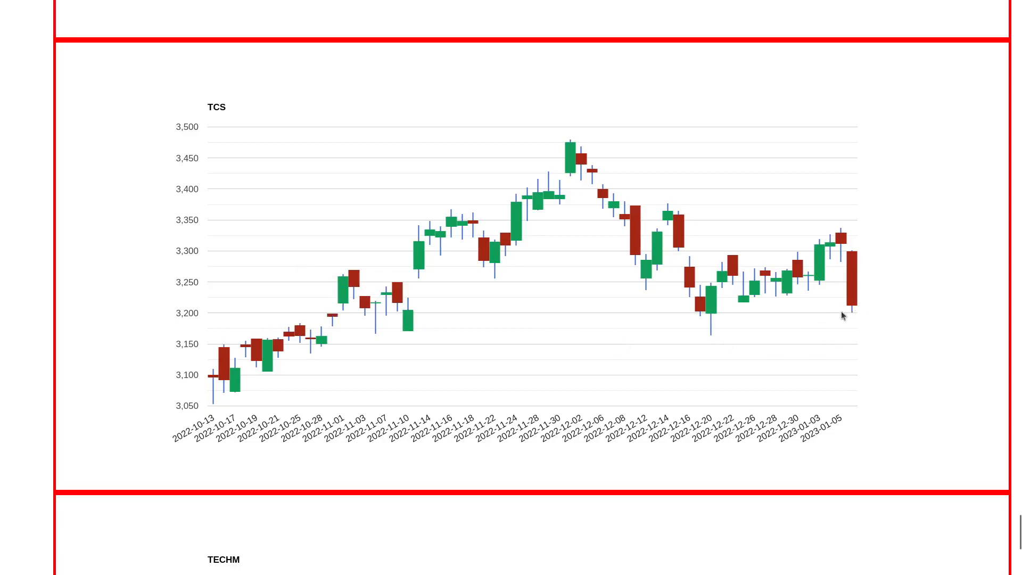
mouse_move(822, 365)
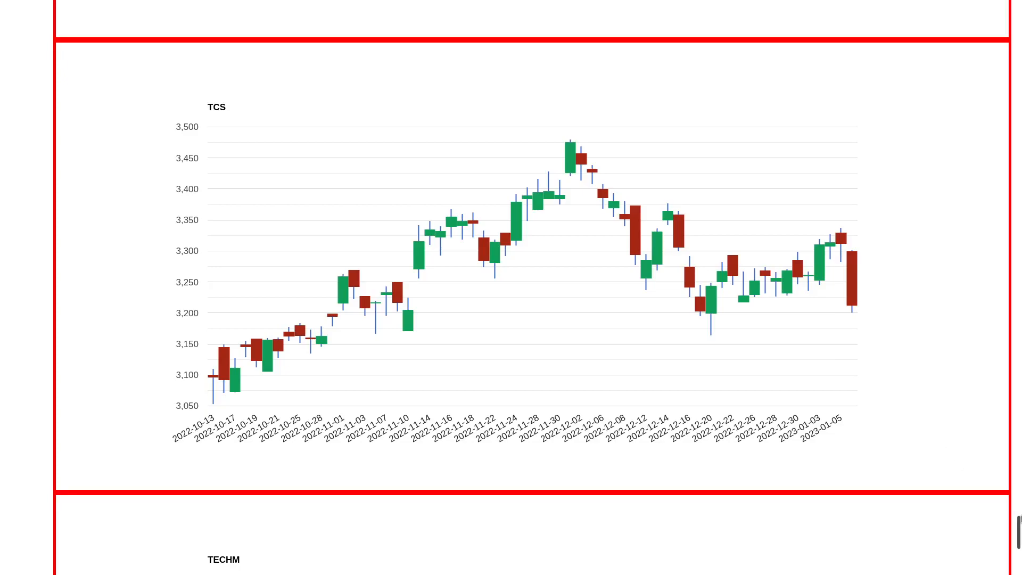
scroll(down, 3)
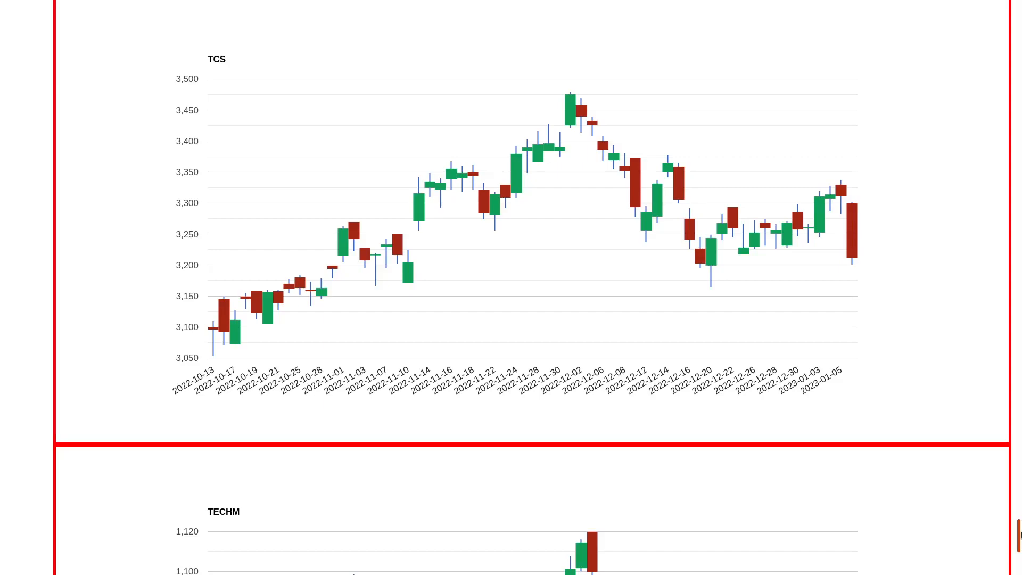
scroll(down, 3)
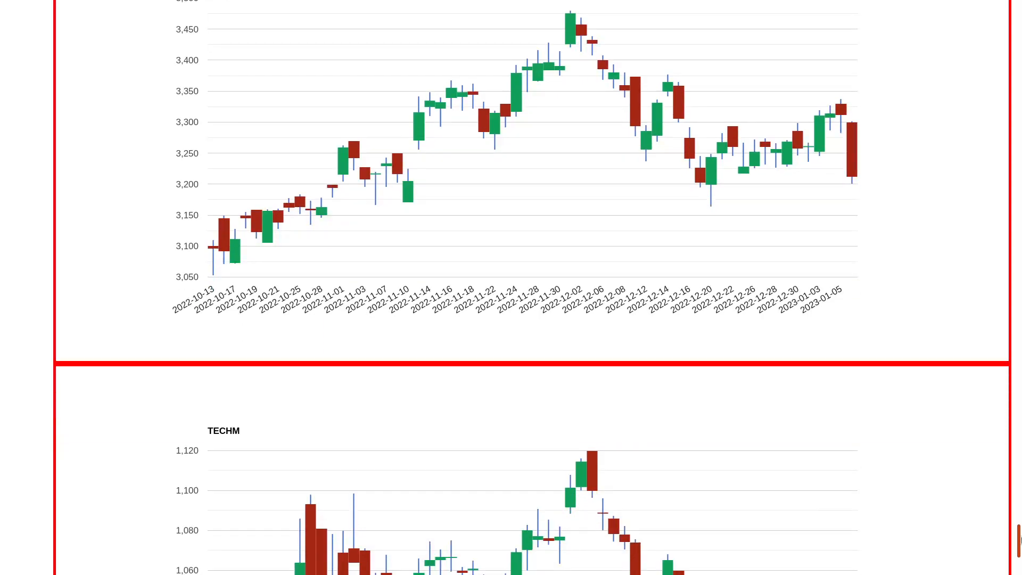
scroll(down, 3)
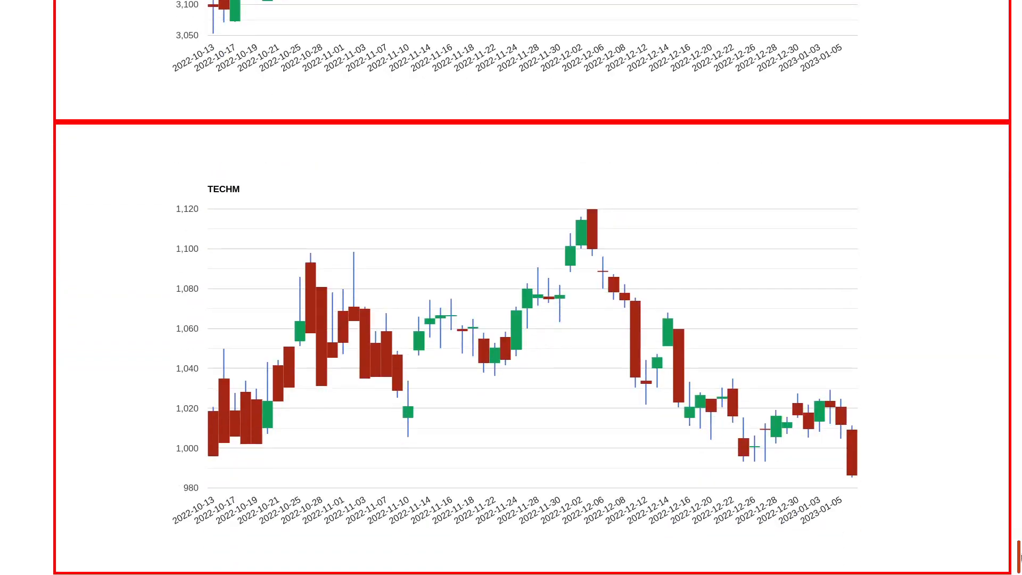
mouse_move(411, 562)
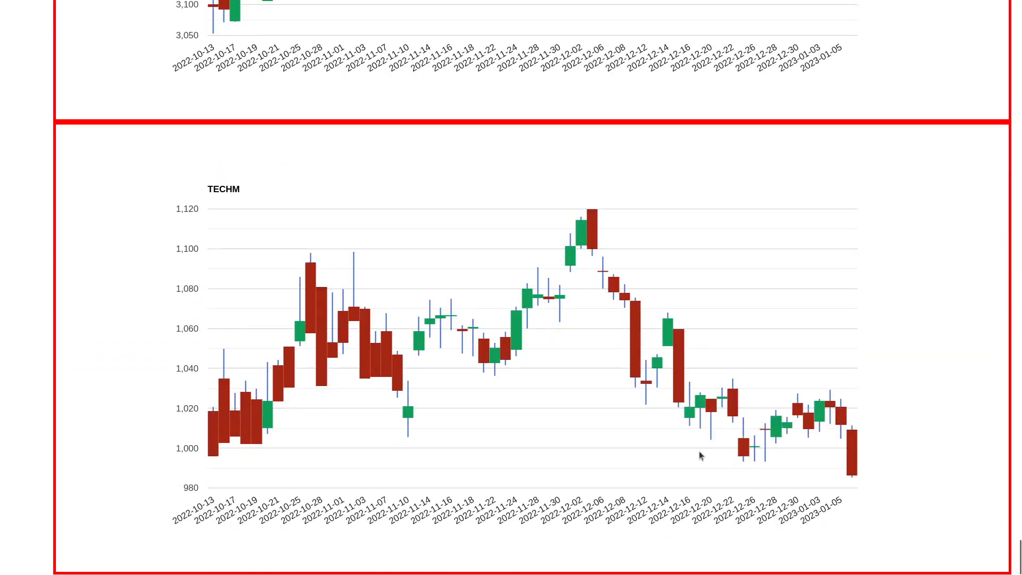
mouse_move(802, 475)
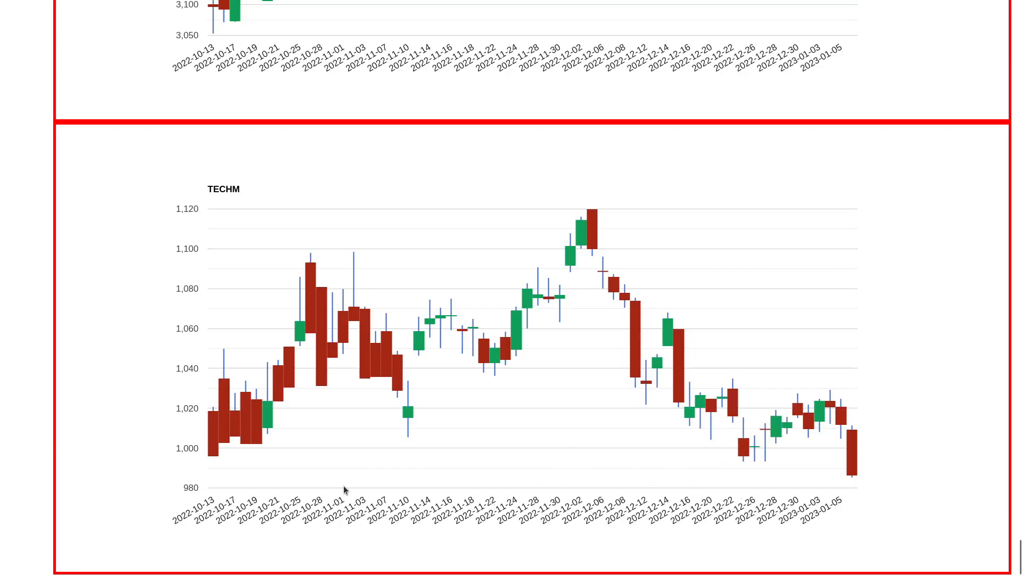
mouse_move(821, 441)
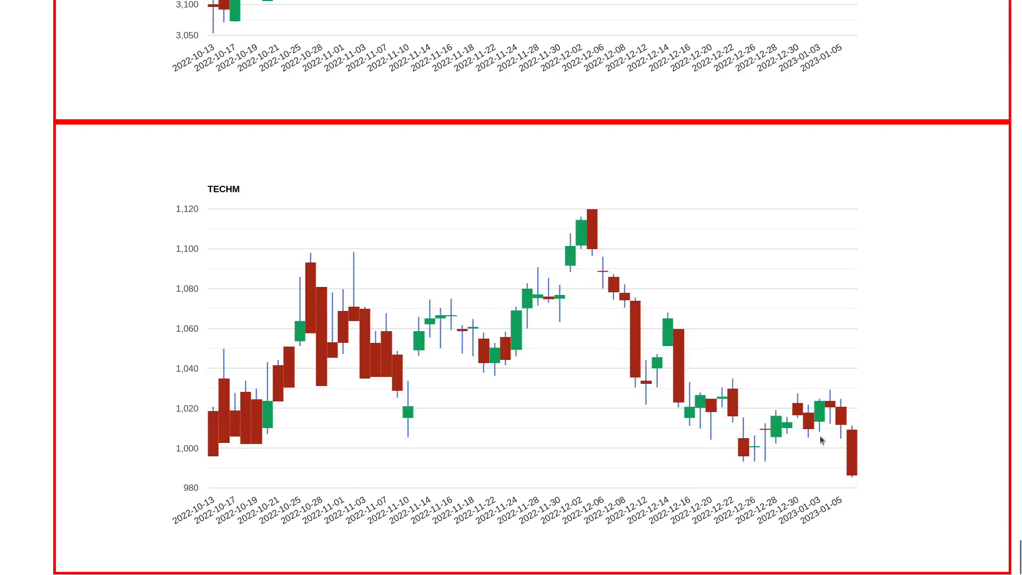
mouse_move(867, 383)
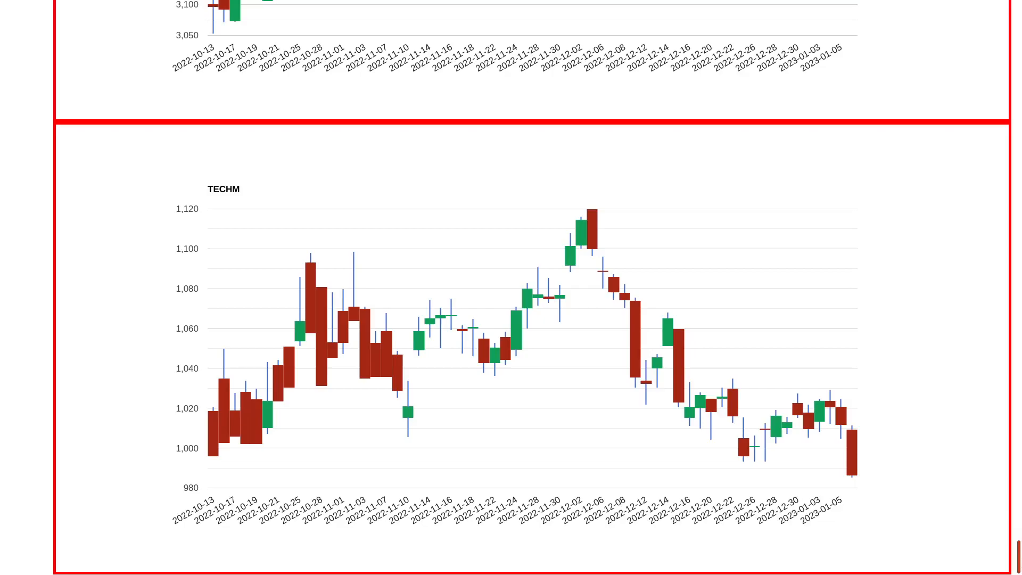
scroll(down, 3)
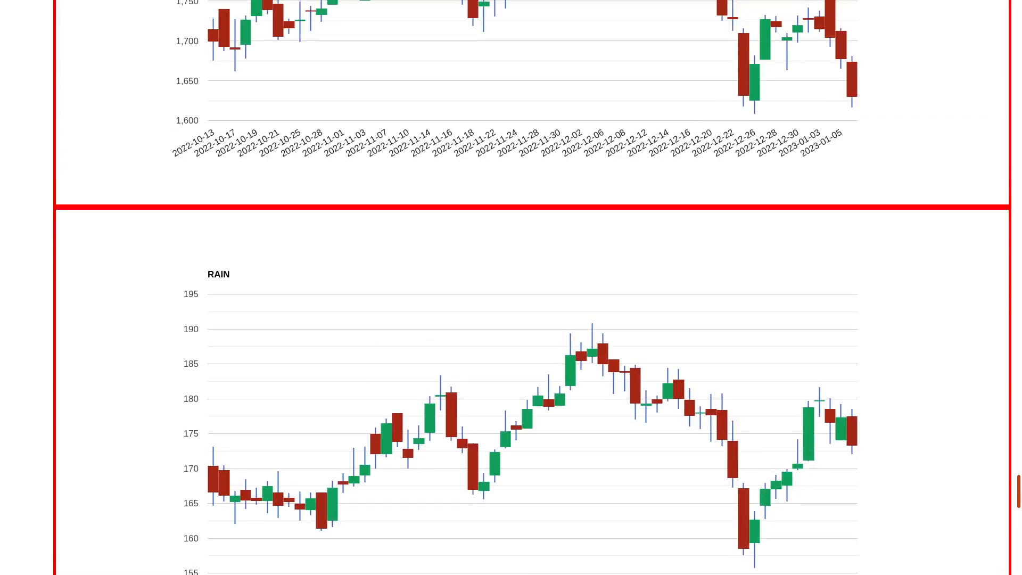
scroll(down, 3)
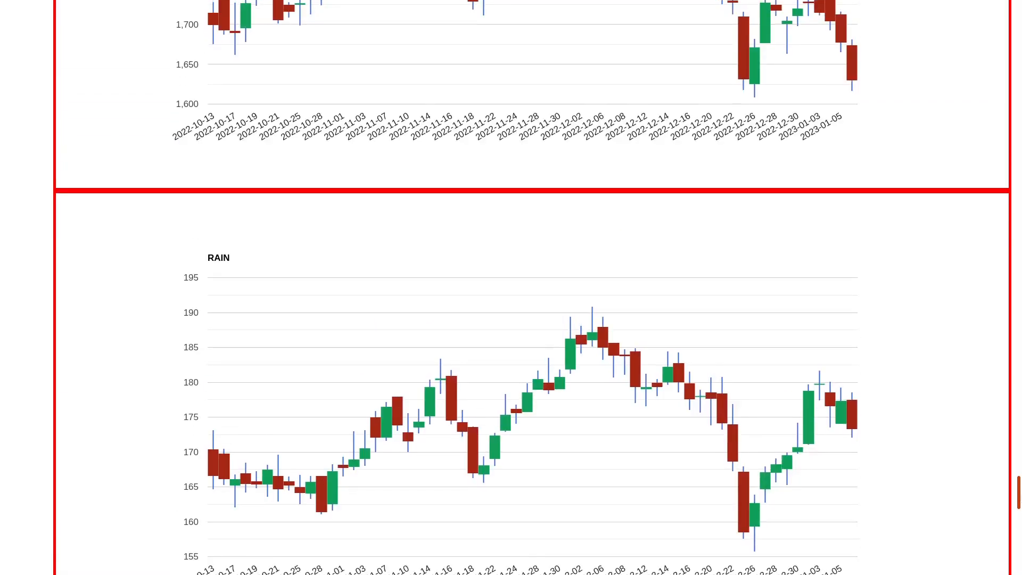
scroll(down, 3)
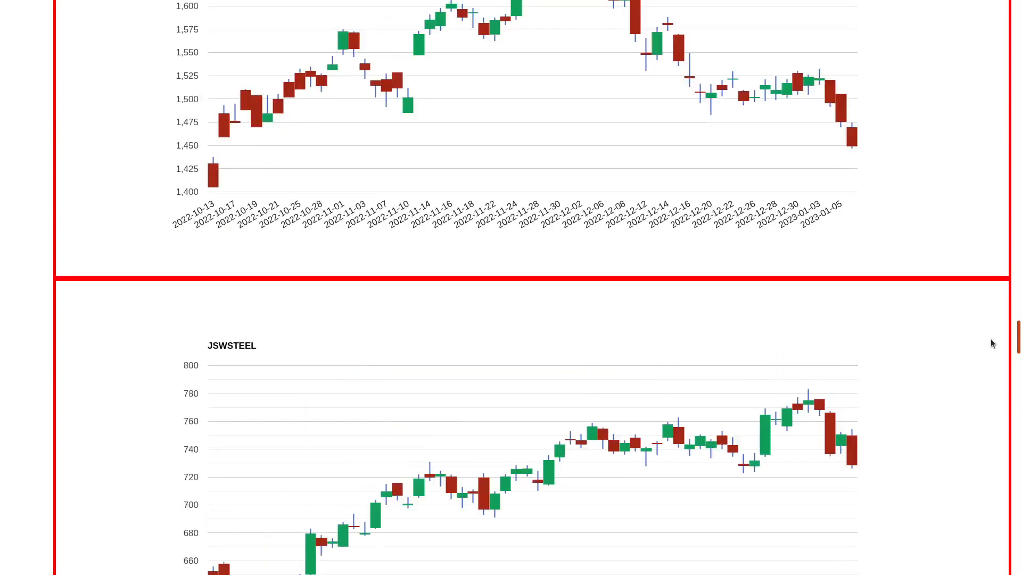
scroll(down, 3)
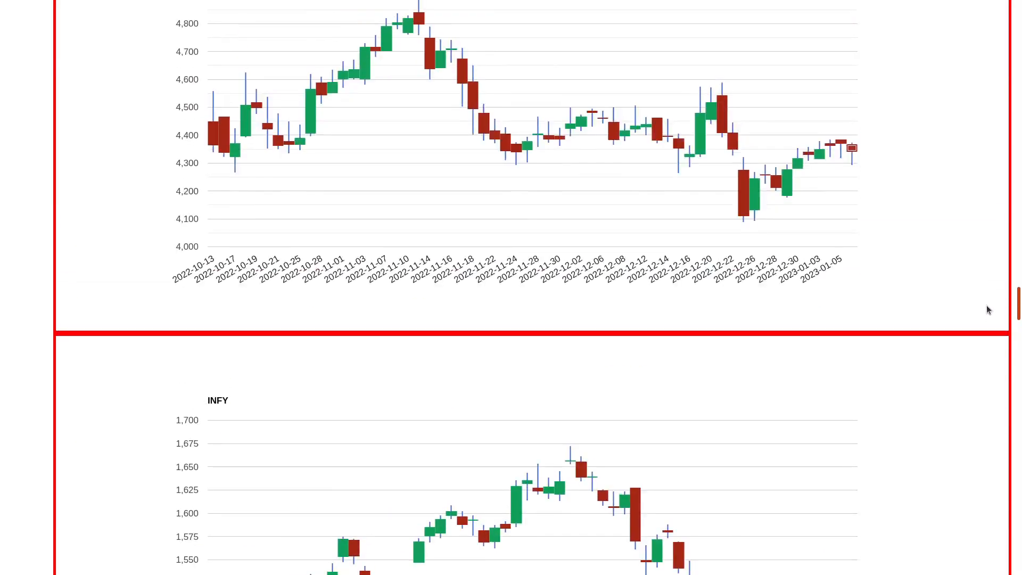
scroll(down, 3)
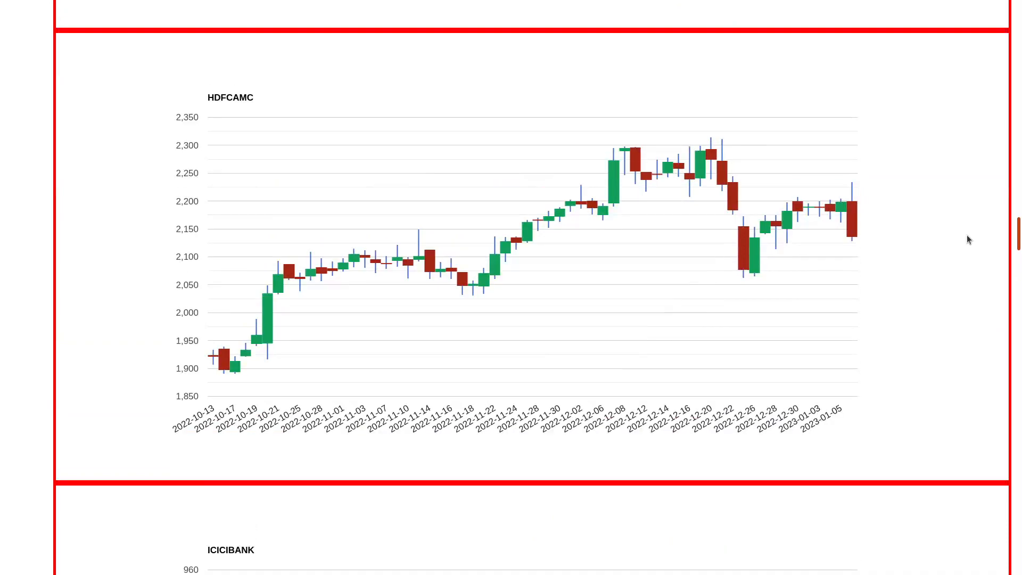
scroll(down, 3)
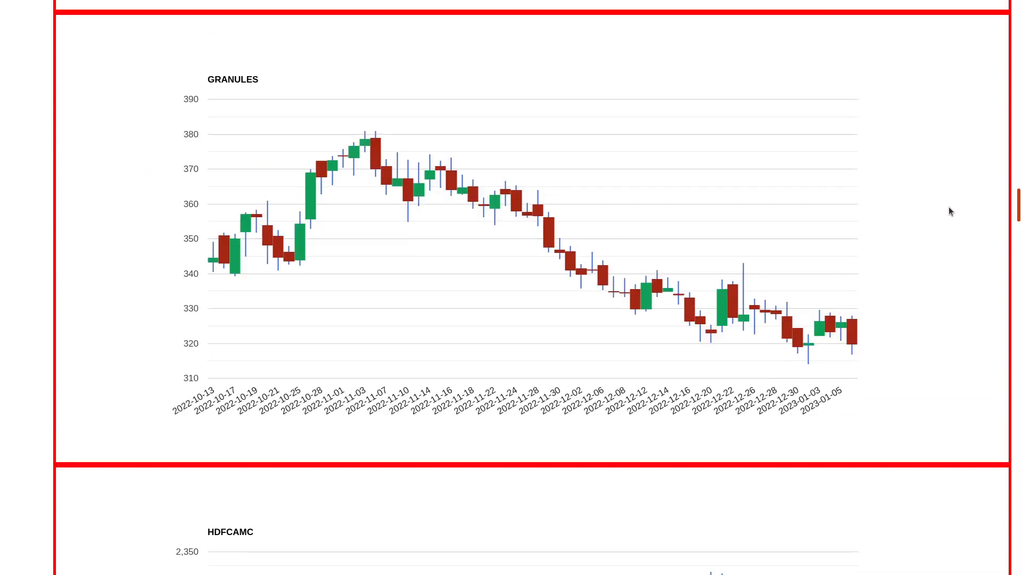
scroll(down, 3)
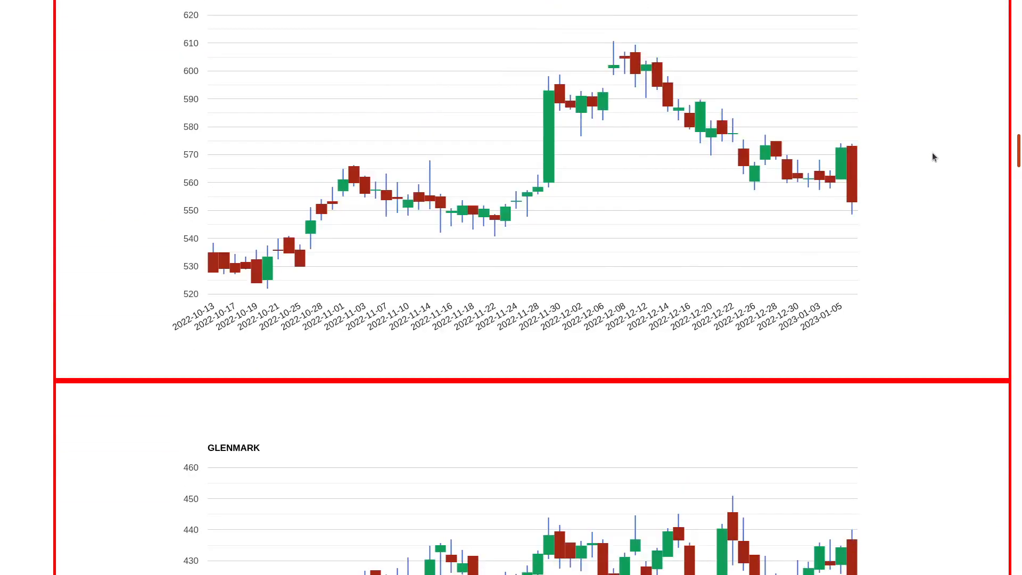
scroll(down, 3)
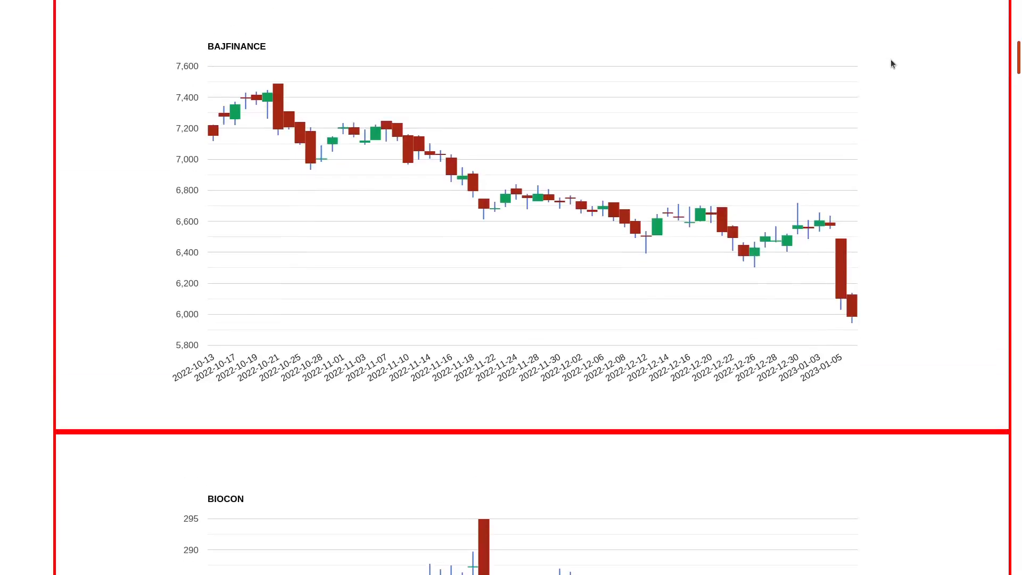
scroll(down, 3)
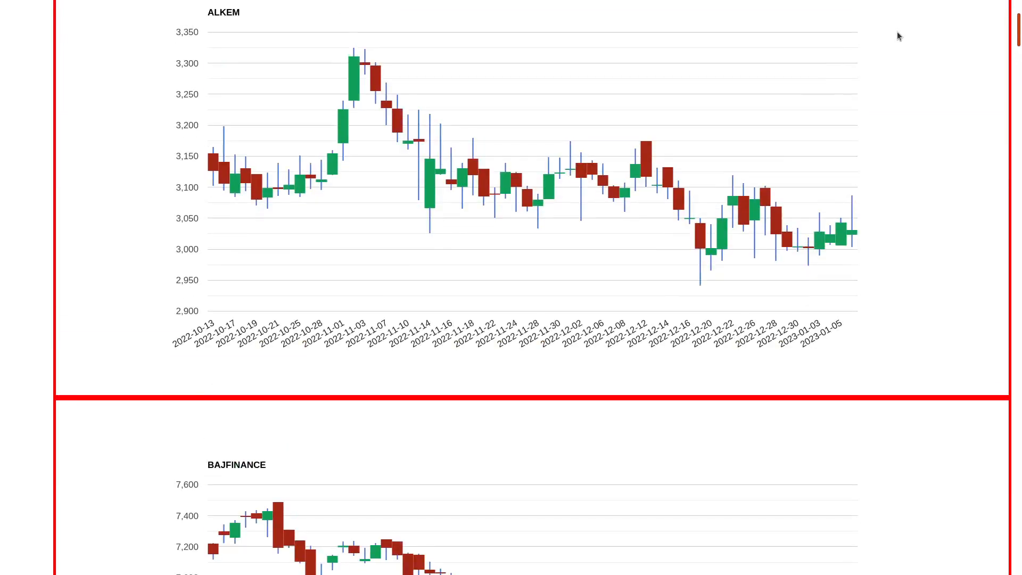
scroll(down, 3)
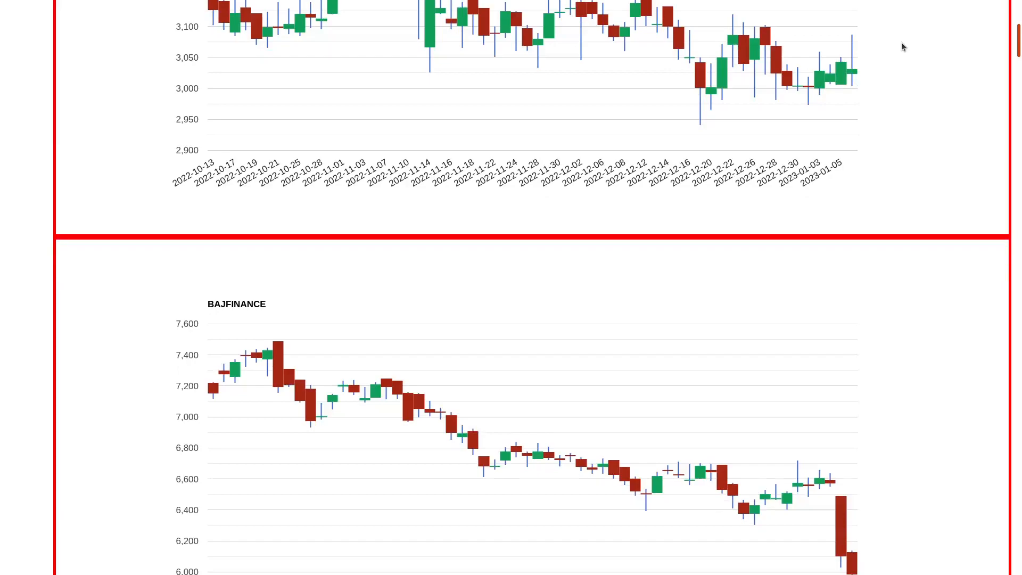
scroll(down, 3)
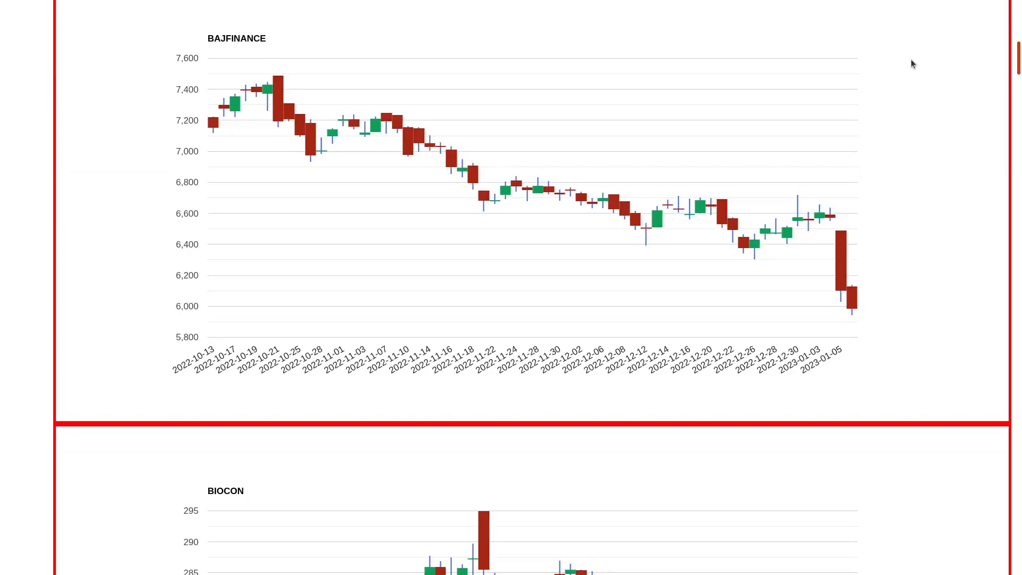
scroll(down, 3)
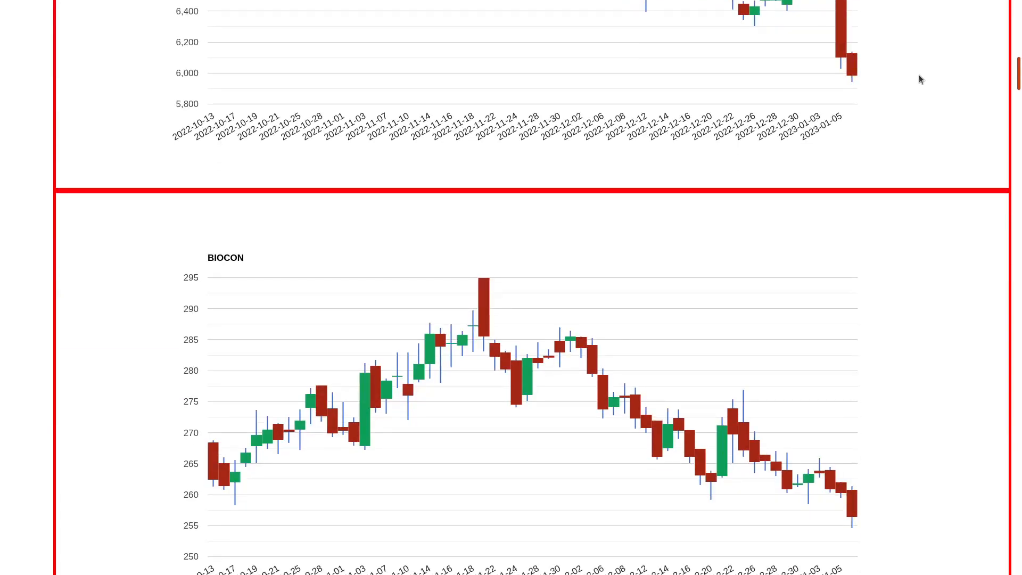
scroll(down, 3)
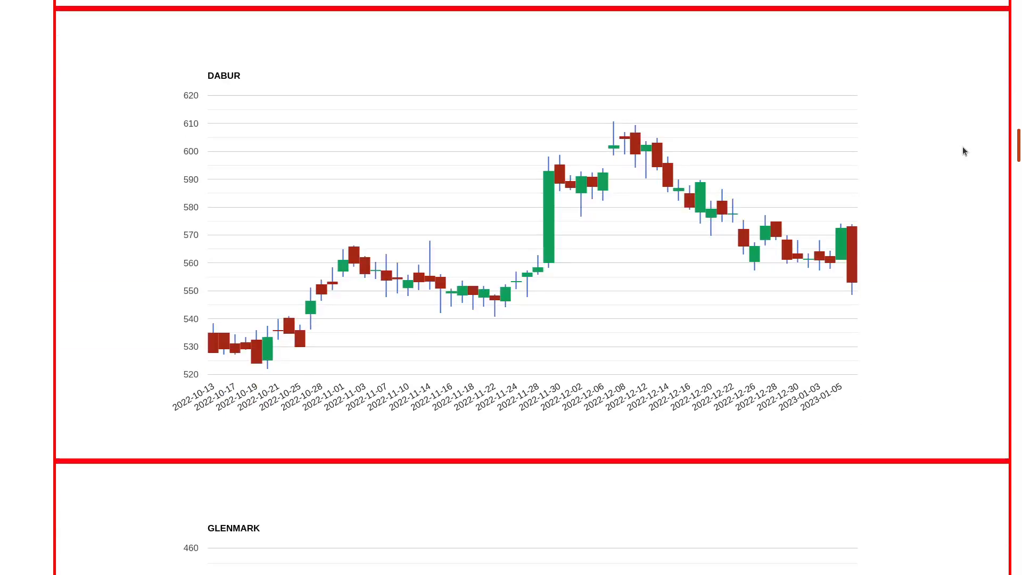